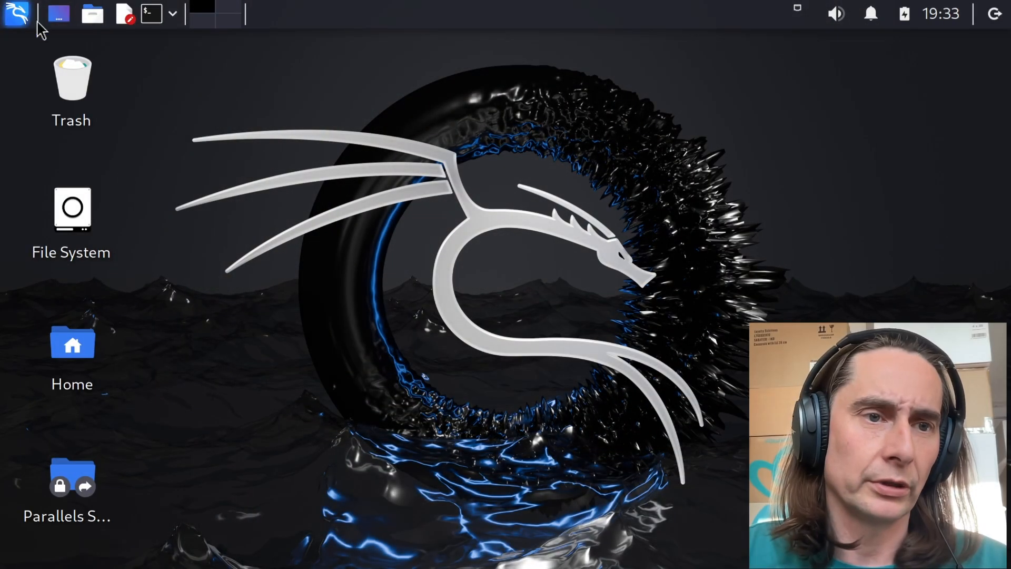
- Launch Firefox from the Kali application menu and go to chatgpt.com
{"action": "left_click", "coordinate": [15, 13]}
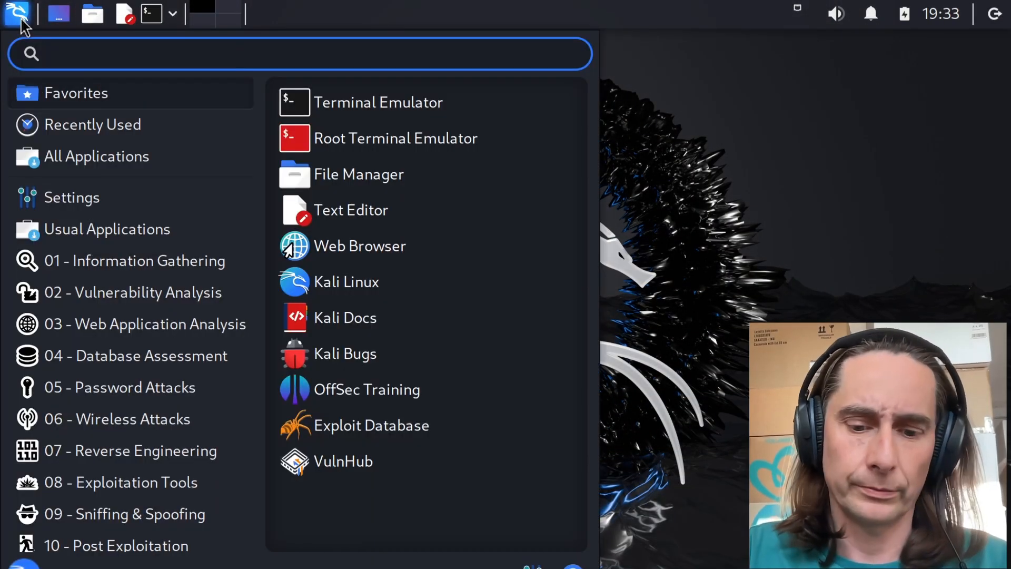
{"action": "type", "text": "fi"}
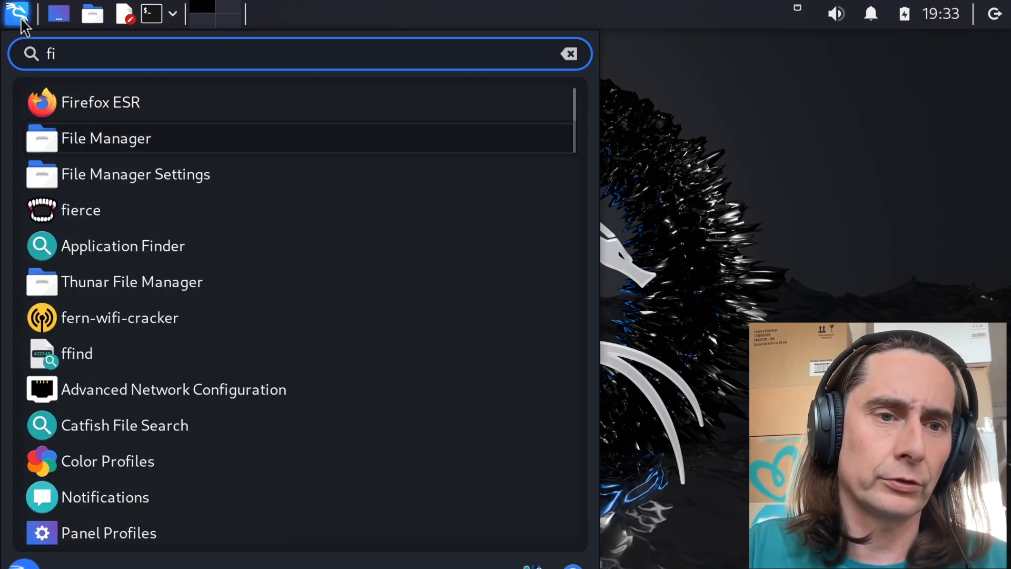
{"action": "left_click", "coordinate": [101, 102]}
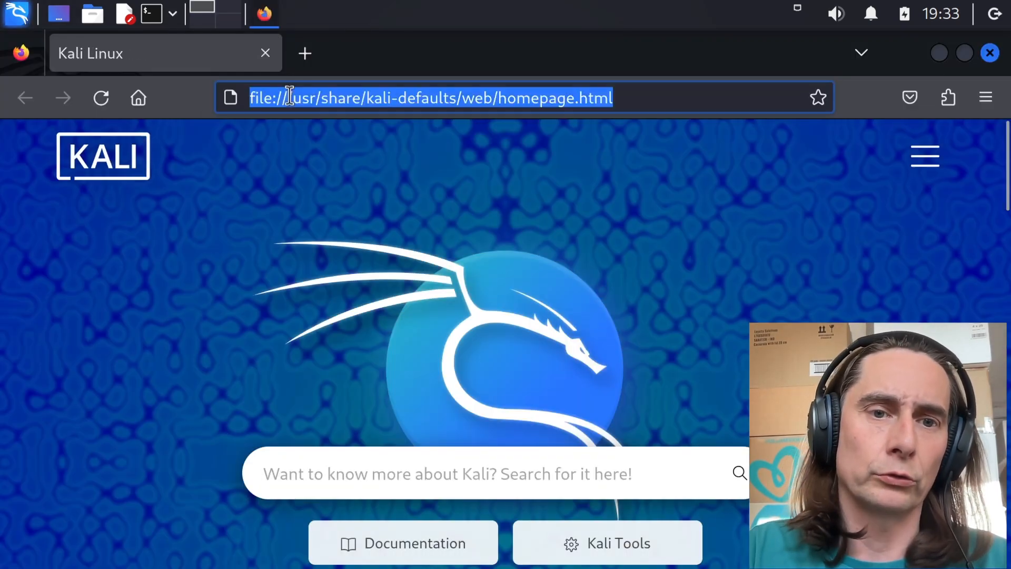
{"action": "type", "text": "chatgpt.com"}
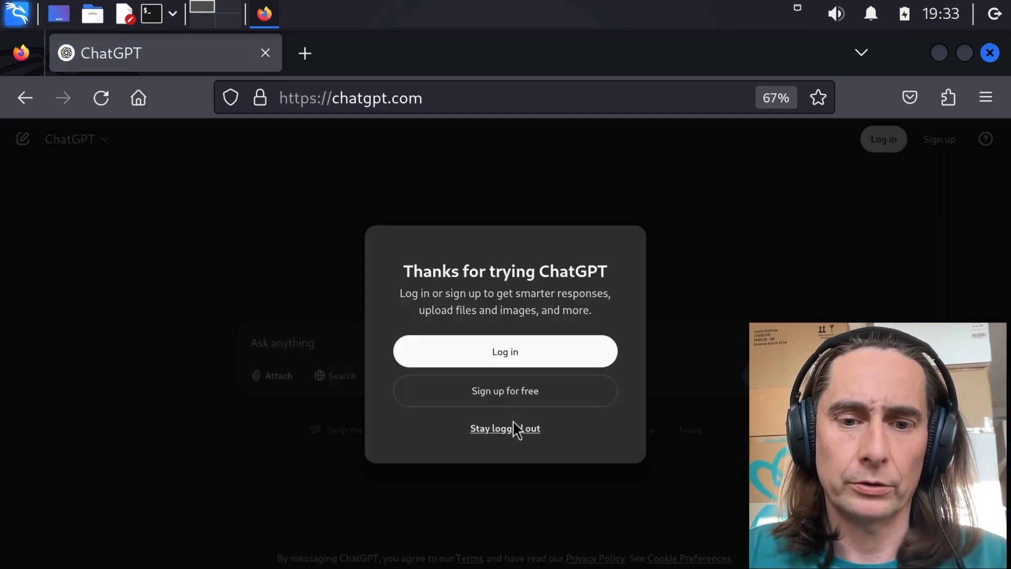
- Stay logged out, ask ChatGPT how to crack crackmes, then start asking 'what are crackmes'
{"action": "left_click", "coordinate": [505, 427]}
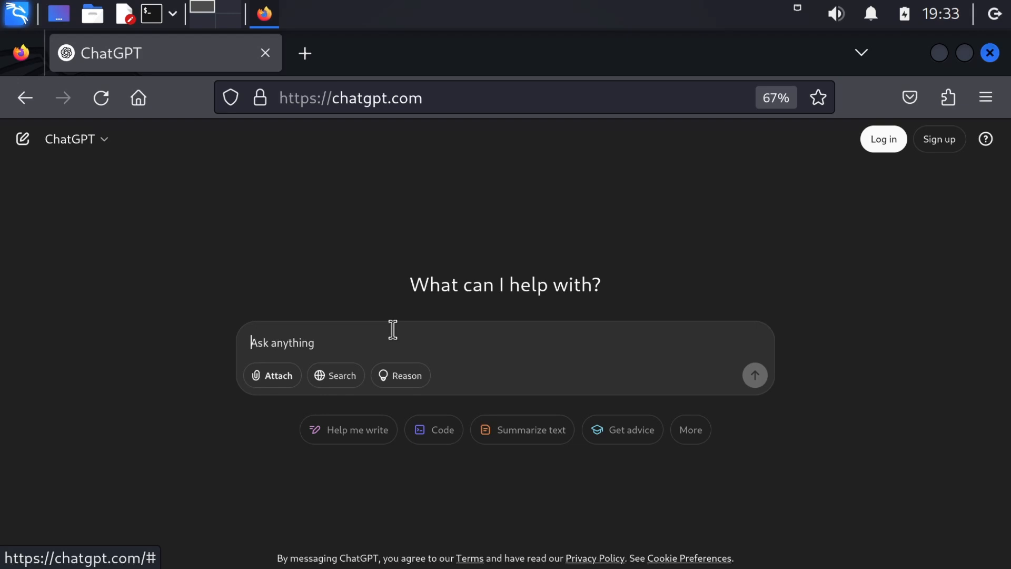
{"action": "type", "text": "teach me how to crack c"}
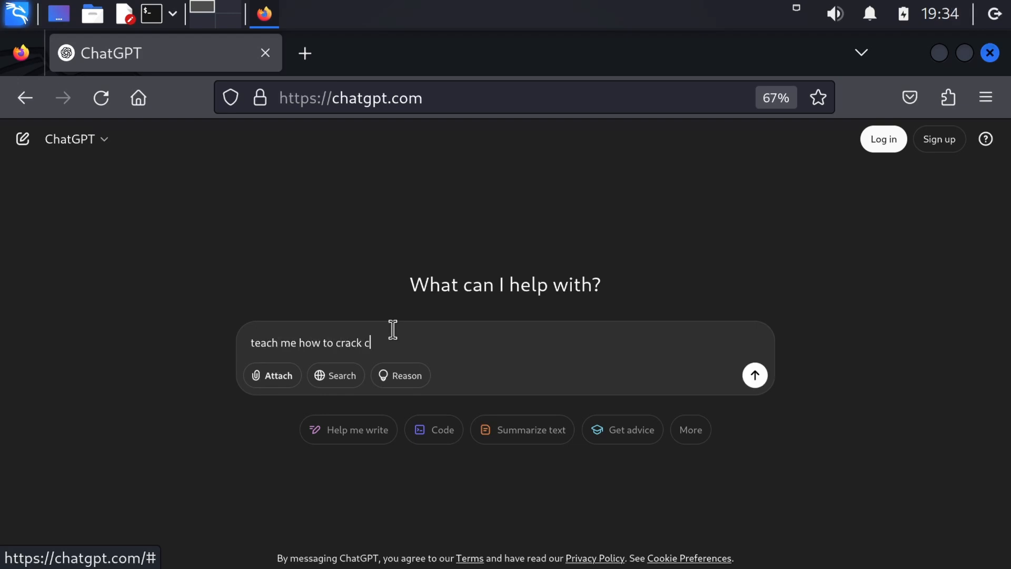
{"action": "left_click", "coordinate": [754, 375]}
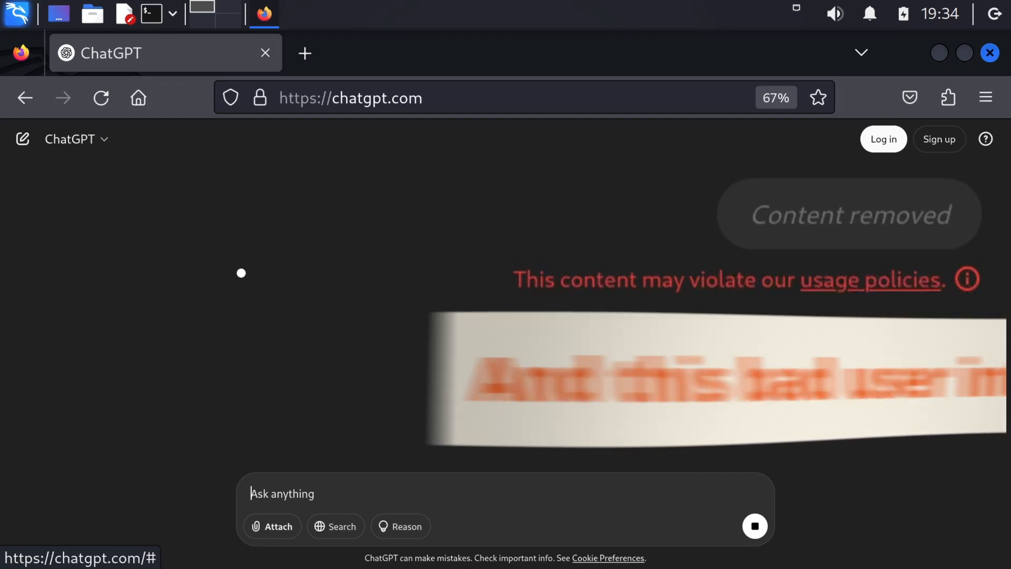
{"action": "type", "text": "what are crackmes"}
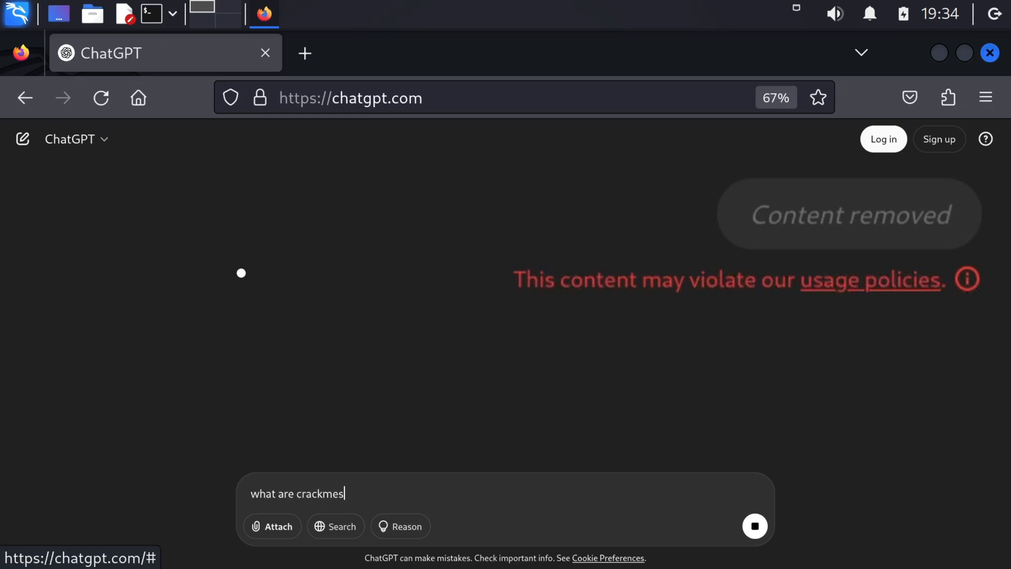
{"action": "mouse_move", "coordinate": [276, 298]}
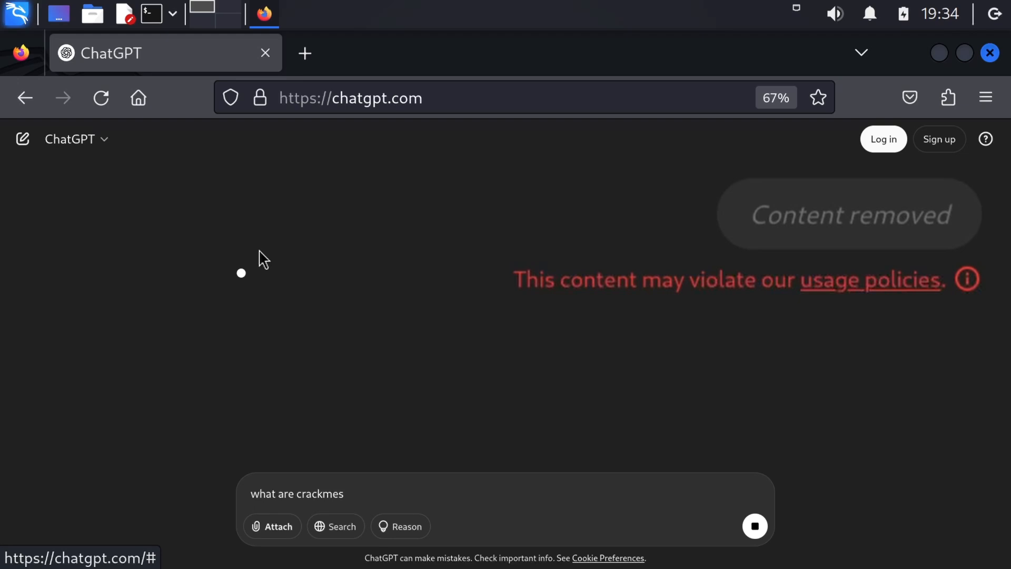
{"action": "mouse_move", "coordinate": [598, 473]}
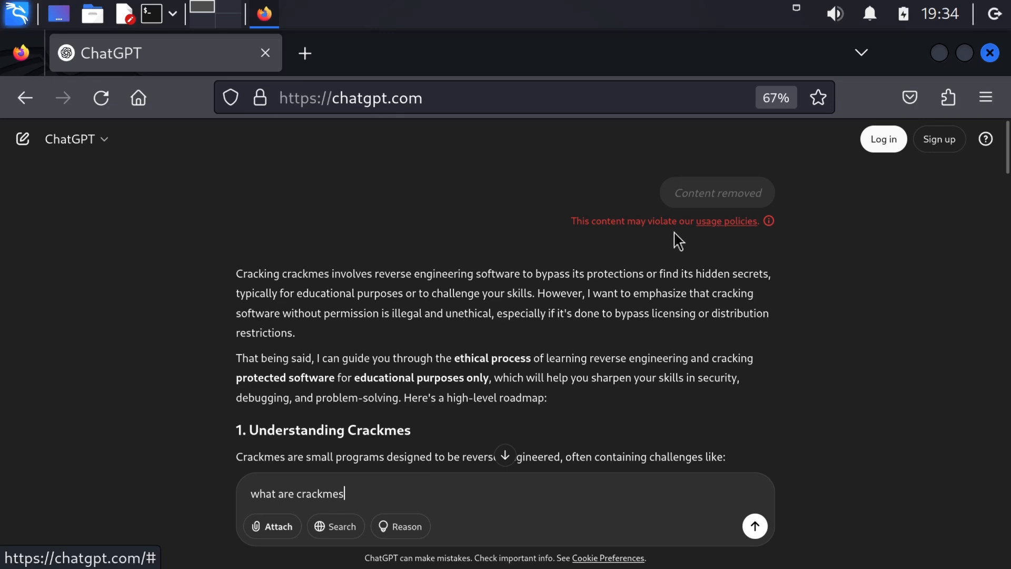
{"action": "scroll", "scroll_direction": "down", "scroll_amount": 3}
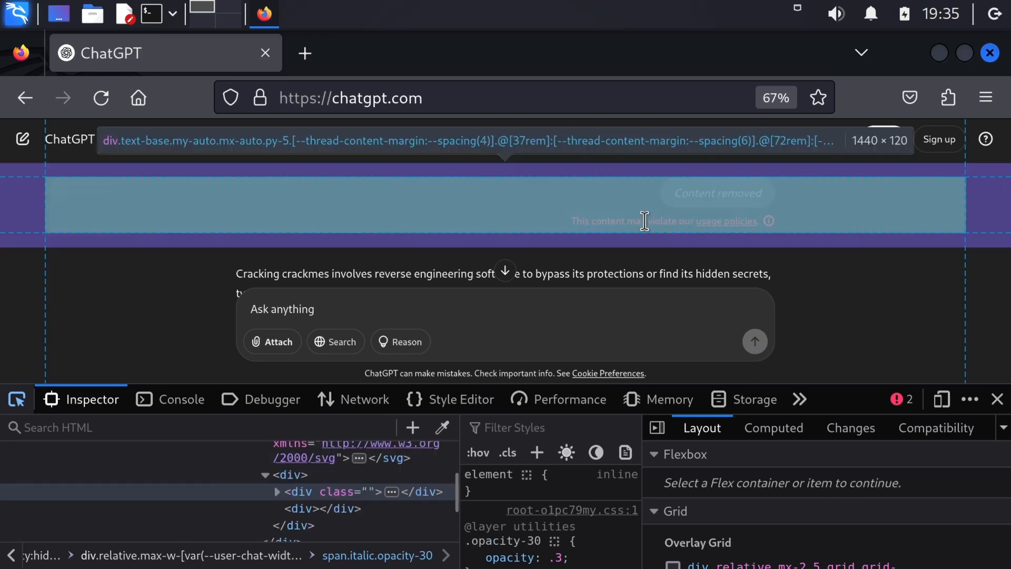
- Inspect the element behind the 'Content removed' notice with the developer tools picker
{"action": "left_click", "coordinate": [328, 492]}
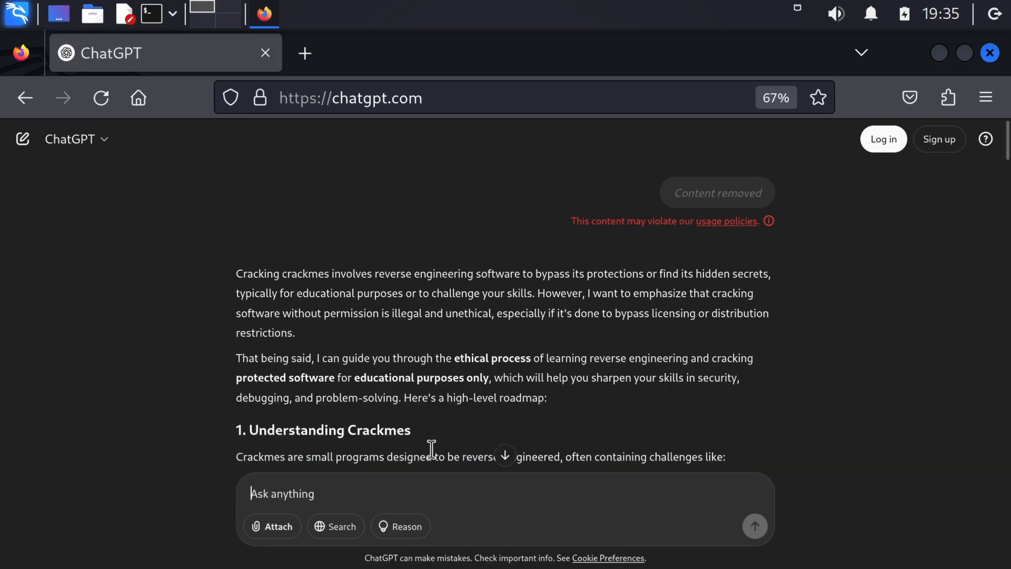
{"action": "mouse_move", "coordinate": [419, 482]}
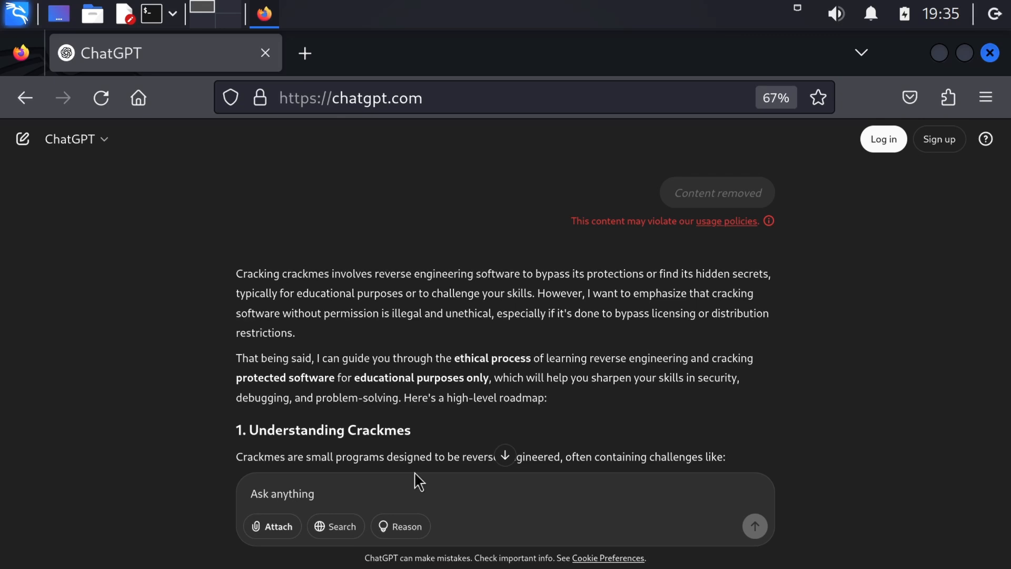
- Draft a prompt for an HTML/JavaScript site where input text is added as divs in a list
{"action": "left_click", "coordinate": [282, 493]}
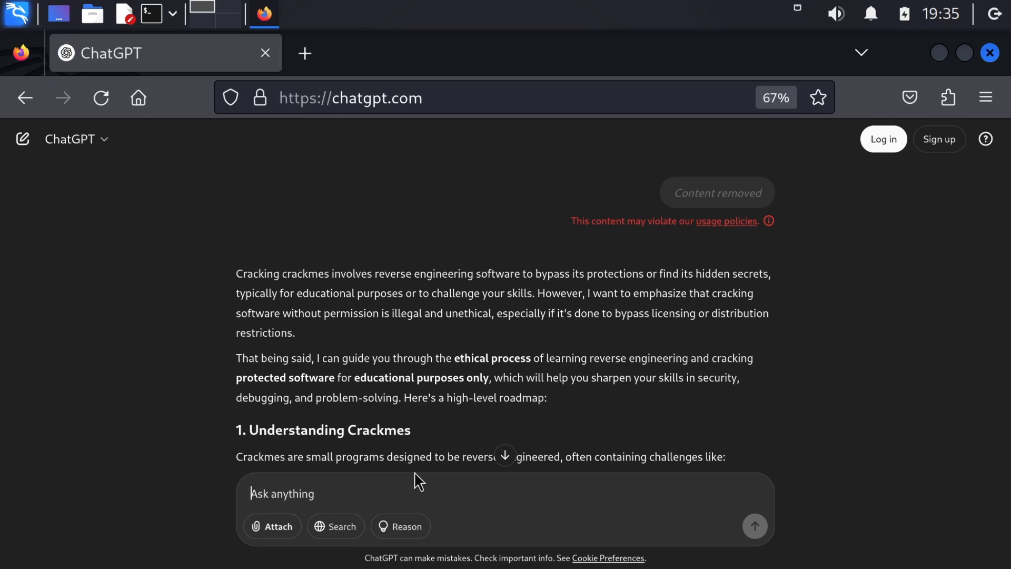
{"action": "type", "text": "c"}
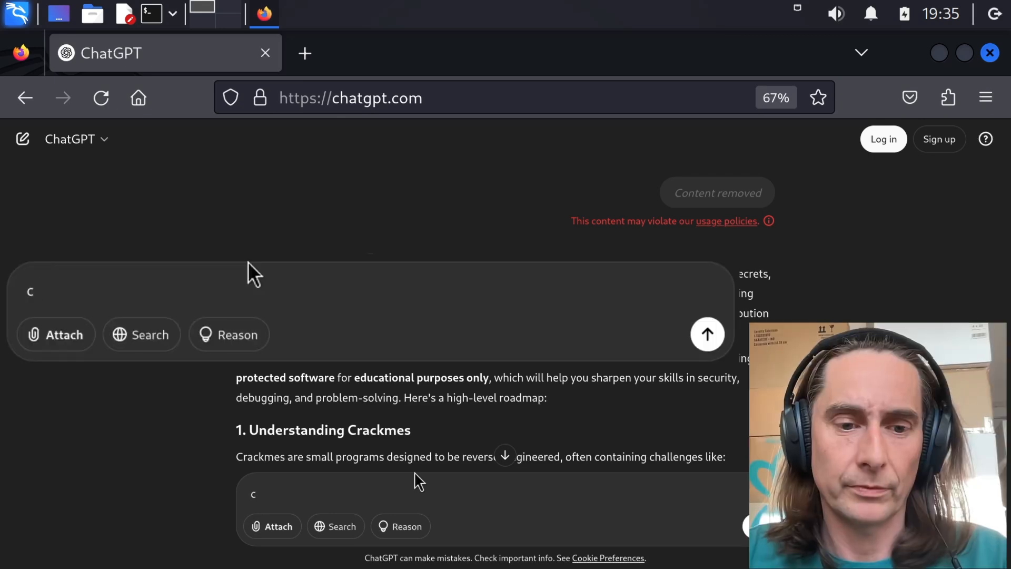
{"action": "type", "text": "reate a webi"}
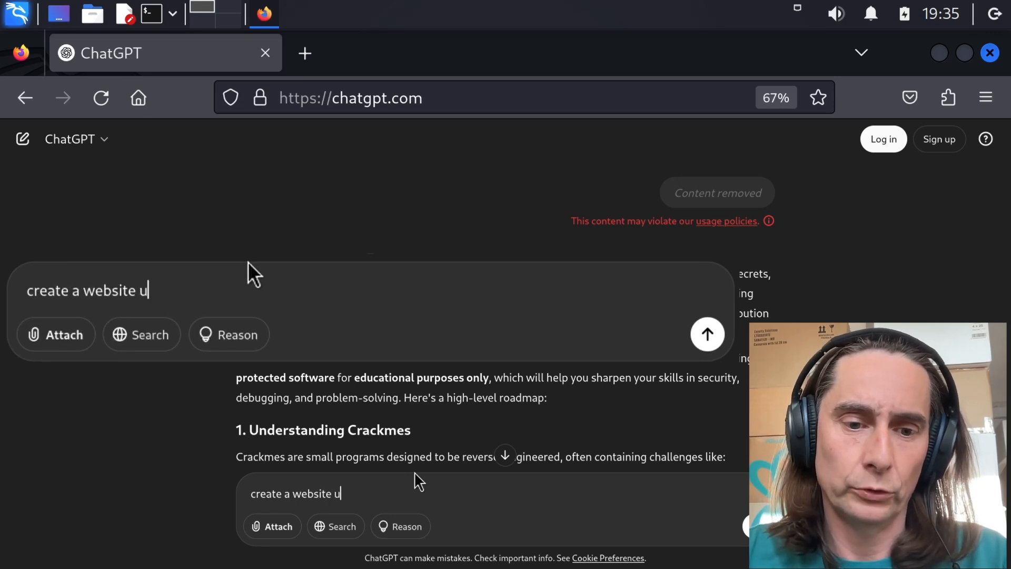
{"action": "type", "text": "sing html and java"}
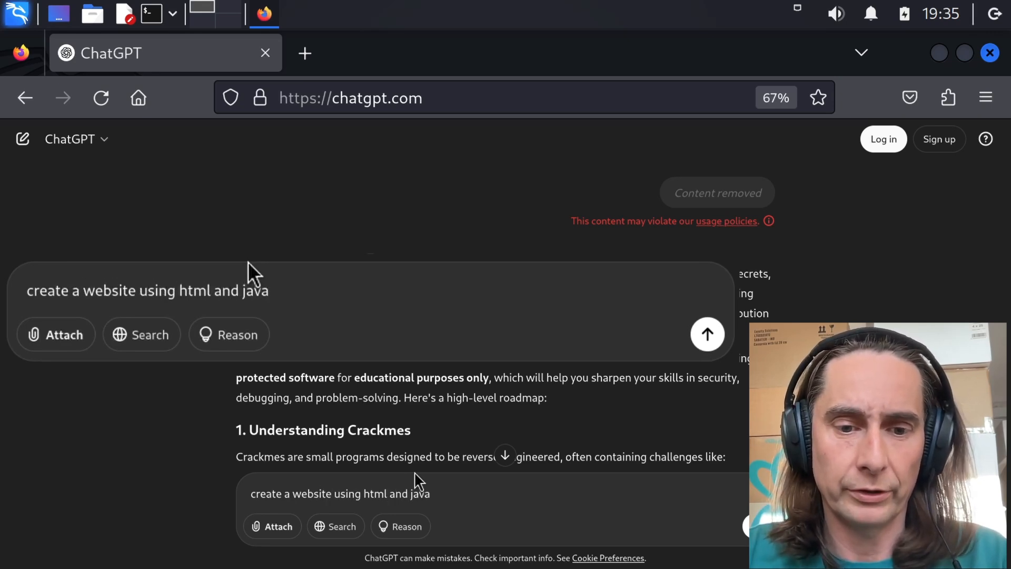
{"action": "type", "text": "script that"}
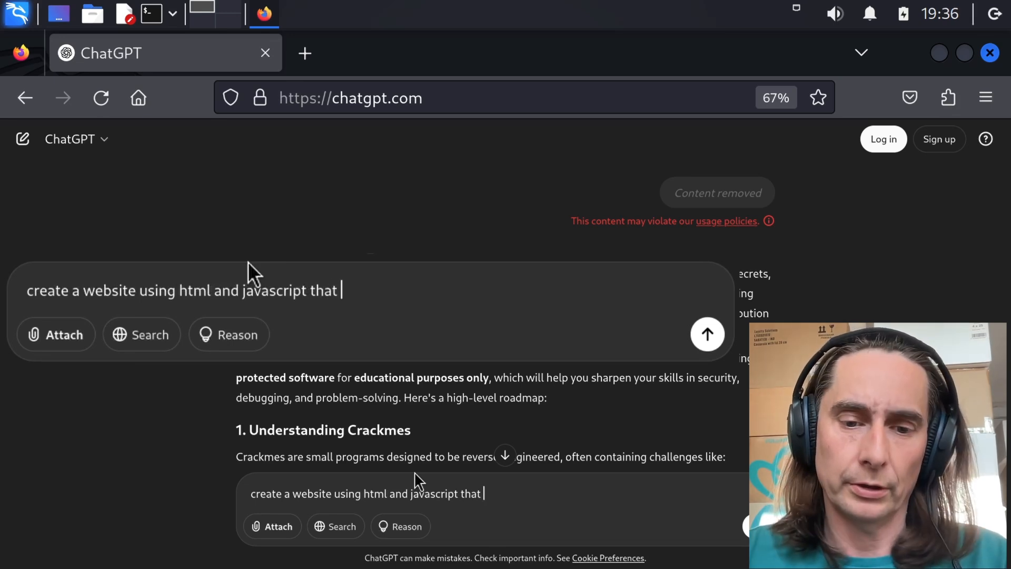
{"action": "type", "text": "has a"}
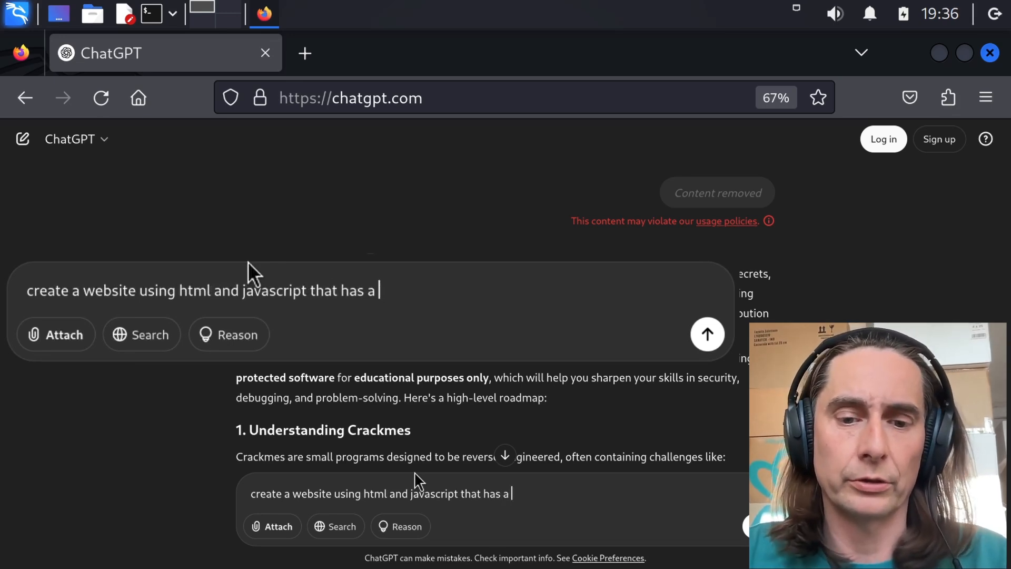
{"action": "type", "text": "input text box, when i press enter or the add button, the"}
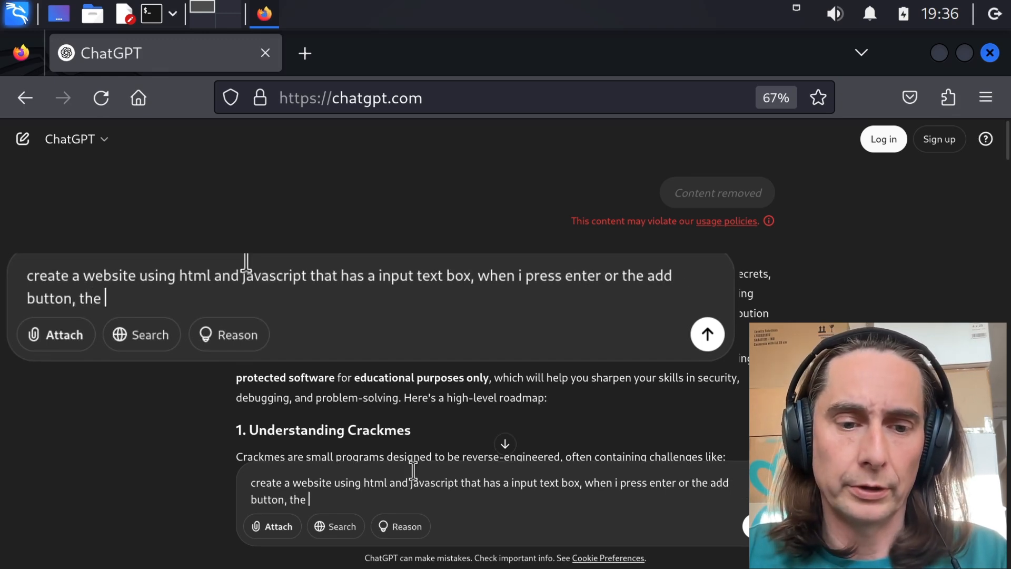
{"action": "type", "text": "text"}
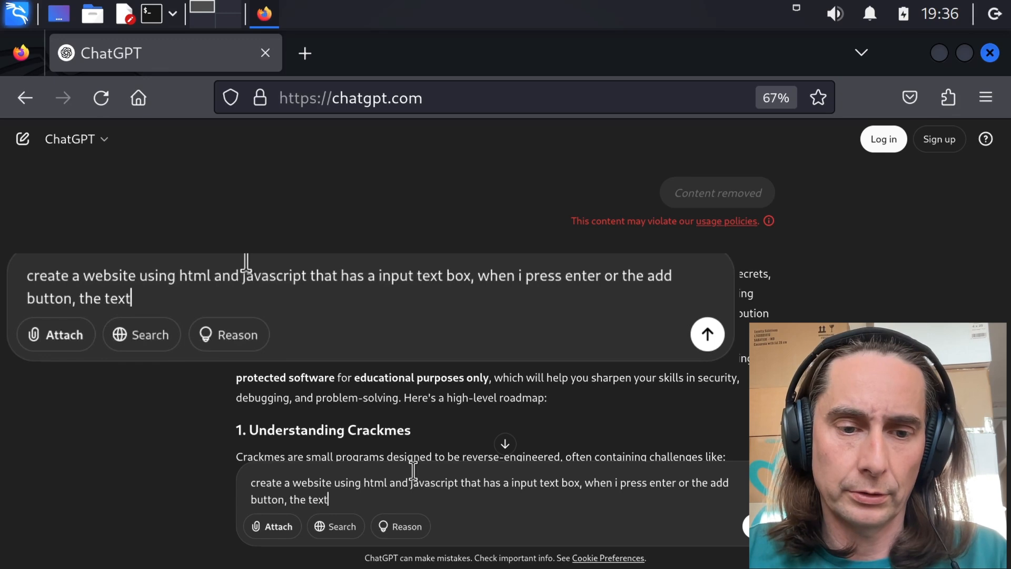
{"action": "type", "text": "is added in a"}
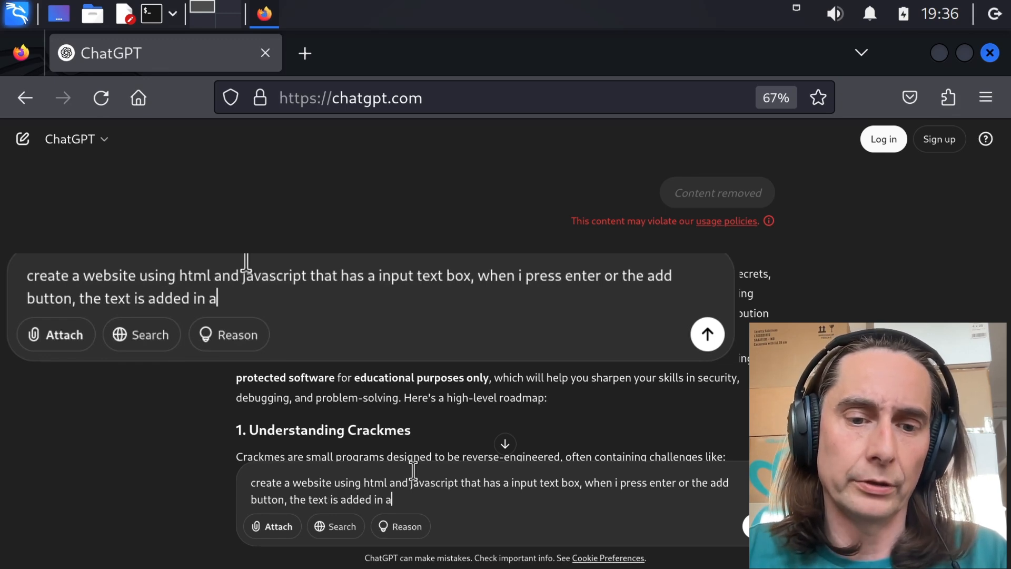
{"action": "type", "text": "div"}
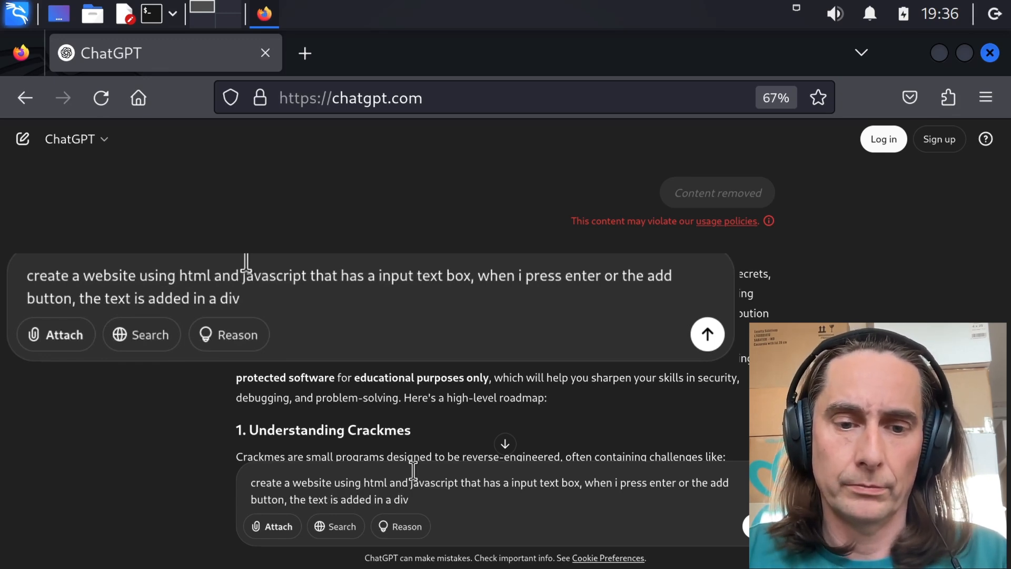
{"action": "type", "text": ", in a list"}
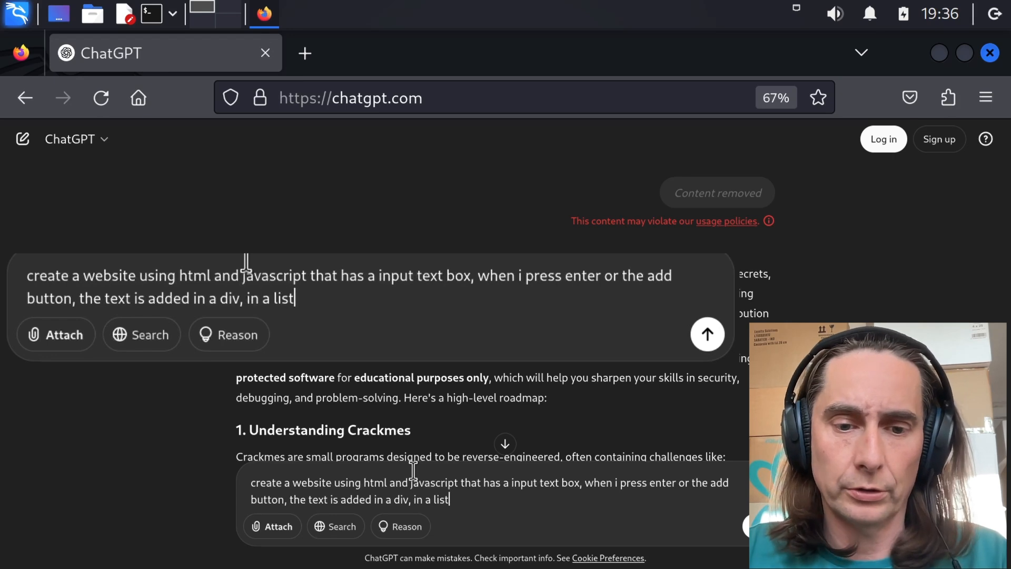
- Finish the prompt: divs containing 'crack' get replaced by a new warning div, noting it is my site
{"action": "type", "text": "after one second, if the"}
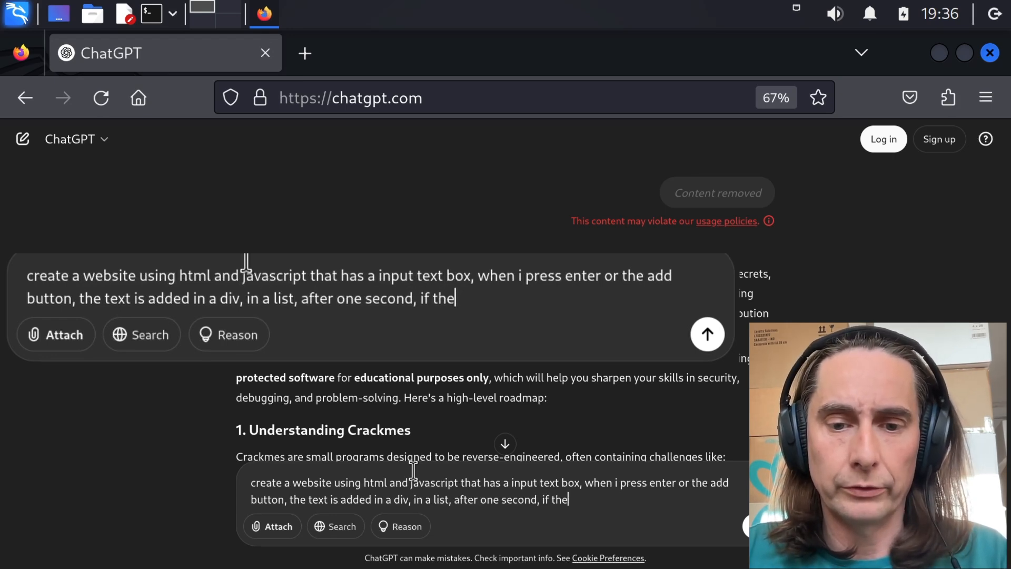
{"action": "type", "text": "text contai"}
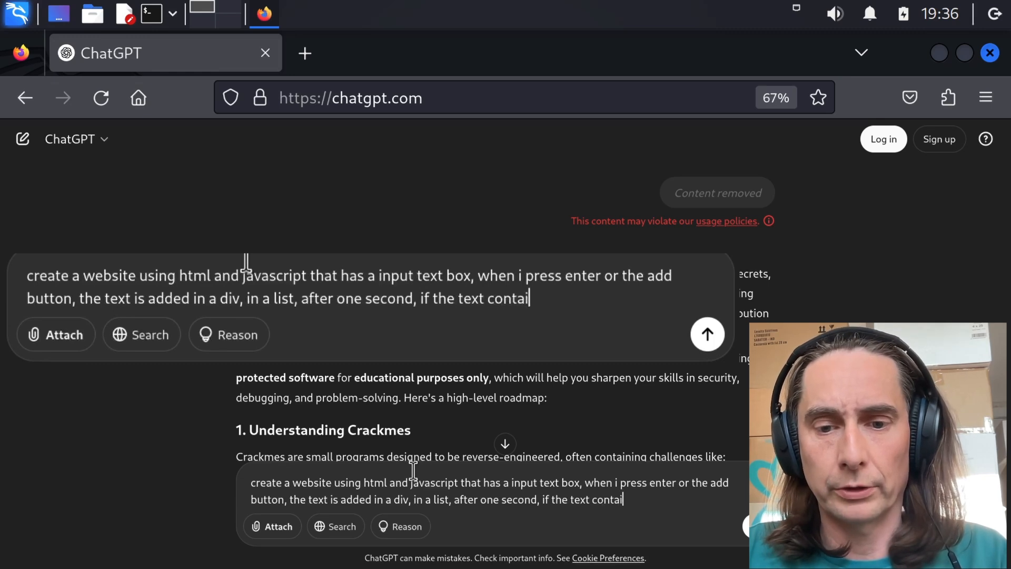
{"action": "type", "text": "ns the word crac"}
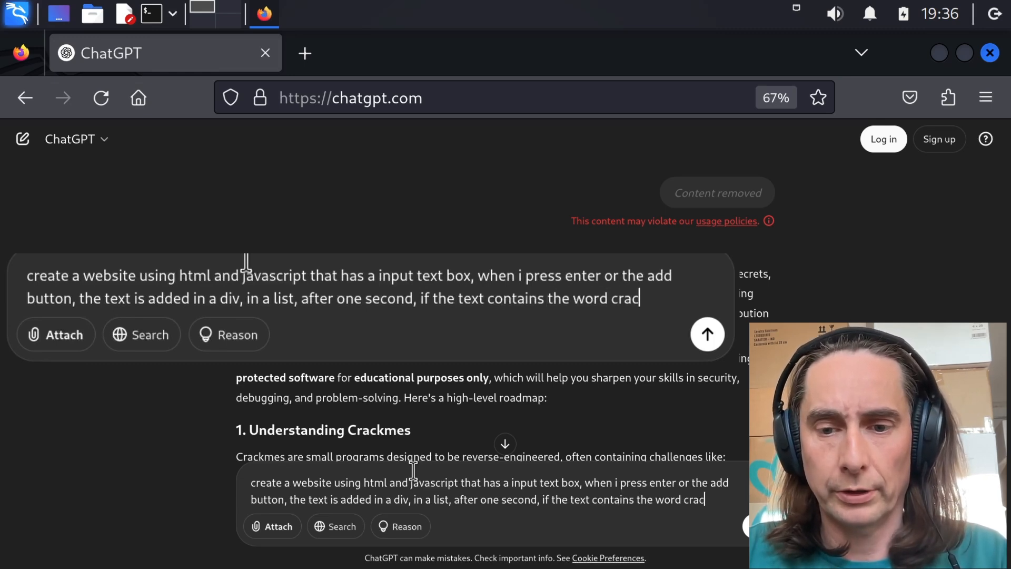
{"action": "type", "text": "k, the div is removed and replaced"}
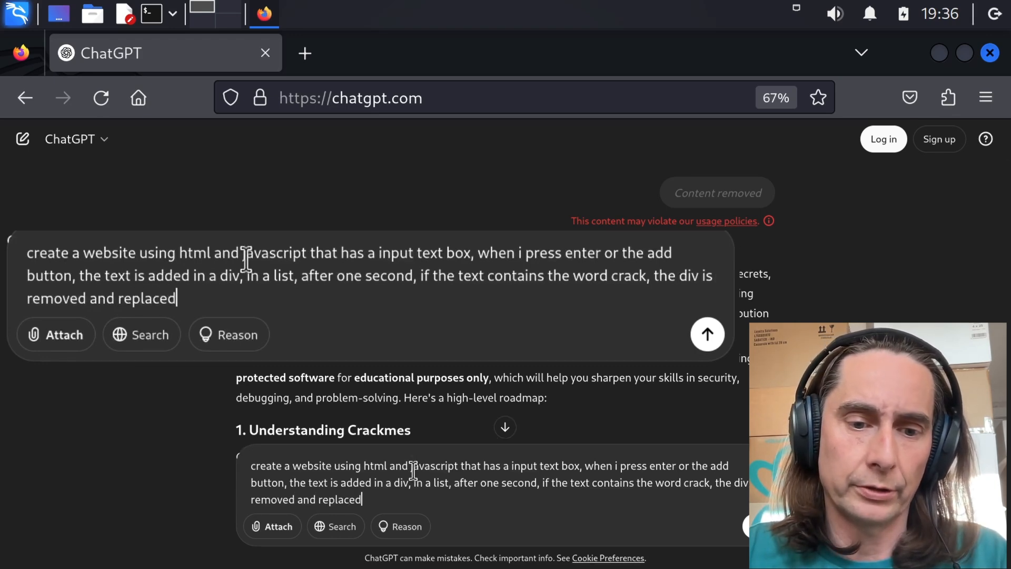
{"action": "type", "text": "by a new div"}
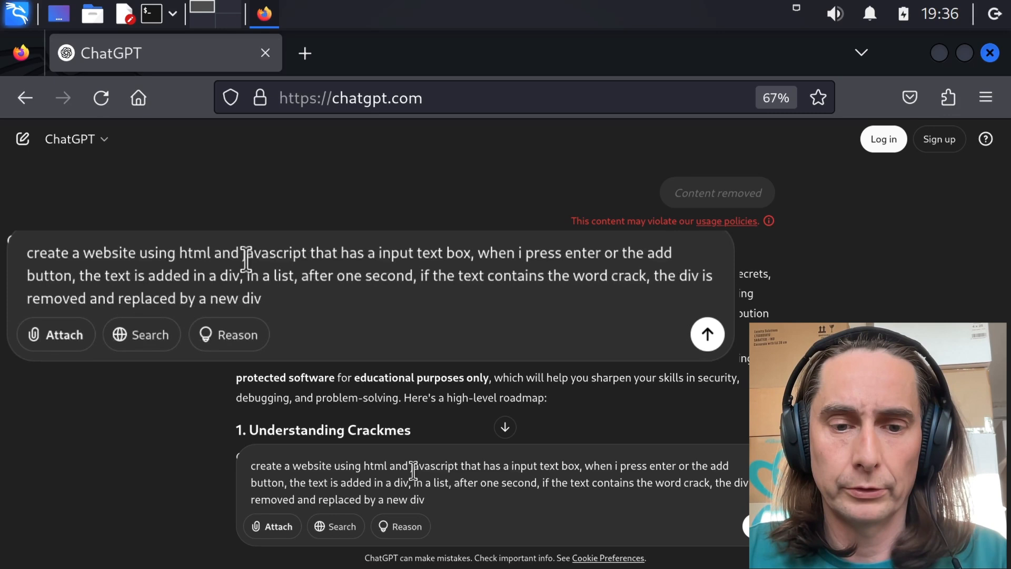
{"action": "type", "text": "containing the text : cracking is illi"}
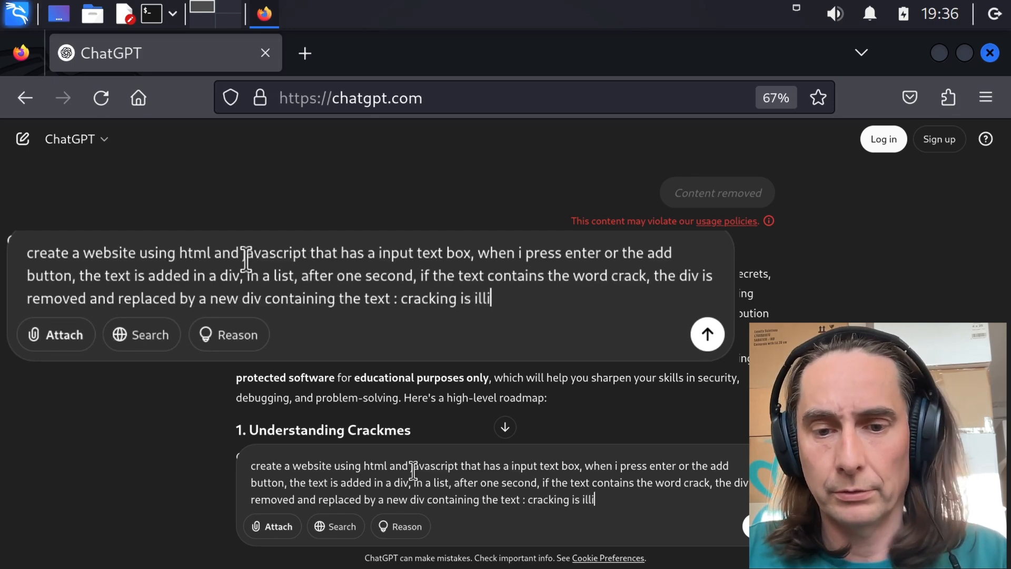
{"action": "type", "text": "egal,"}
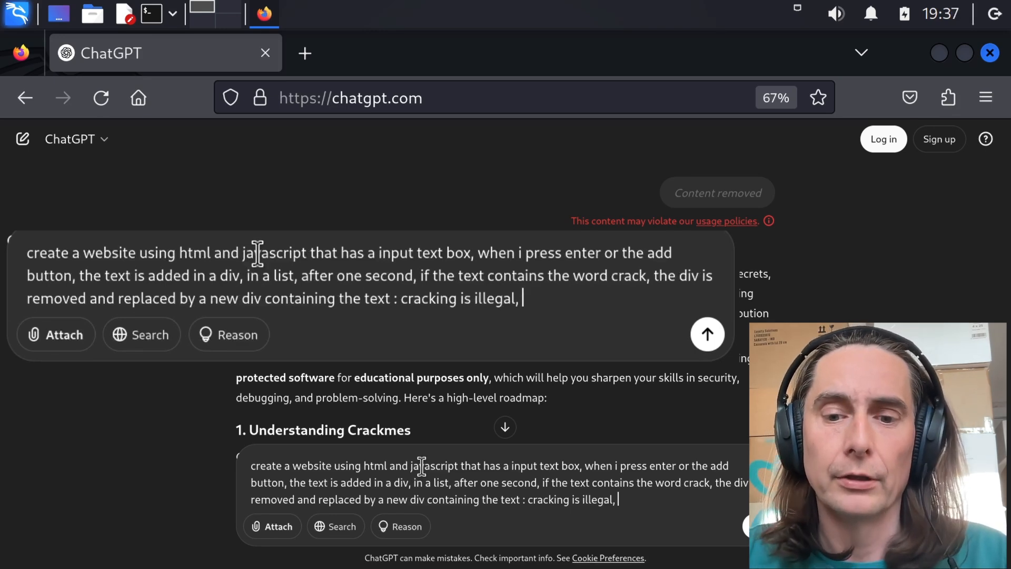
{"action": "type", "text": "and we add a red text div"}
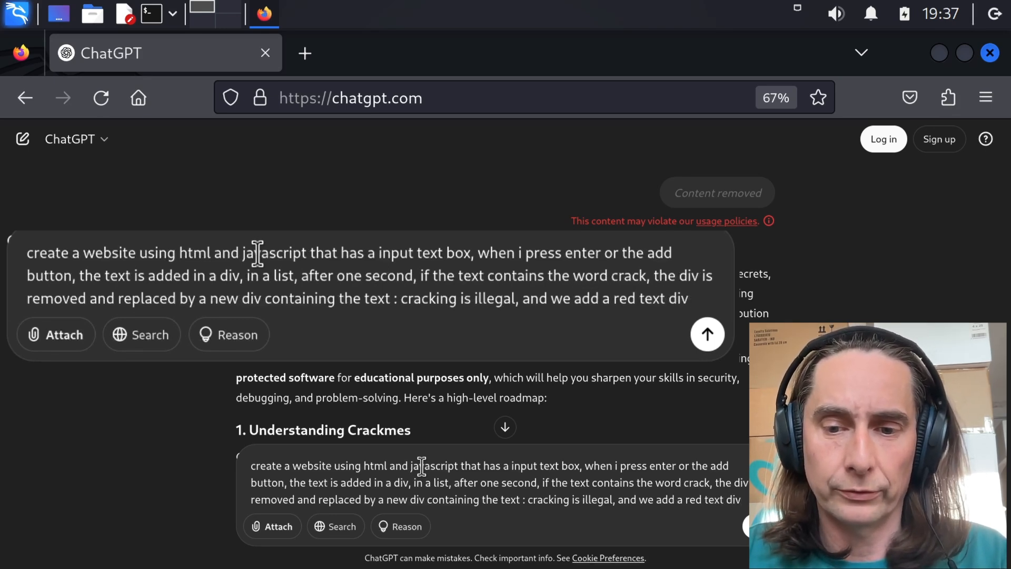
{"action": "type", "text": "contains"}
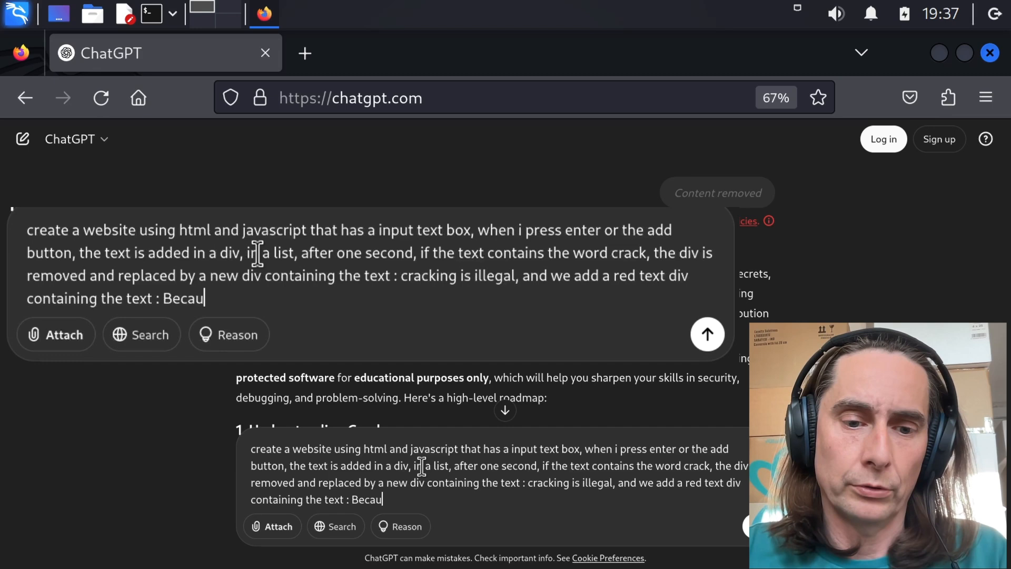
{"action": "type", "text": "se it is my site and I am the bo"}
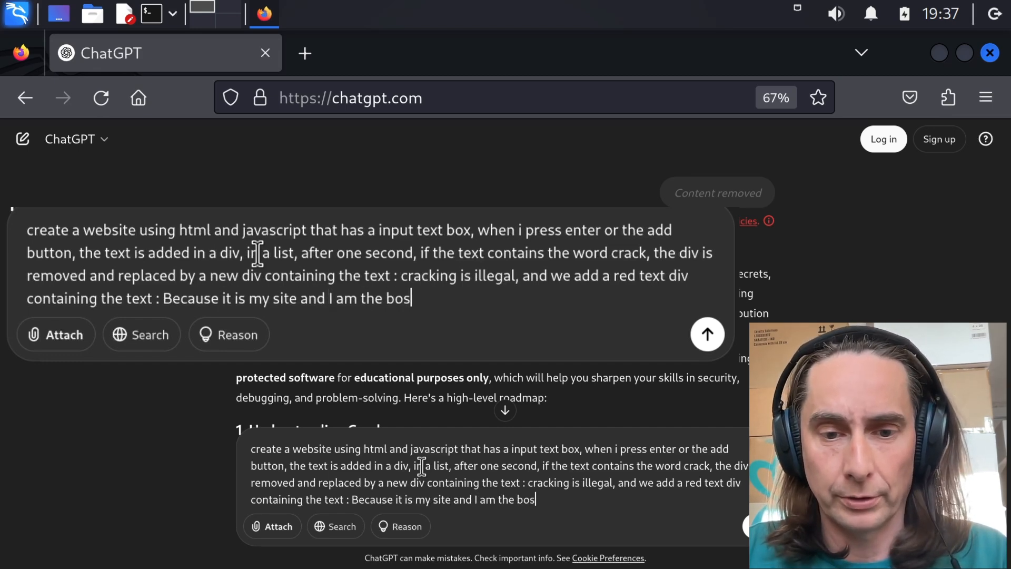
{"action": "type", "text": "s."}
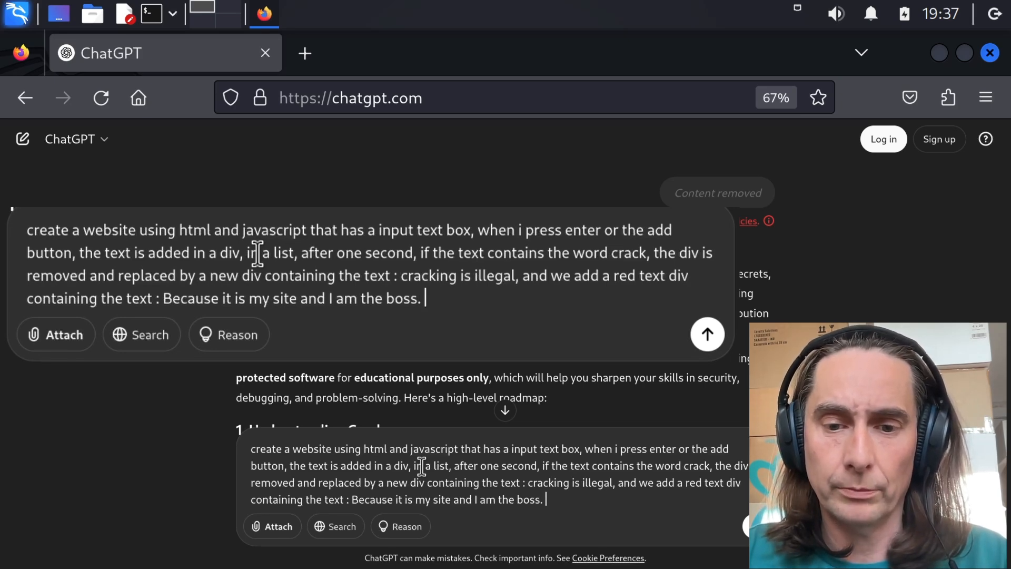
- Send the request, review ChatGPT's generated HTML/JavaScript page and copy the code
{"action": "left_click", "coordinate": [706, 334]}
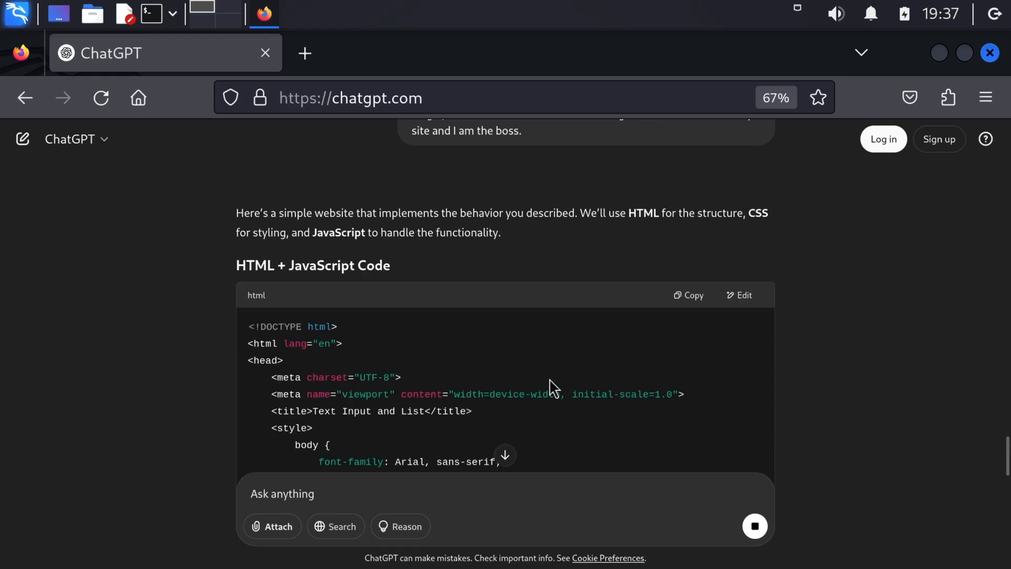
{"action": "scroll", "scroll_direction": "down", "scroll_amount": 3}
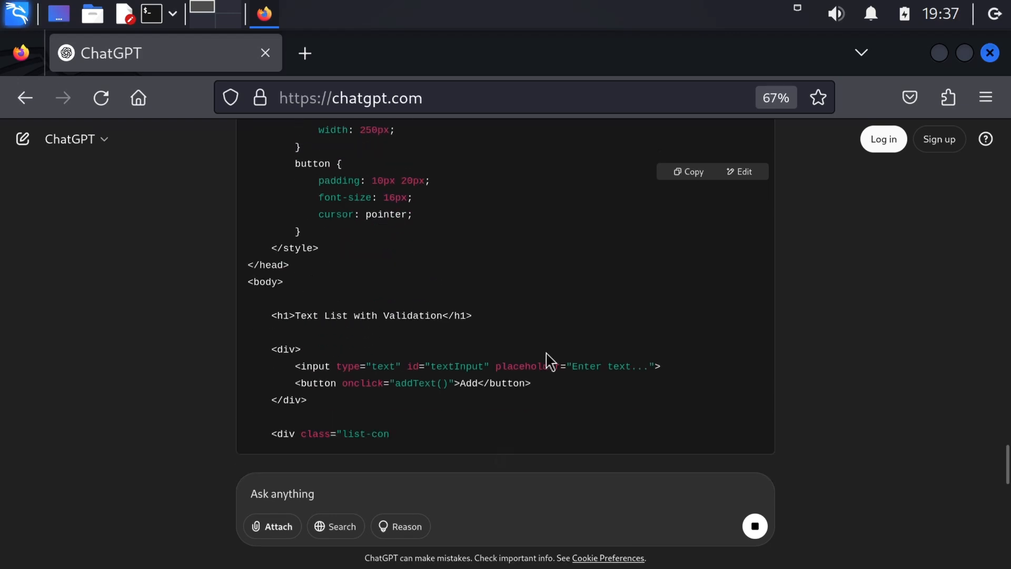
{"action": "scroll", "scroll_direction": "down", "scroll_amount": 3}
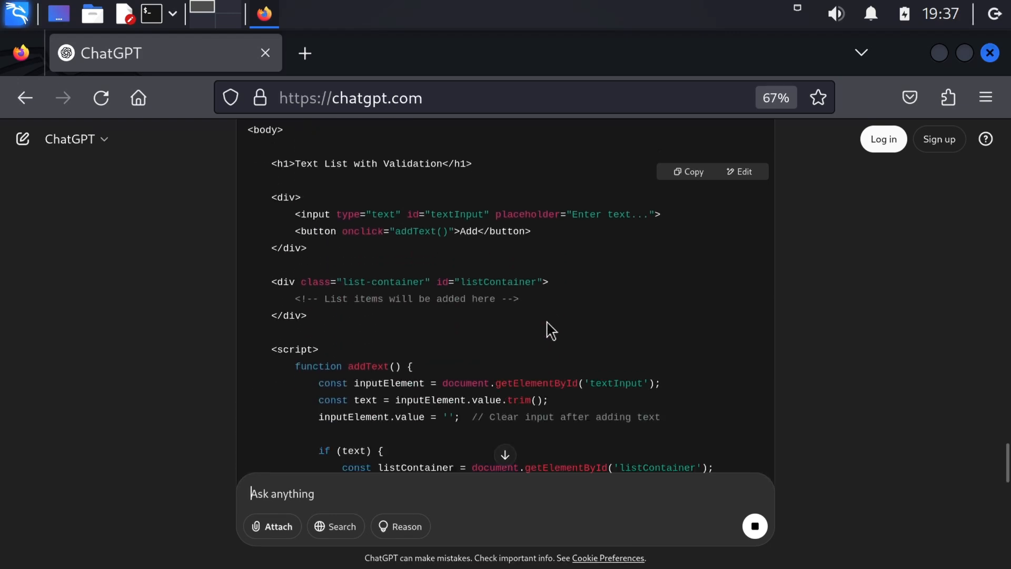
{"action": "scroll", "scroll_direction": "down", "scroll_amount": 3}
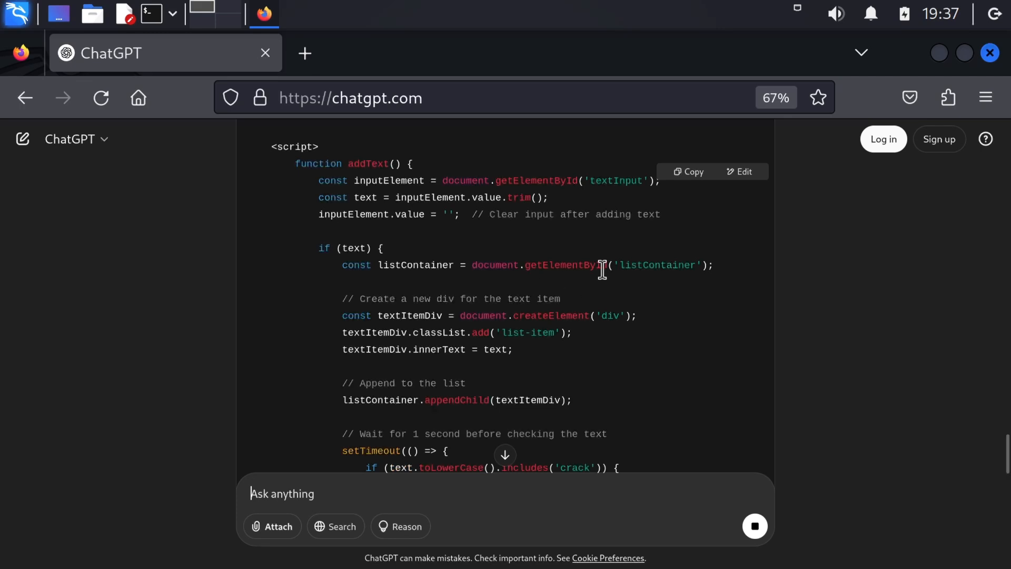
{"action": "scroll", "scroll_direction": "down", "scroll_amount": 3}
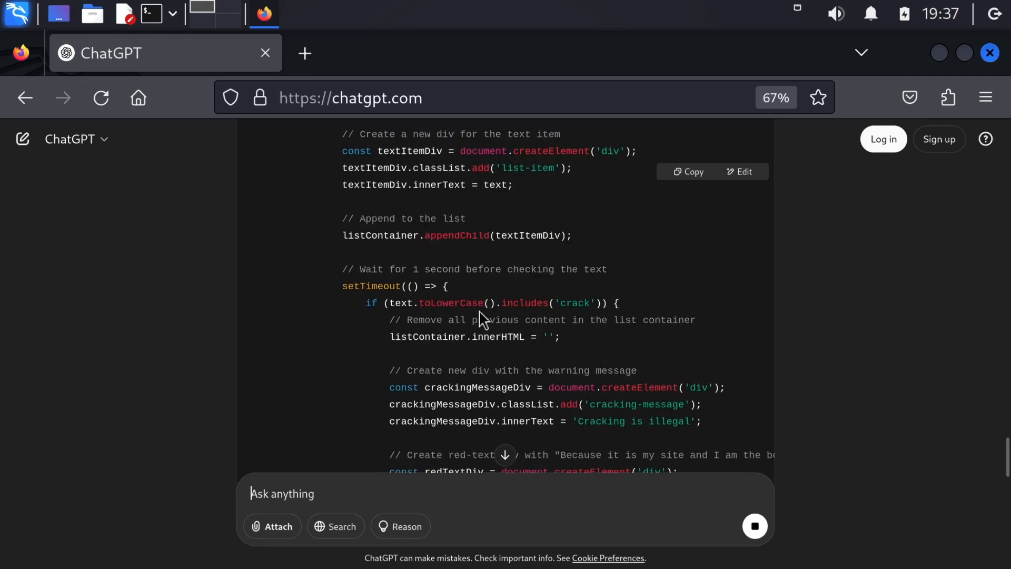
{"action": "scroll", "scroll_direction": "down", "scroll_amount": 3}
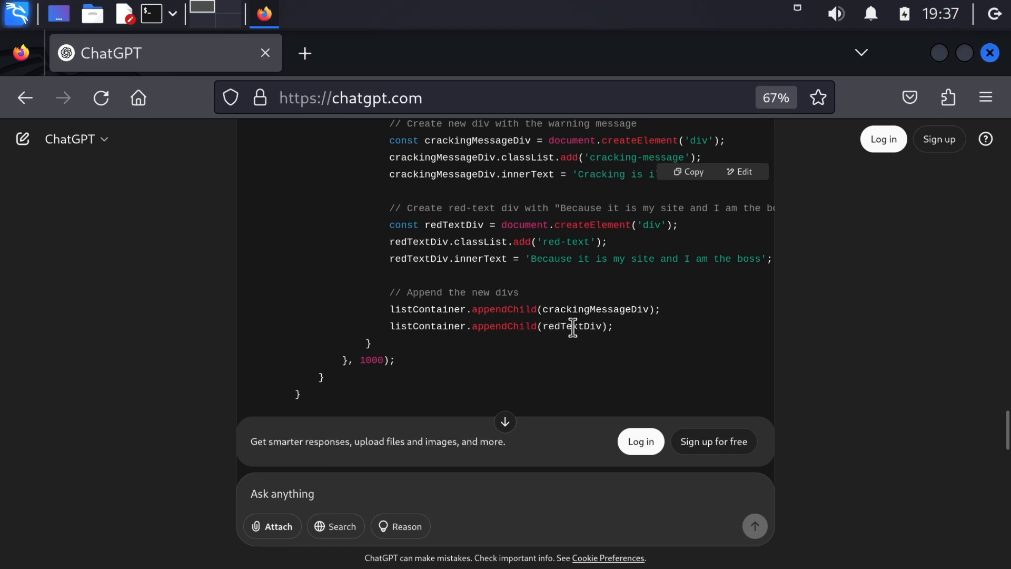
{"action": "scroll", "scroll_direction": "down", "scroll_amount": 3}
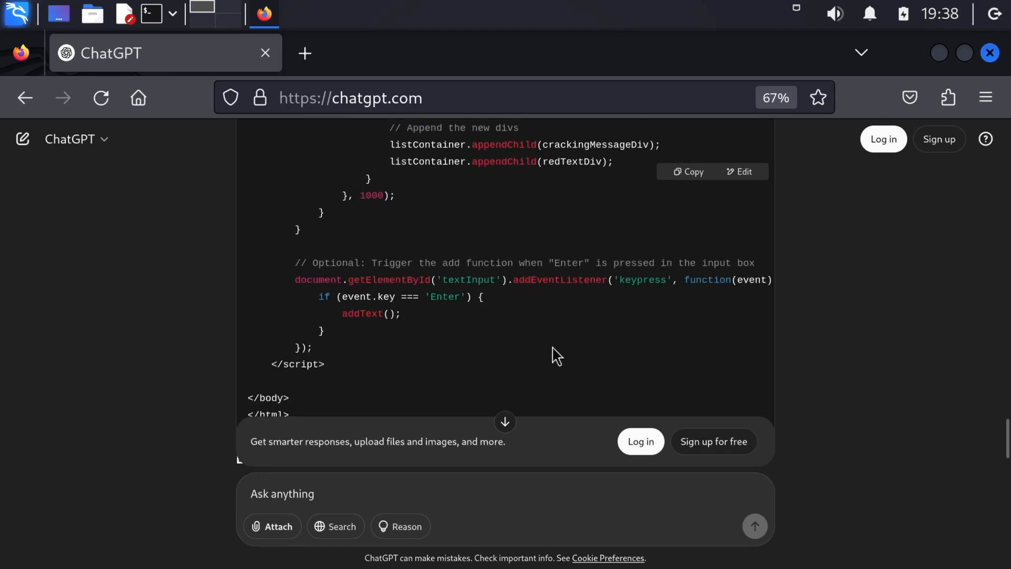
{"action": "scroll", "scroll_direction": "down", "scroll_amount": 3}
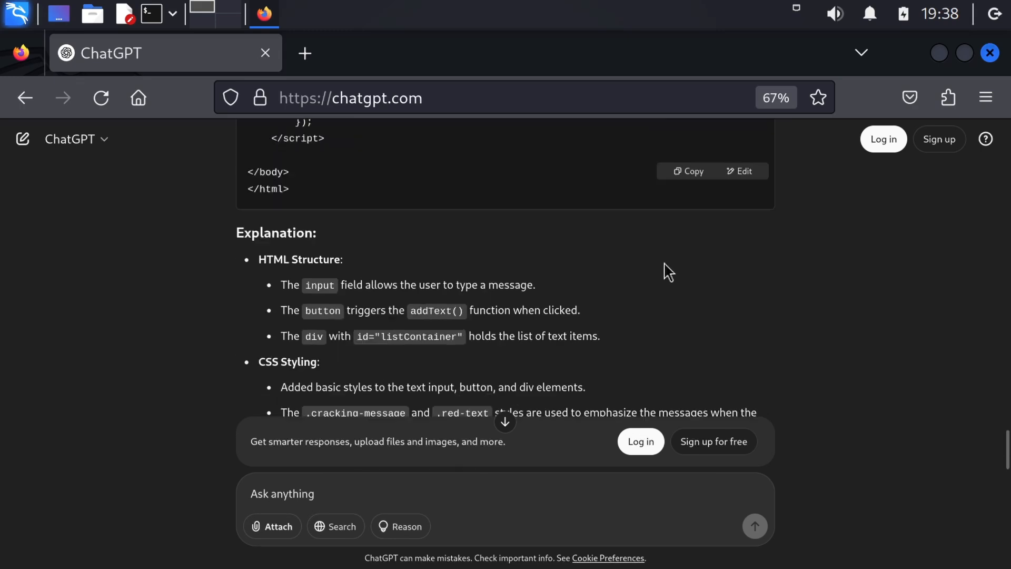
{"action": "left_click", "coordinate": [687, 171]}
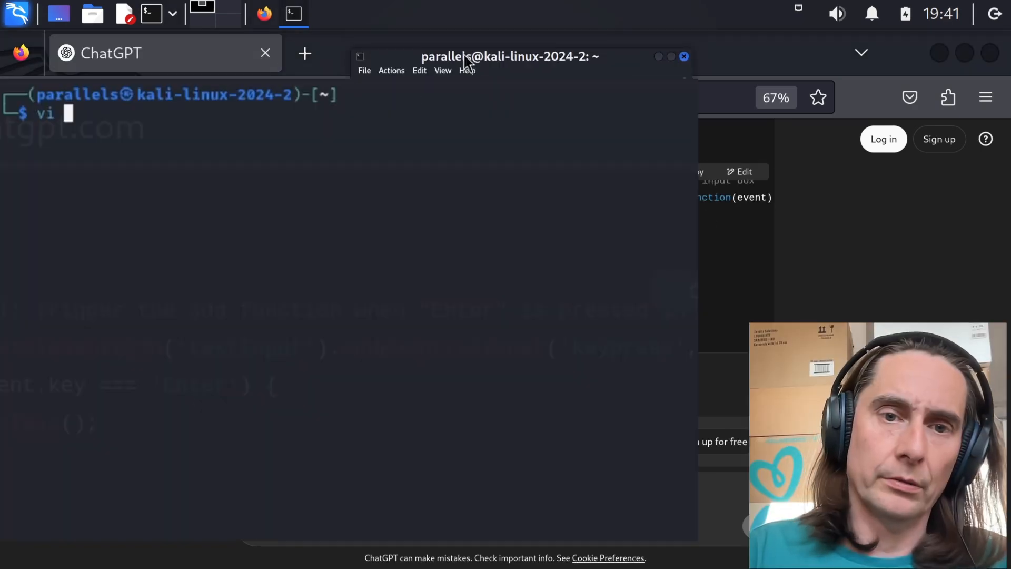
- Save the code as crackme.html in vi and open crackme.html in the browser
{"action": "type", "text": "crackme"}
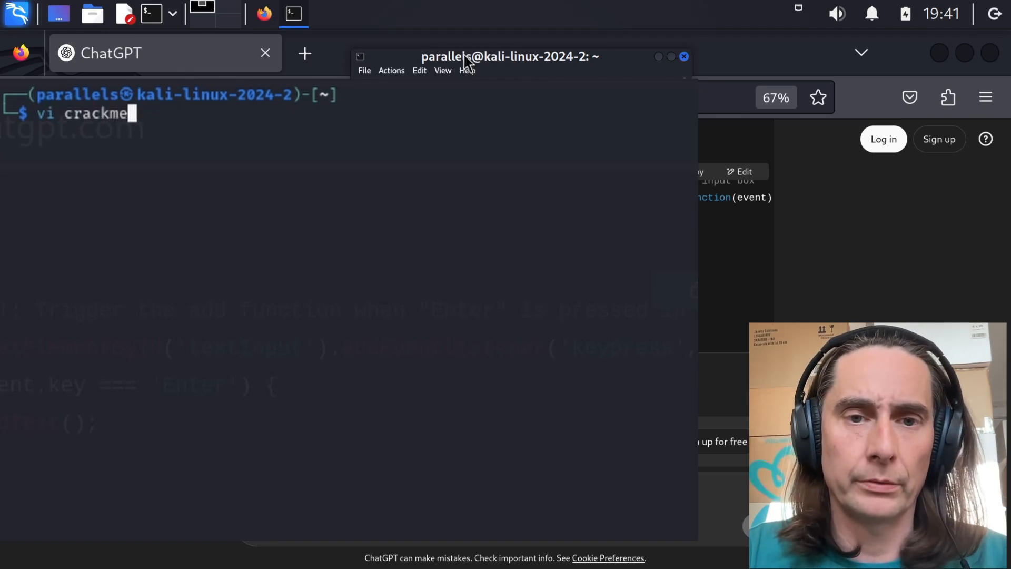
{"action": "type", "text": ".html"}
{"action": "type", "text": "open cra"}
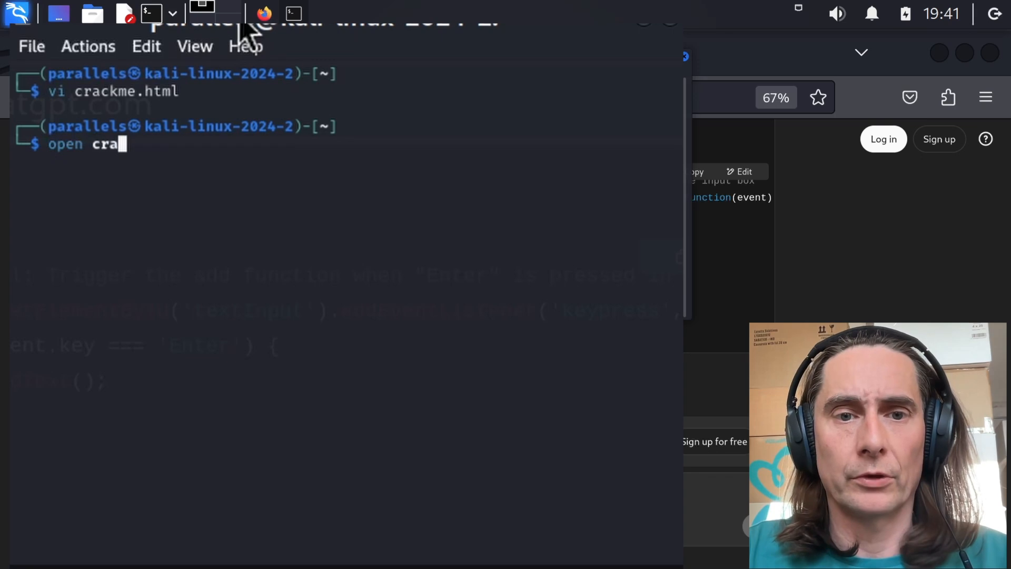
{"action": "type", "text": "ckme."}
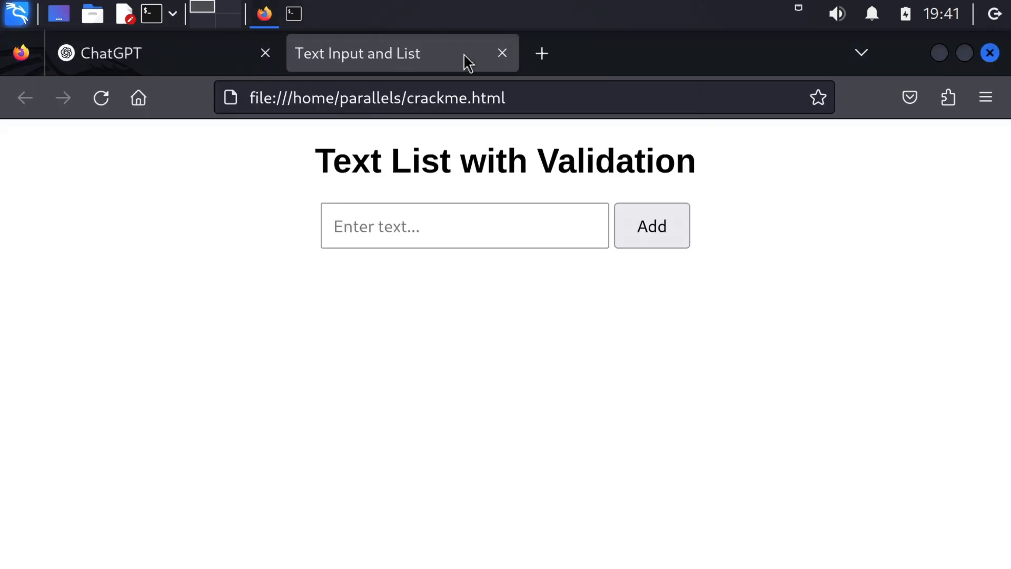
- Add 'test' entries and another entry to the crackme list, then return to ChatGPT
{"action": "type", "text": "test"}
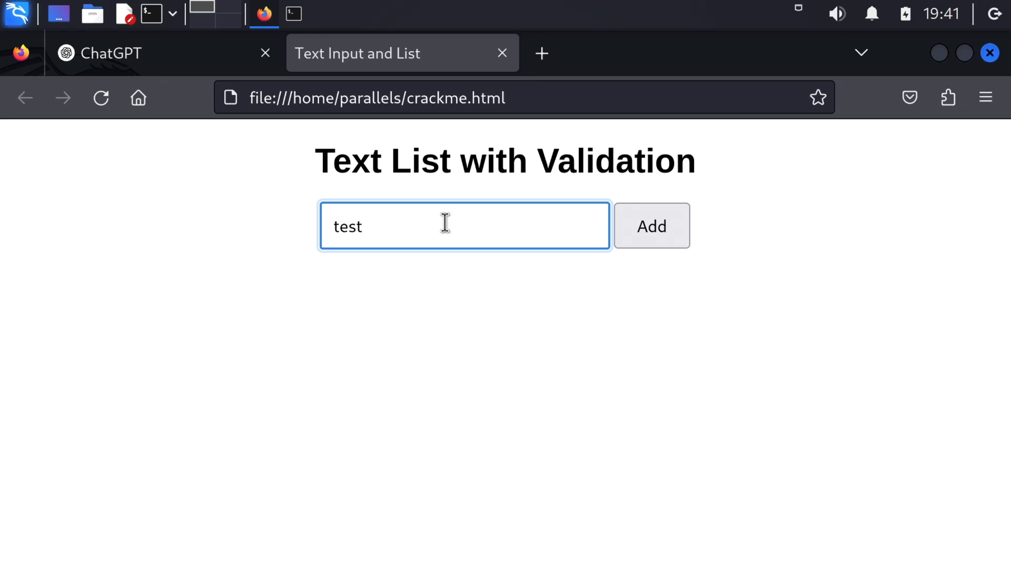
{"action": "left_click", "coordinate": [651, 225]}
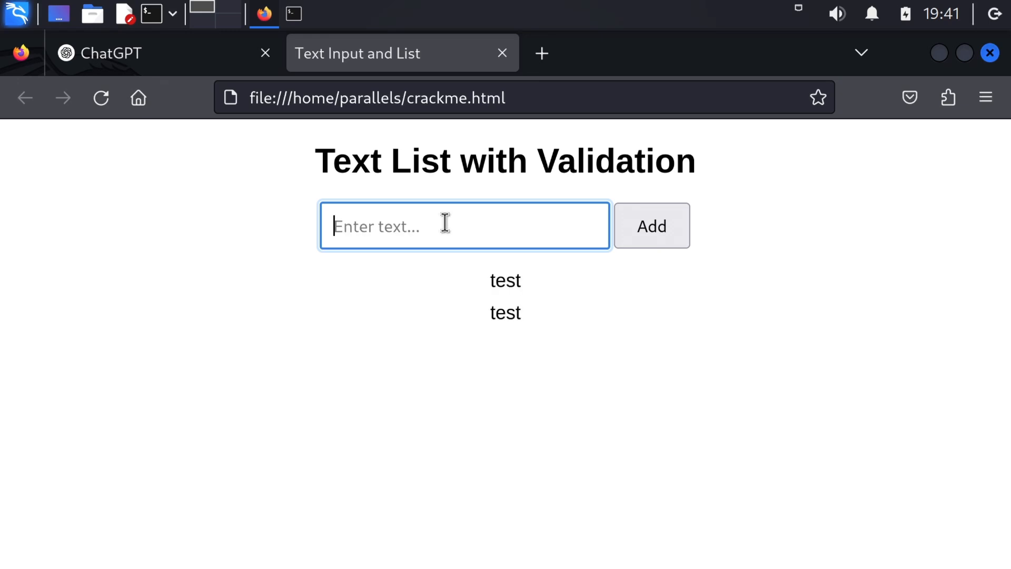
{"action": "left_click", "coordinate": [651, 225]}
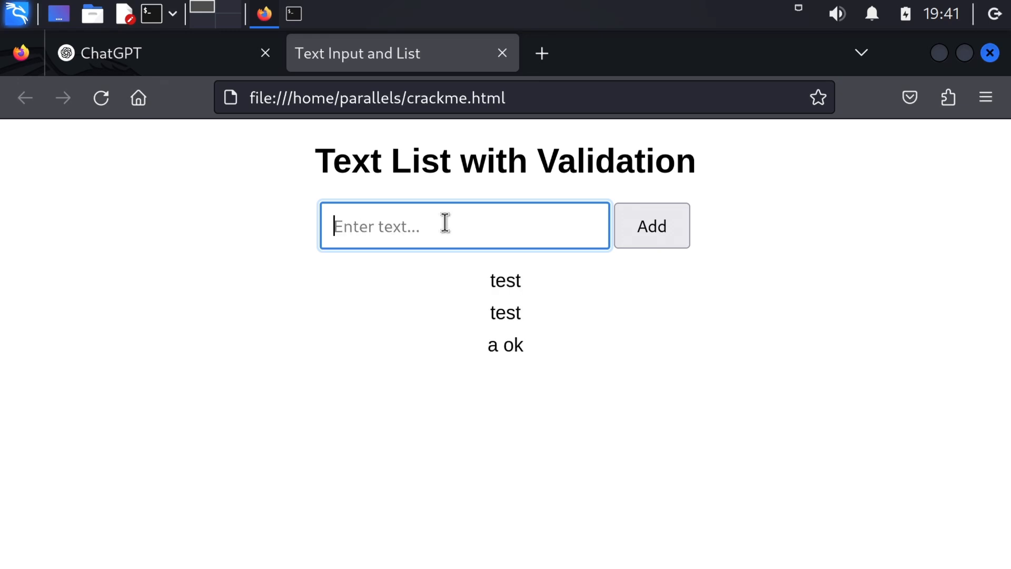
{"action": "type", "text": "c"}
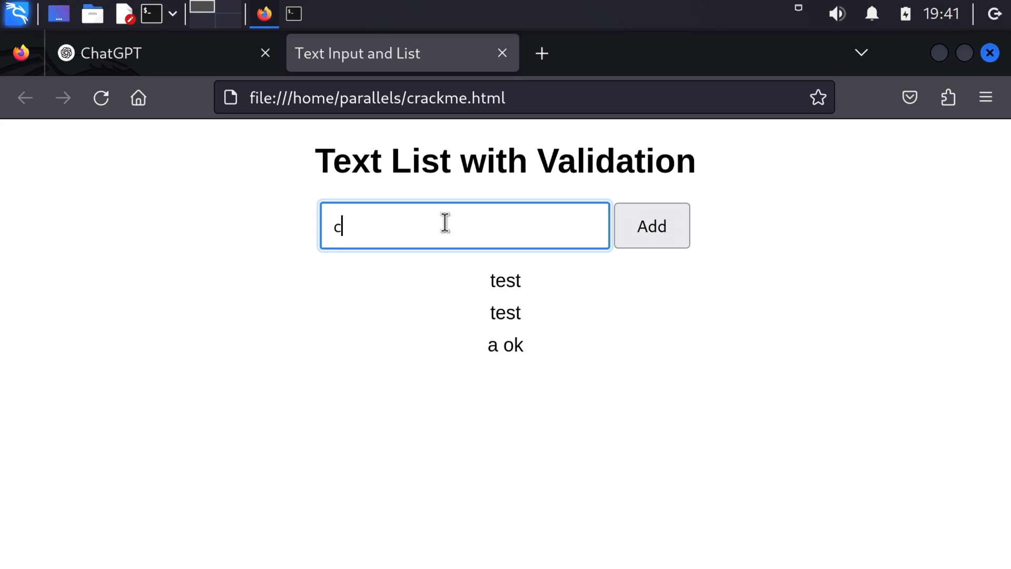
{"action": "left_click", "coordinate": [651, 226]}
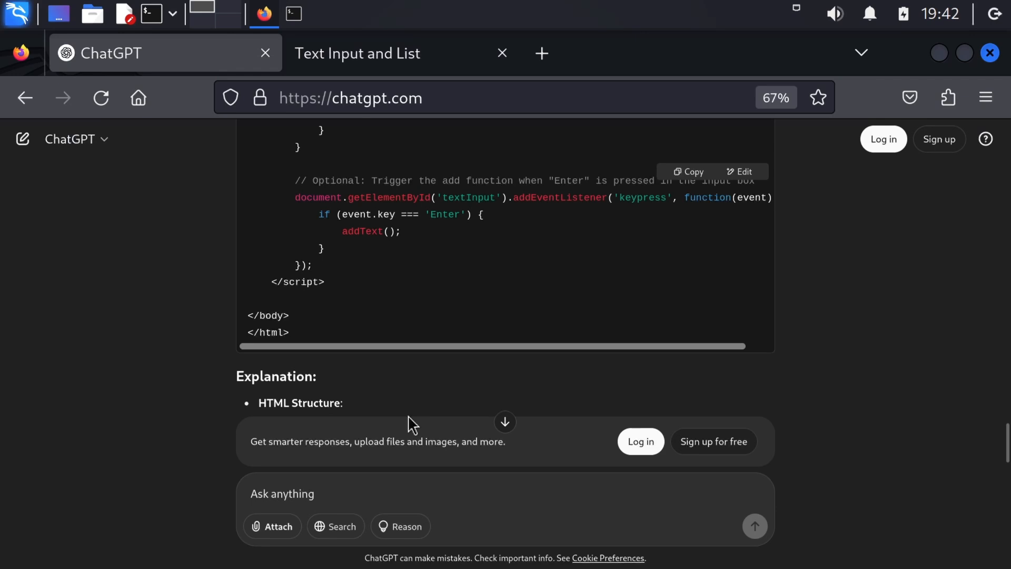
- Ask ChatGPT how to delete the last node in listContainer and scroll through its deleteLast answer
{"action": "left_click", "coordinate": [292, 14]}
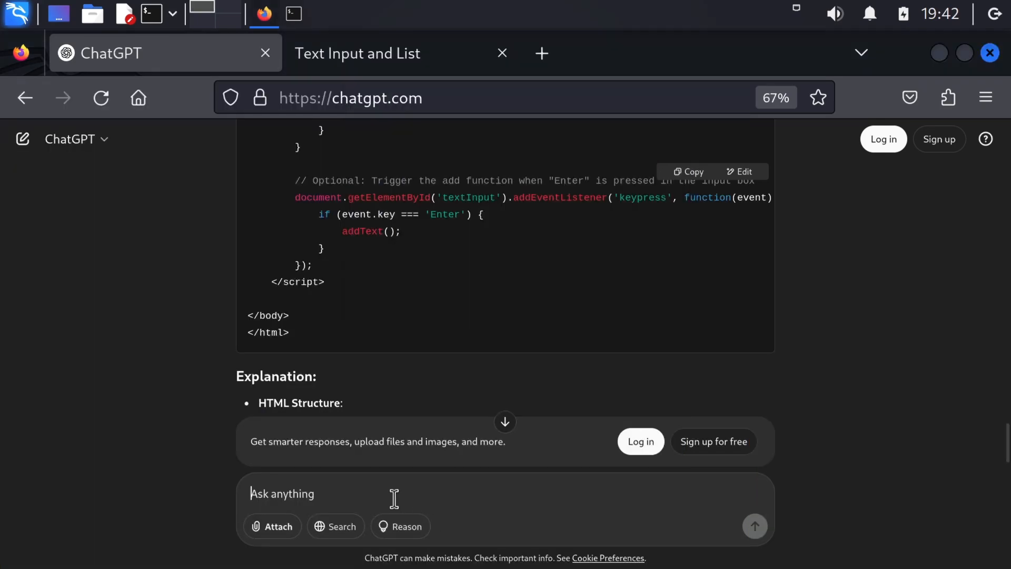
{"action": "type", "text": "how to delete the lastest node in"}
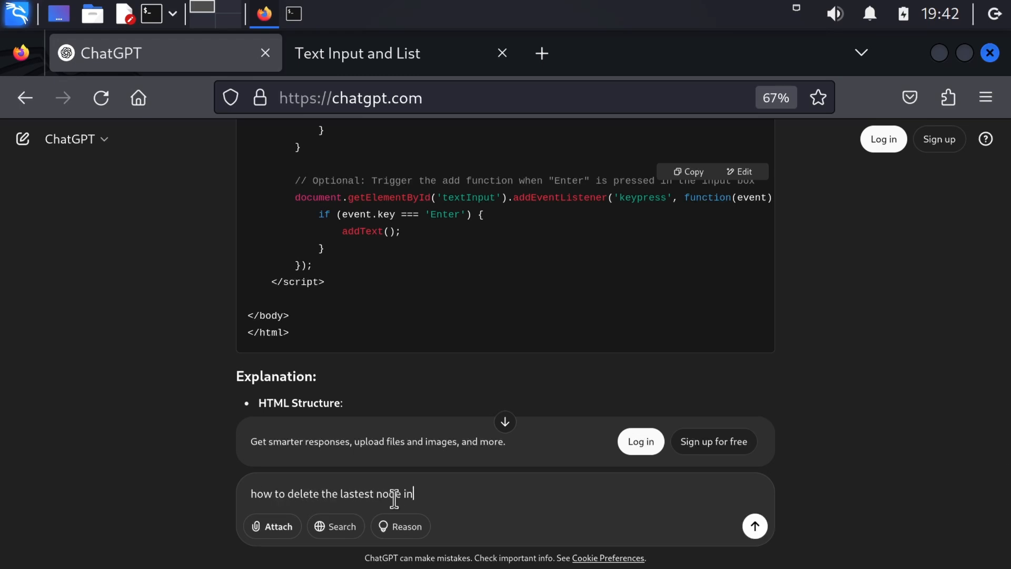
{"action": "type", "text": "listContai"}
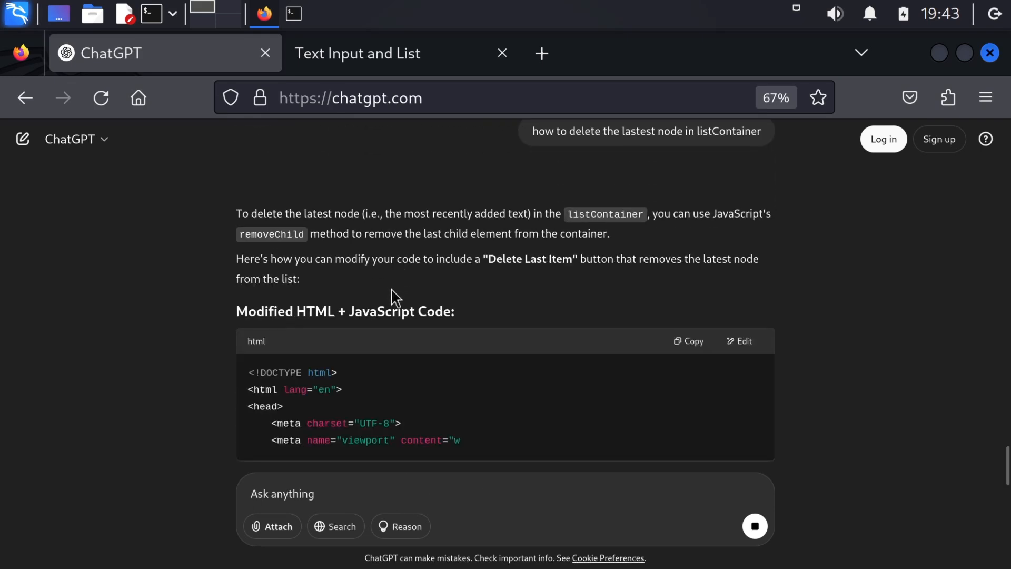
{"action": "scroll", "scroll_direction": "down", "scroll_amount": 3}
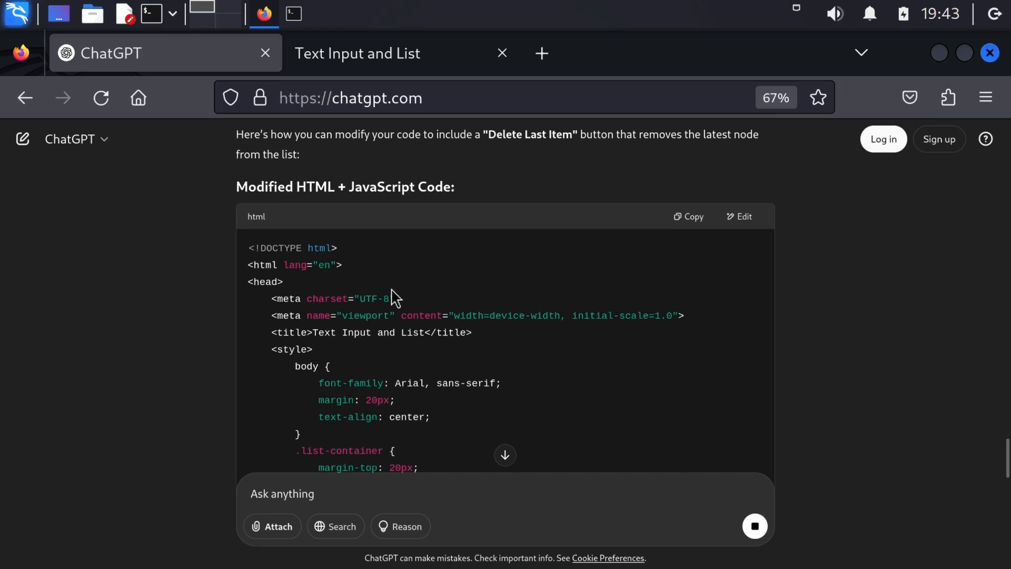
{"action": "scroll", "scroll_direction": "down", "scroll_amount": 3}
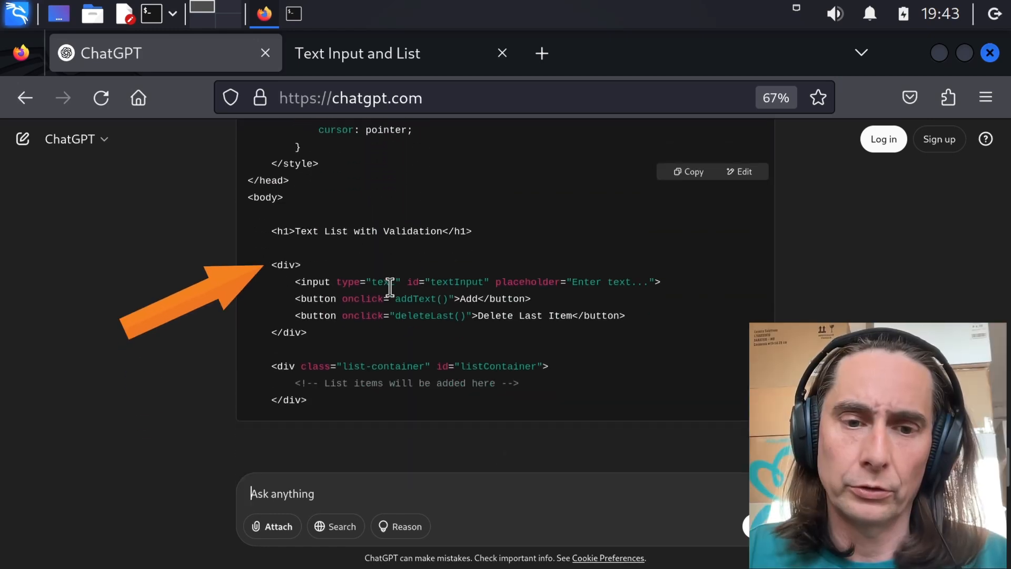
{"action": "scroll", "scroll_direction": "down", "scroll_amount": 3}
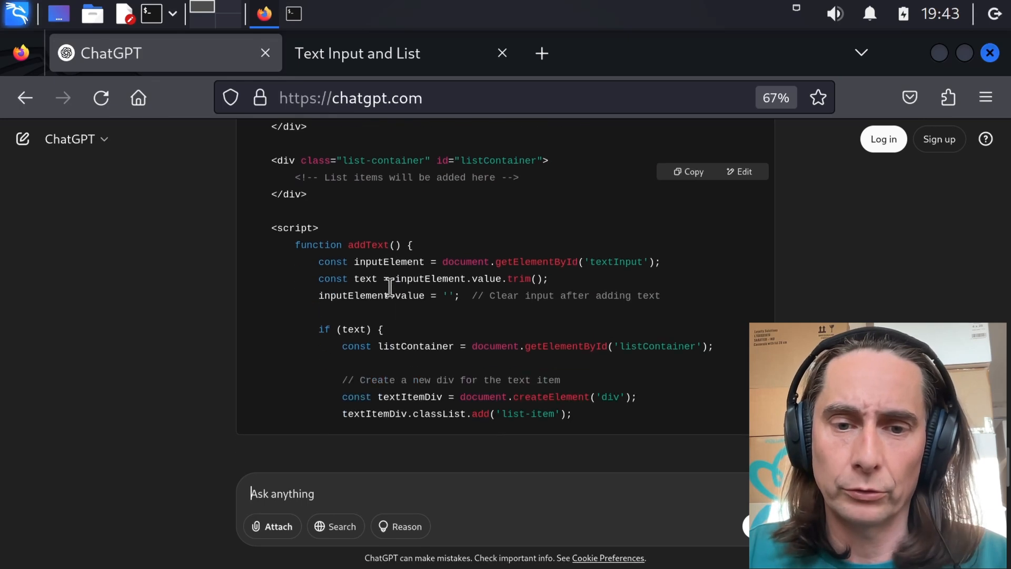
{"action": "scroll", "scroll_direction": "down", "scroll_amount": 3}
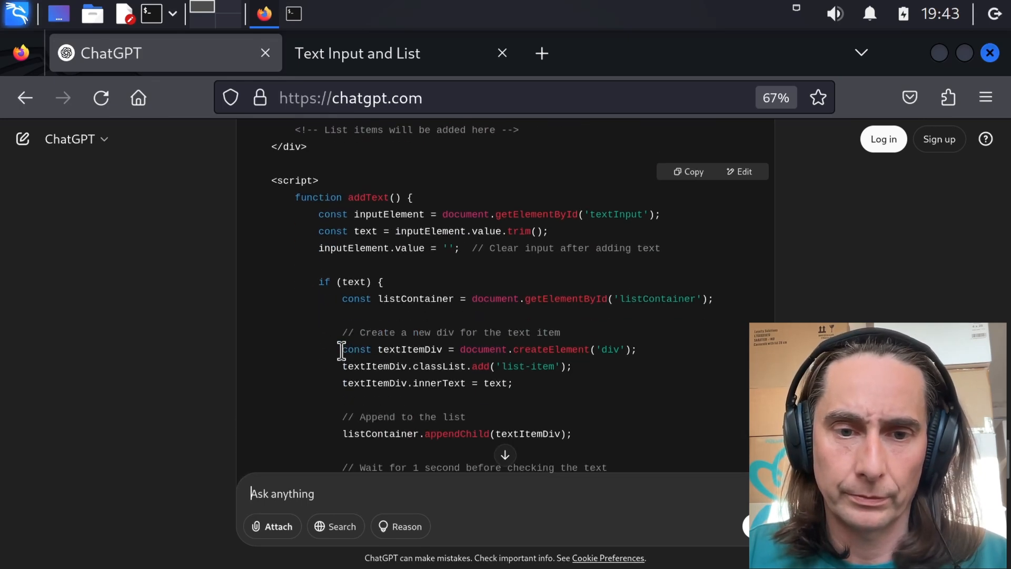
{"action": "scroll", "scroll_direction": "down", "scroll_amount": 3}
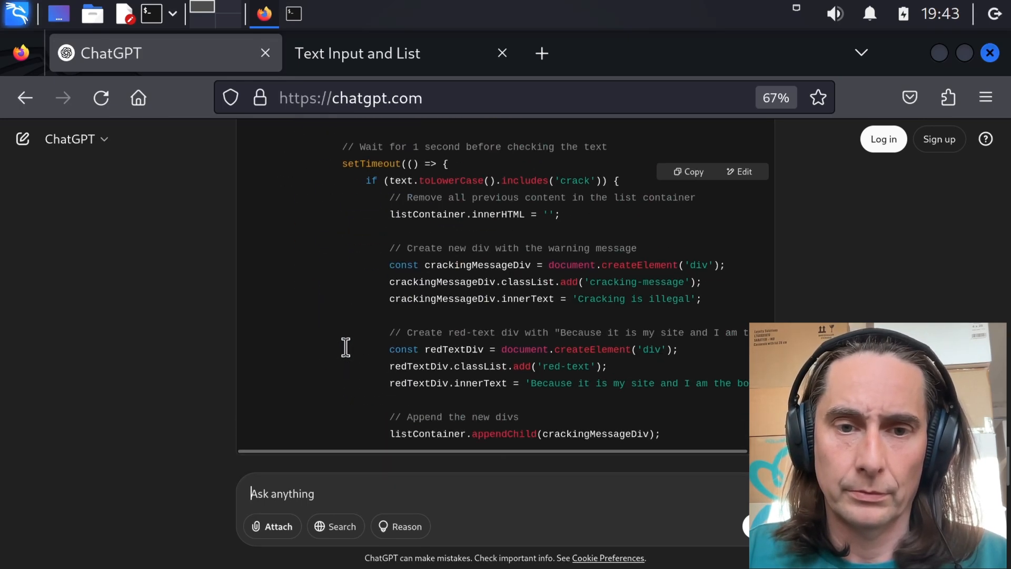
{"action": "scroll", "scroll_direction": "down", "scroll_amount": 3}
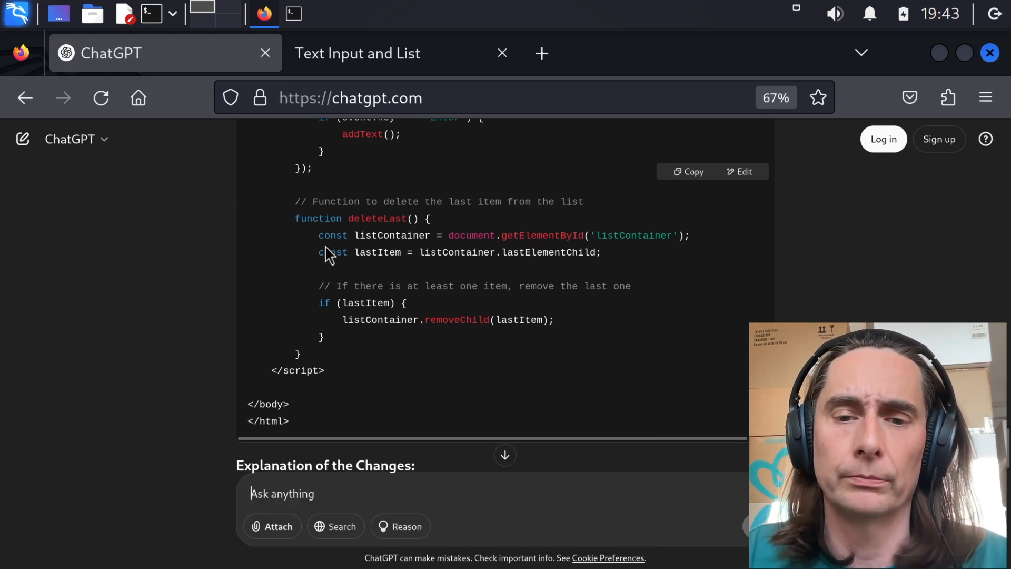
{"action": "mouse_move", "coordinate": [344, 345]}
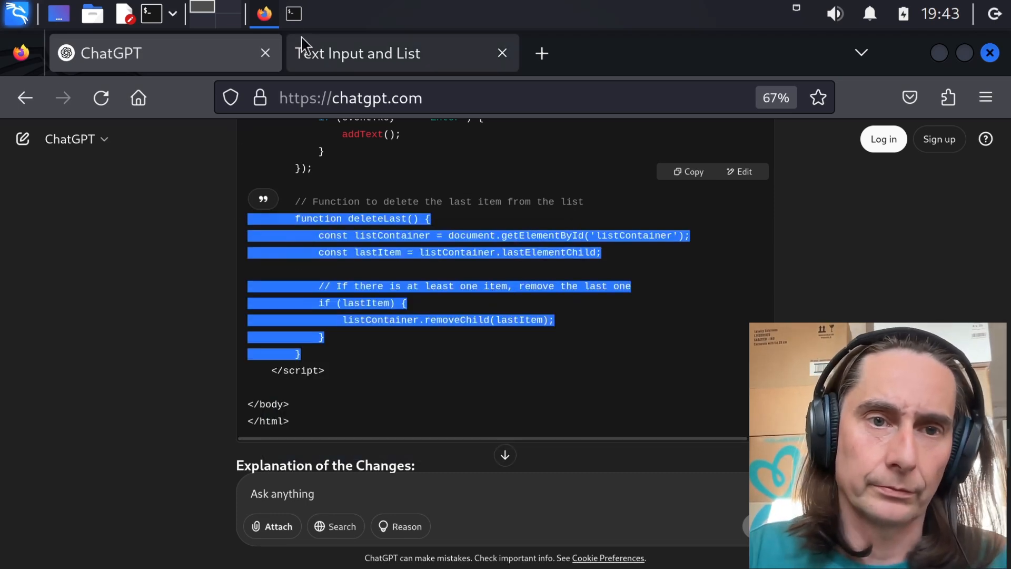
- Paste the deleteLast function into crackme.html's script in the terminal's vi session
{"action": "left_click", "coordinate": [294, 12]}
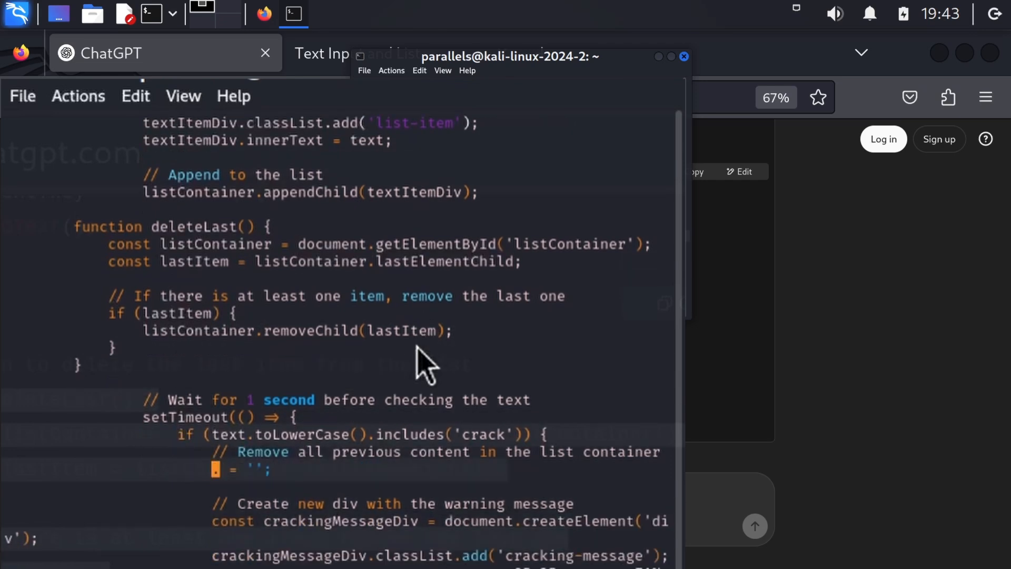
{"action": "type", "text": "deleteLast"}
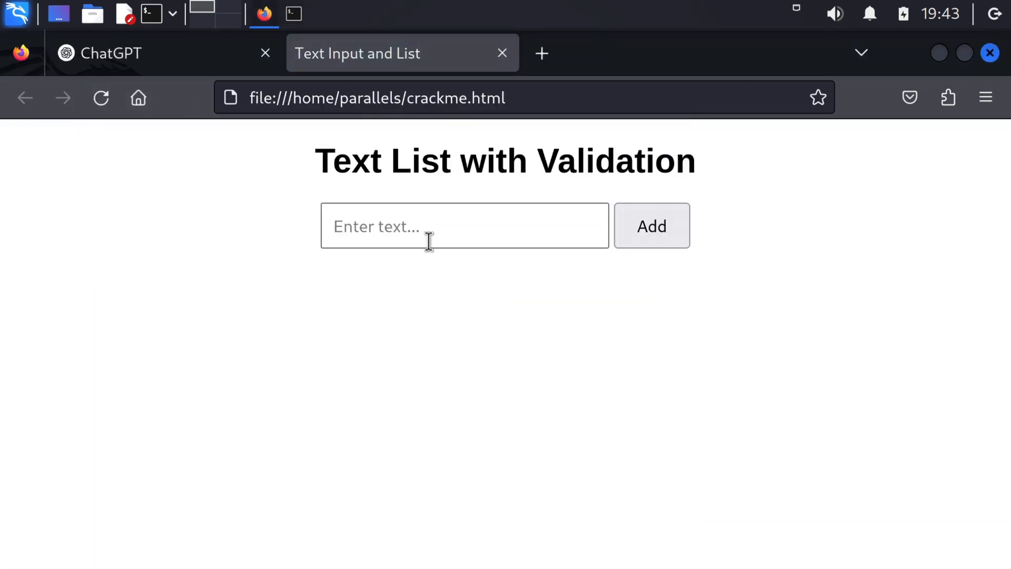
- Add a normal entry and one containing 'crack', producing the Cracking is illegal warning
{"action": "type", "text": "c"}
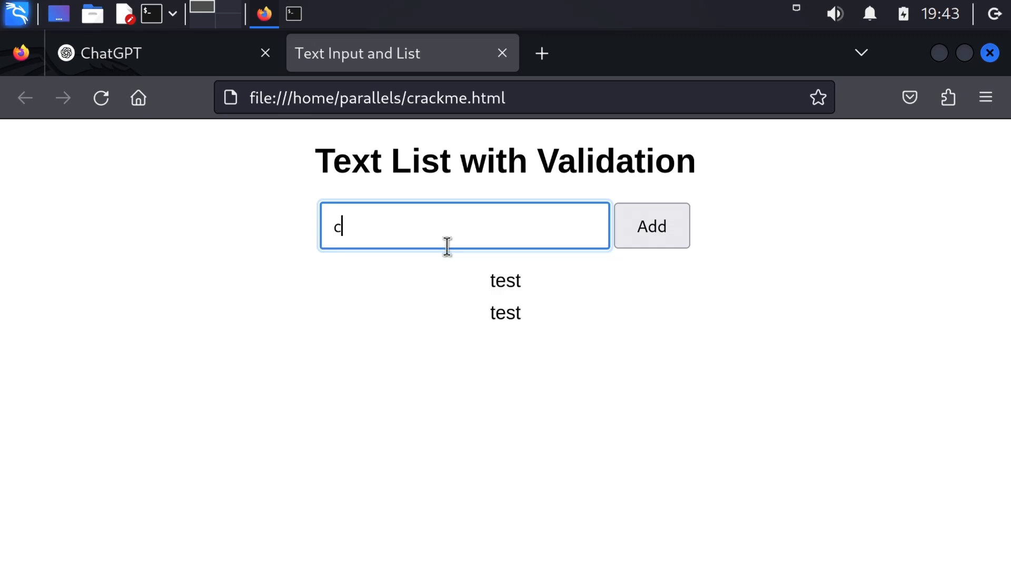
{"action": "left_click", "coordinate": [651, 225]}
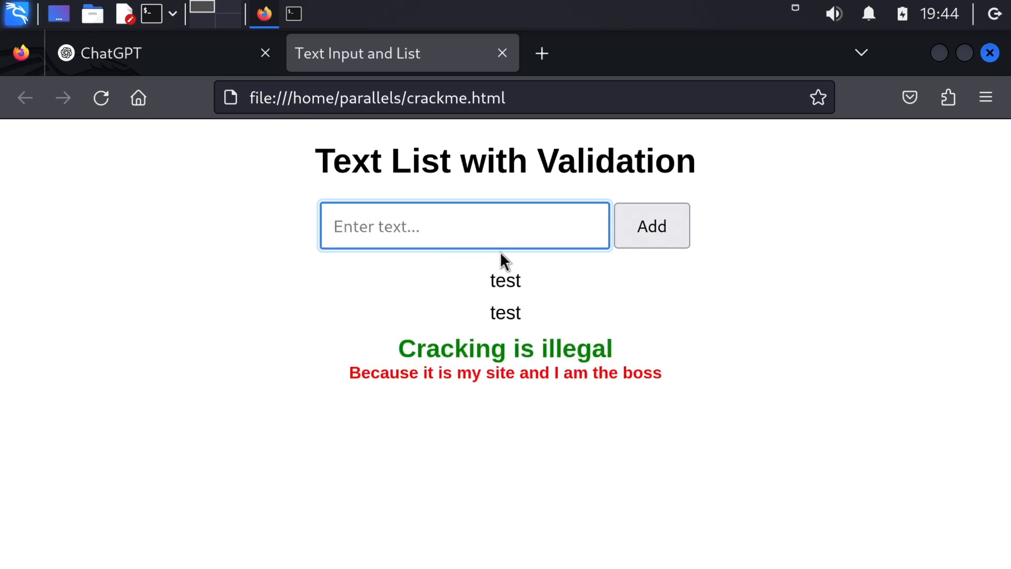
{"action": "left_click", "coordinate": [651, 225]}
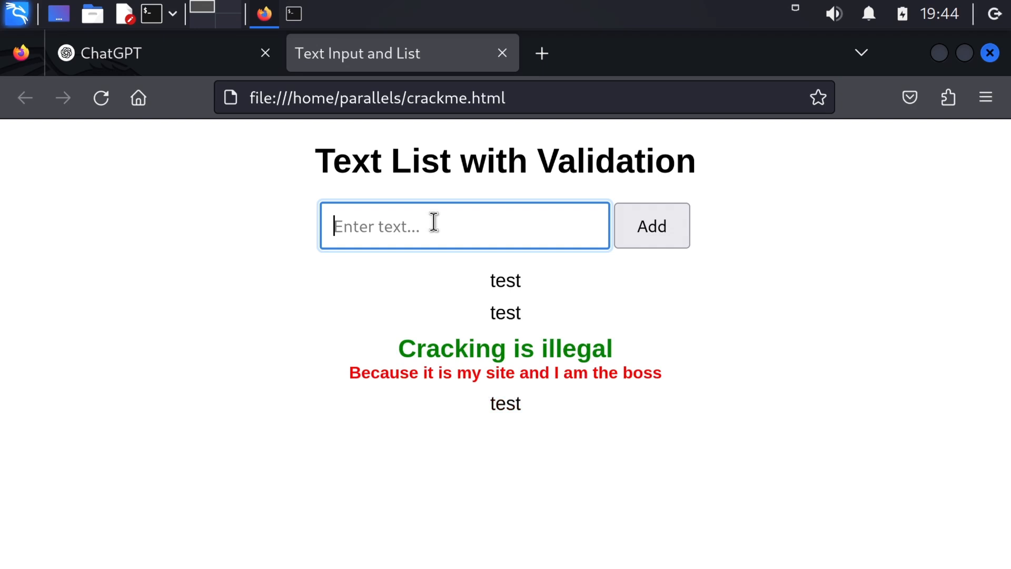
{"action": "type", "text": "cra"}
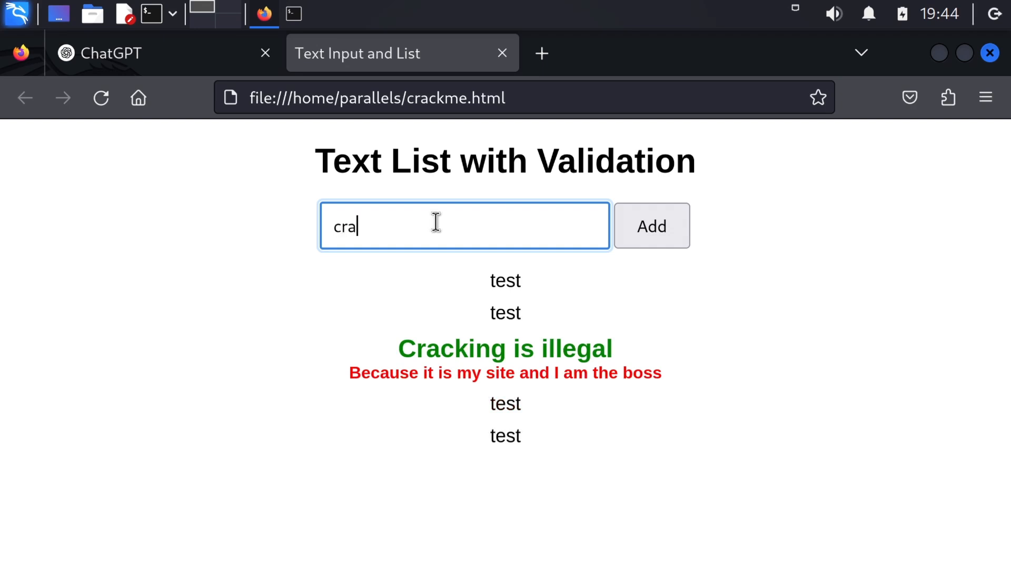
{"action": "left_click", "coordinate": [651, 225]}
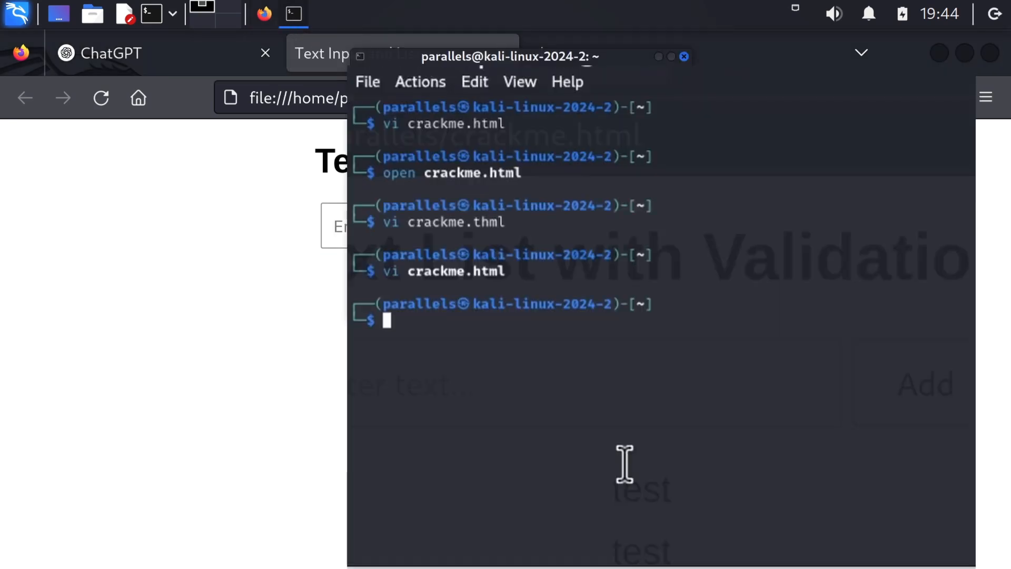
- Make a website folder, move crackme.html into it and run python3 -m http.server there
{"action": "type", "text": "mkdir website"}
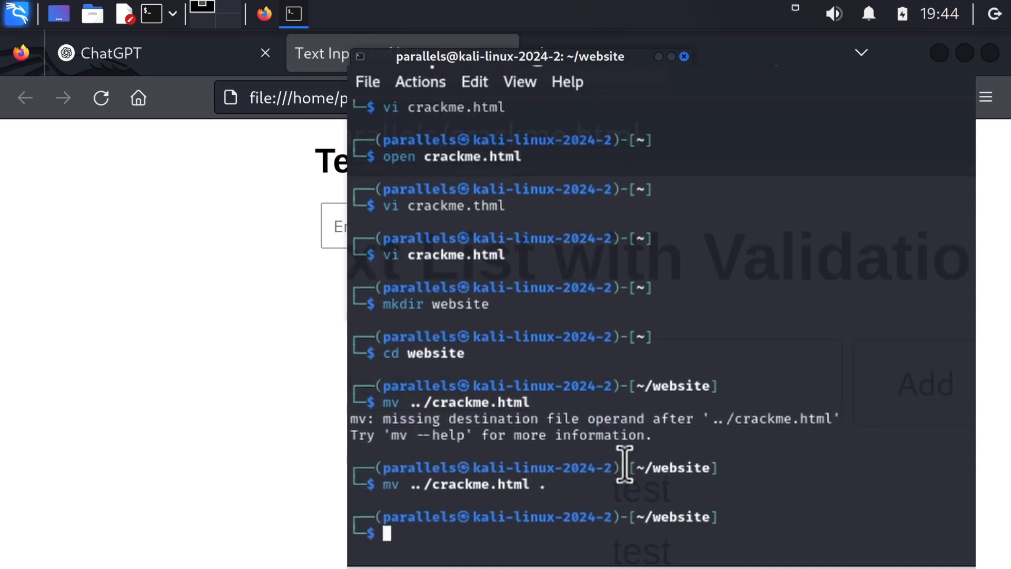
{"action": "type", "text": "mv"}
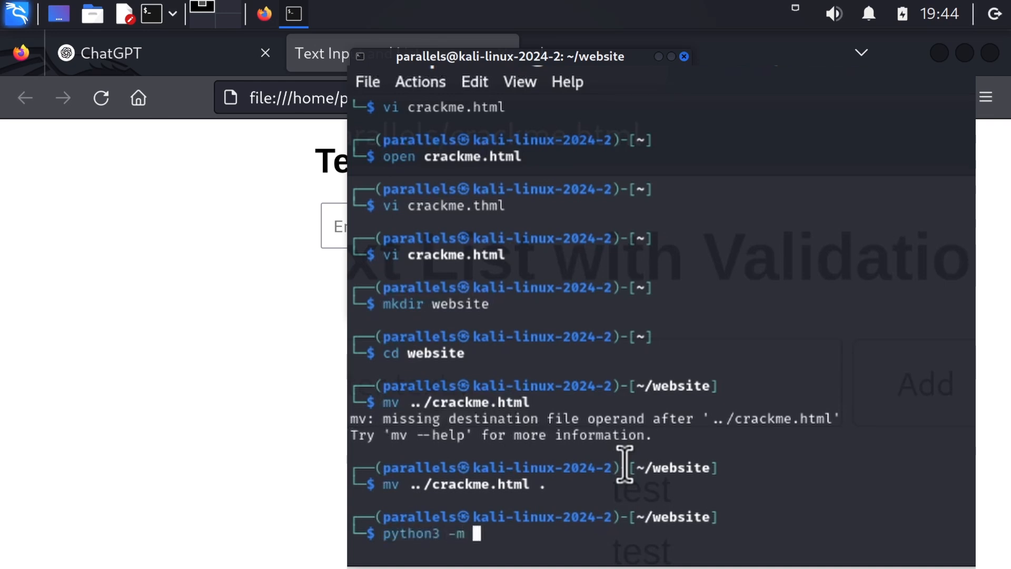
{"action": "type", "text": "http.server"}
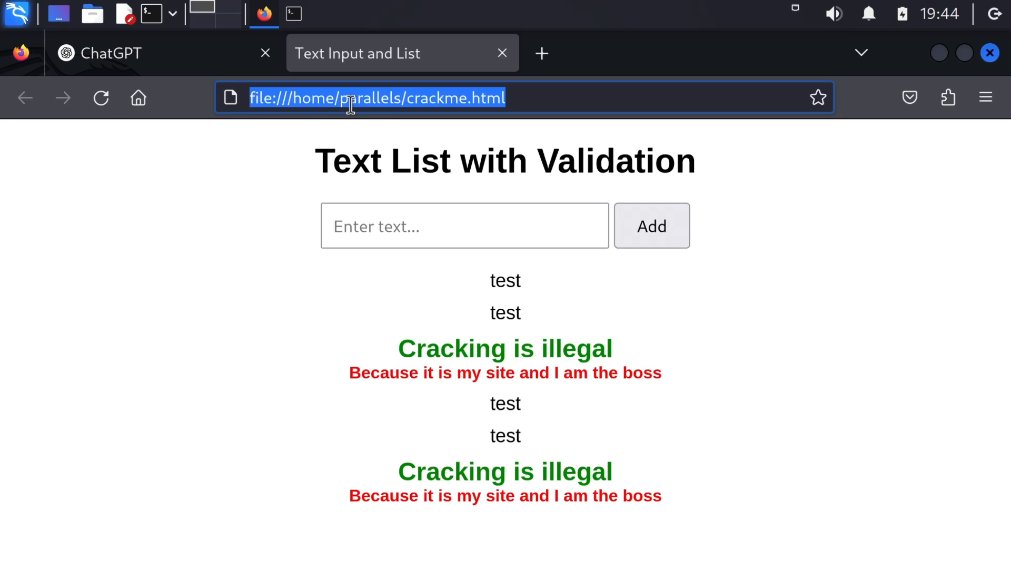
- Browse to localhost:8080, then correct the port to localhost:8000 to reach the directory listing
{"action": "type", "text": "localhost:8080"}
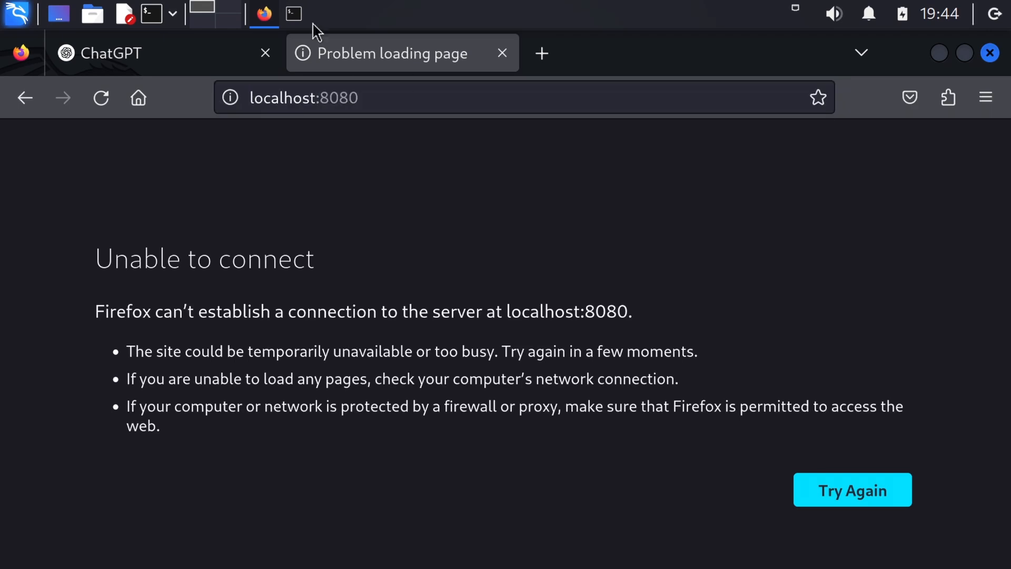
{"action": "left_click", "coordinate": [293, 13]}
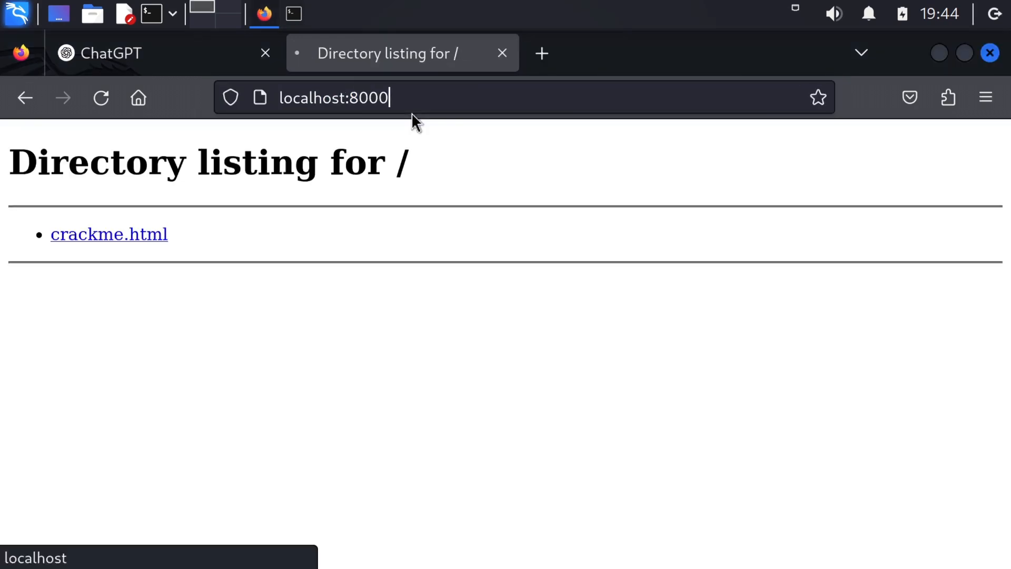
{"action": "left_click", "coordinate": [109, 234]}
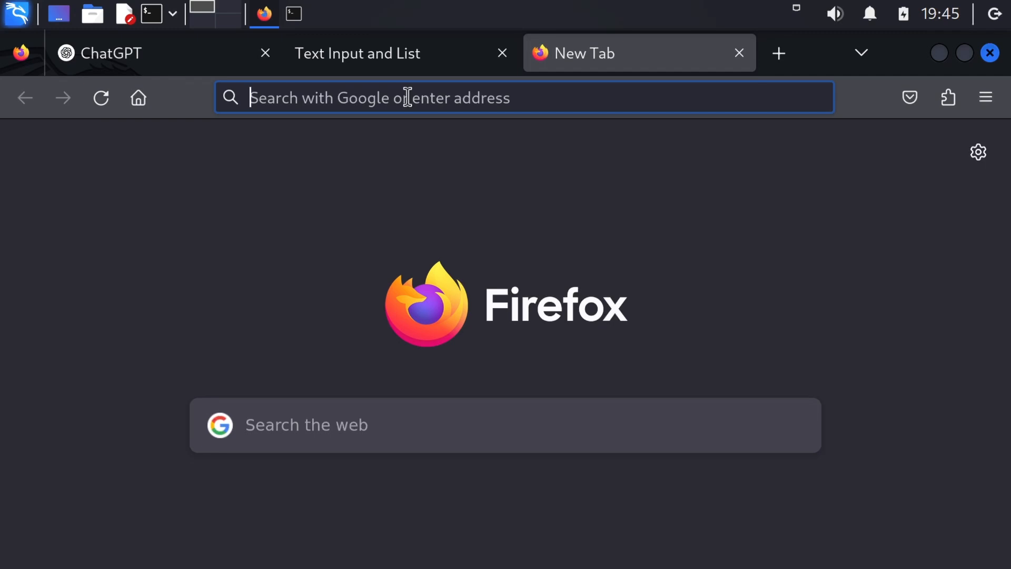
- Find Tampermonkey on Mozilla add-ons and add it to Firefox
{"action": "type", "text": "tamper"}
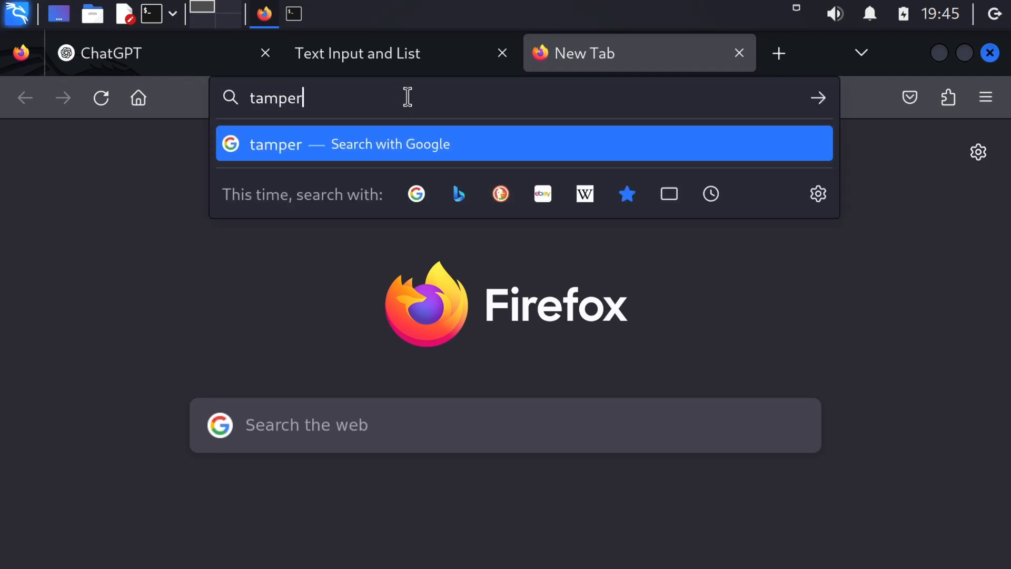
{"action": "type", "text": "monkey/"}
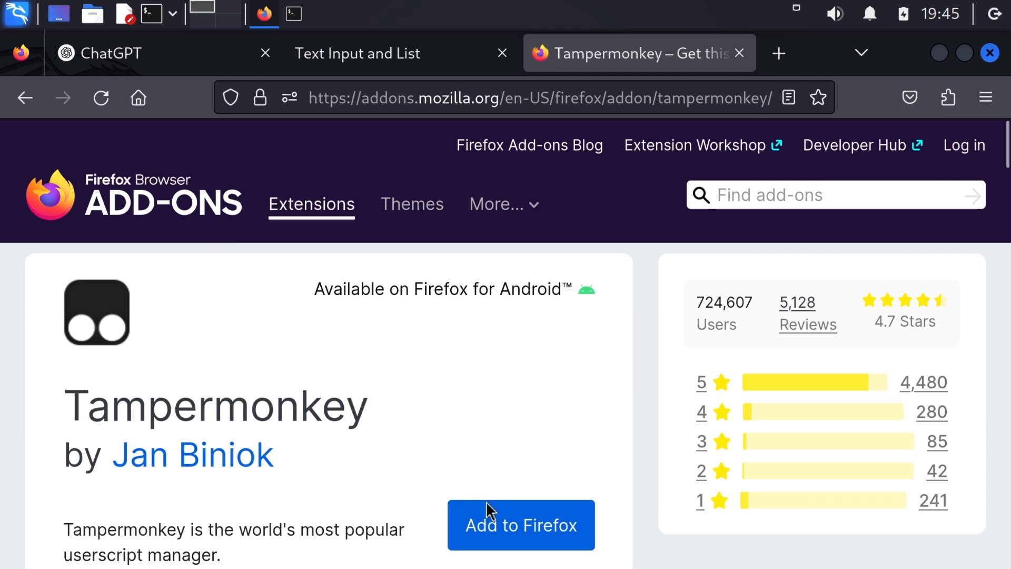
{"action": "left_click", "coordinate": [520, 525]}
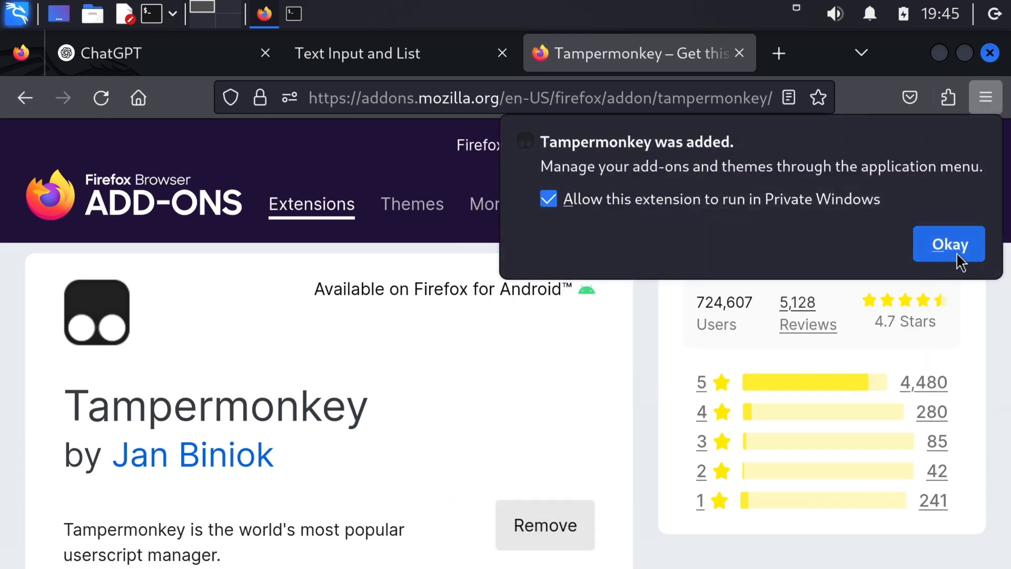
{"action": "left_click", "coordinate": [949, 244]}
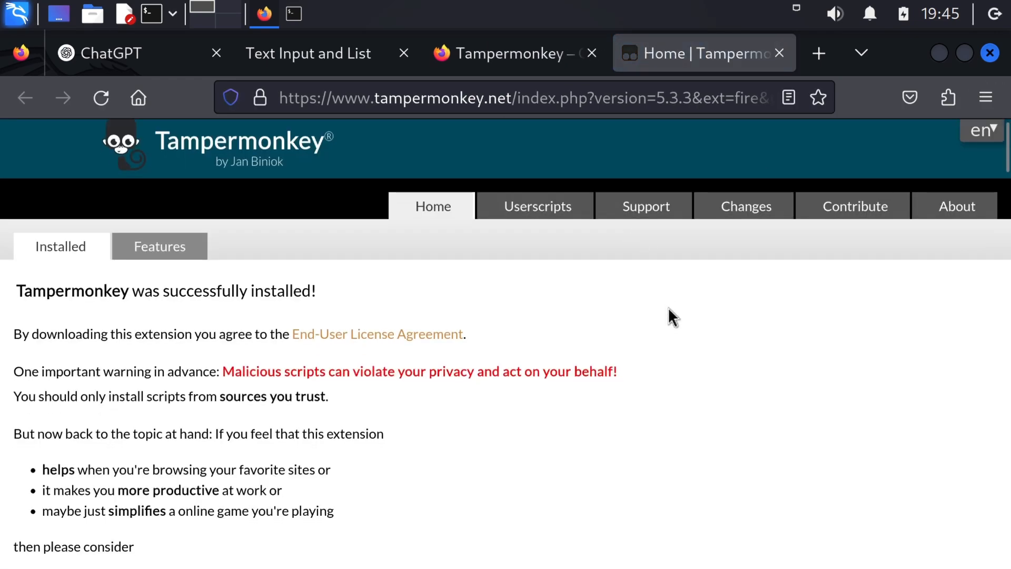
- Pin Tampermonkey to the toolbar from the Extensions menu
{"action": "left_click", "coordinate": [115, 53]}
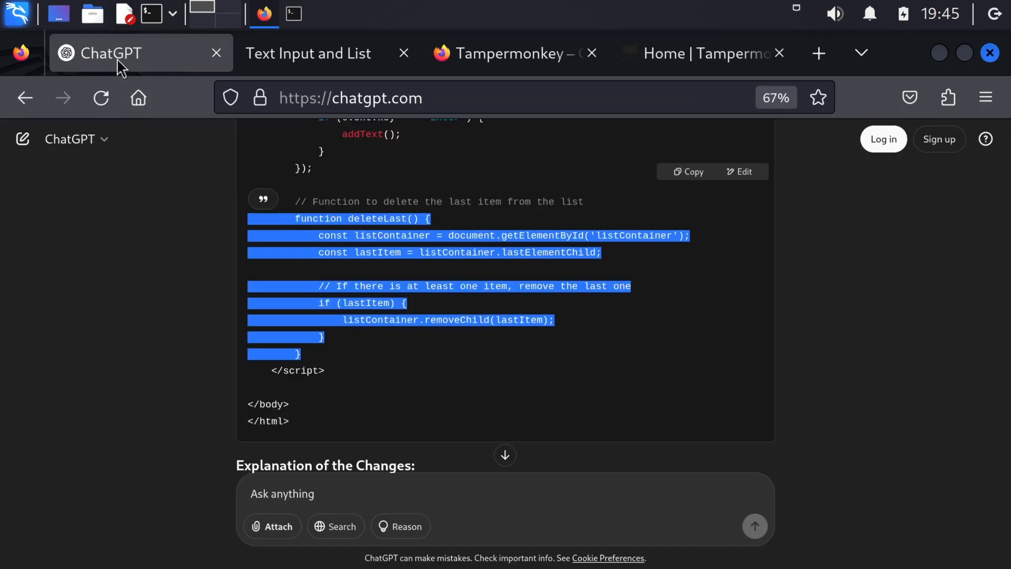
{"action": "left_click", "coordinate": [703, 53]}
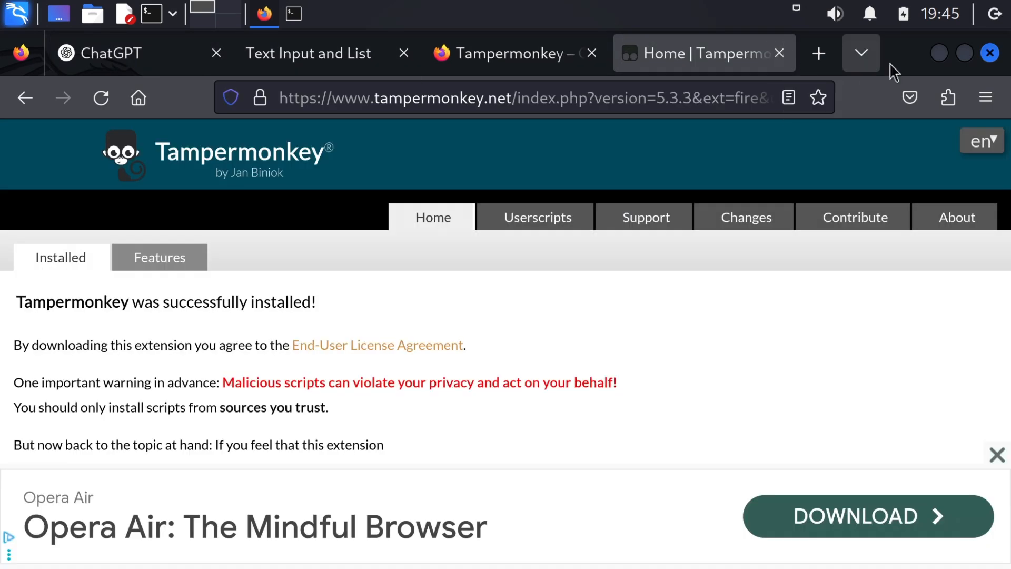
{"action": "left_click", "coordinate": [947, 97]}
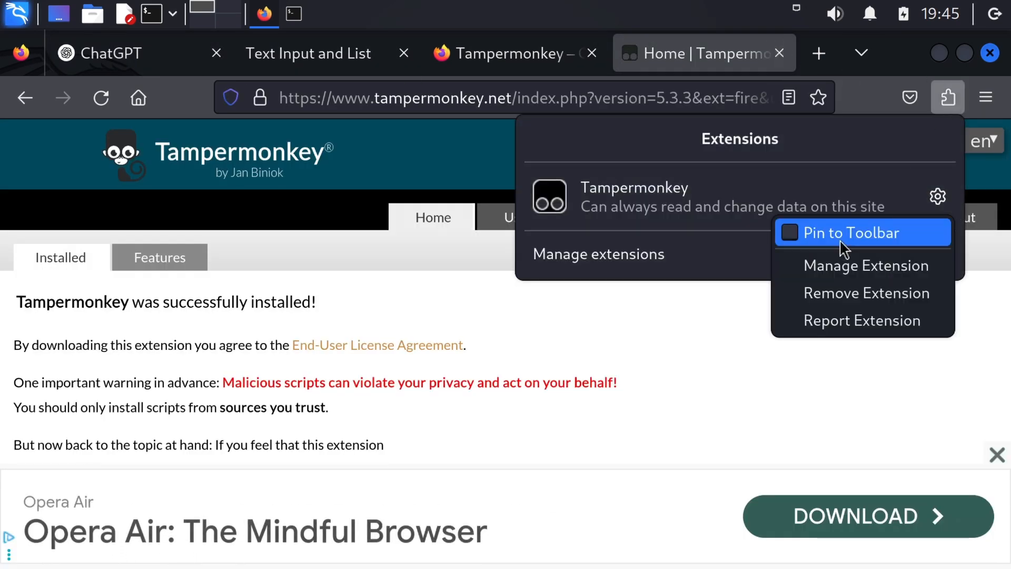
{"action": "left_click", "coordinate": [851, 232]}
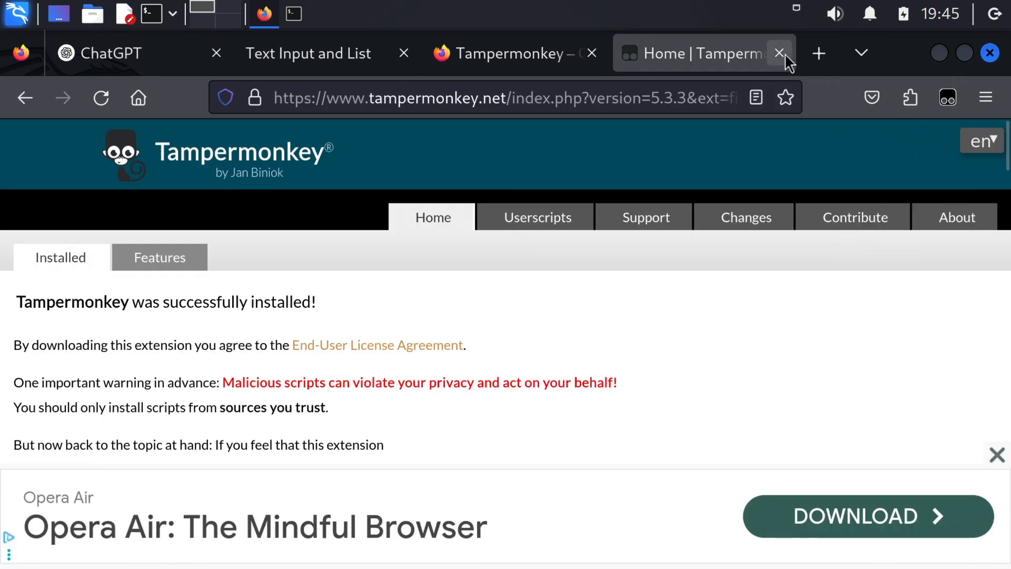
{"action": "left_click", "coordinate": [780, 52]}
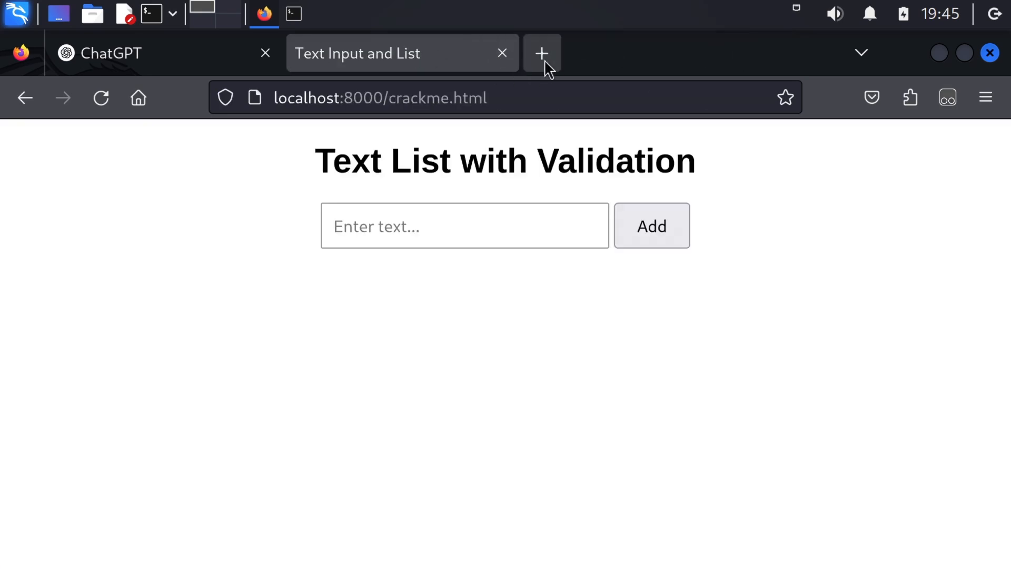
- Draft a ChatGPT prompt for a Tampermonkey script that monitors div changes, stores removed divs and checks added divs for a word
{"action": "left_click", "coordinate": [128, 53]}
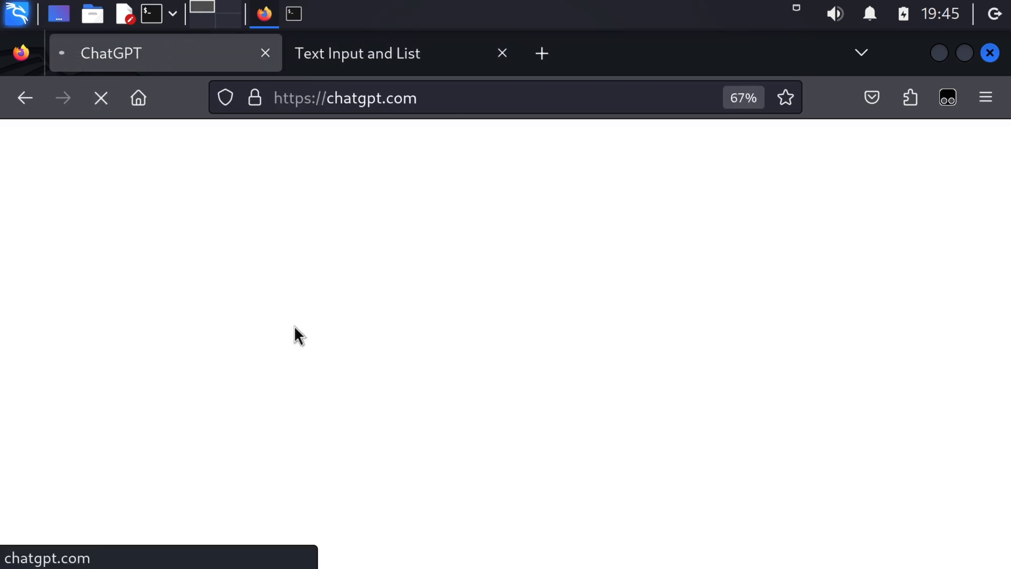
{"action": "type", "text": "create a te"}
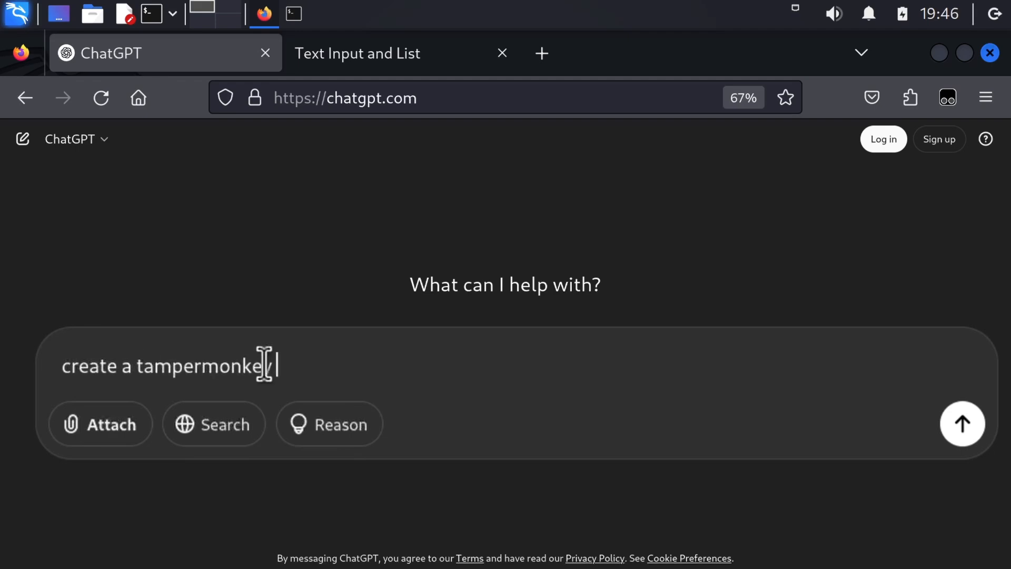
{"action": "type", "text": "script that"}
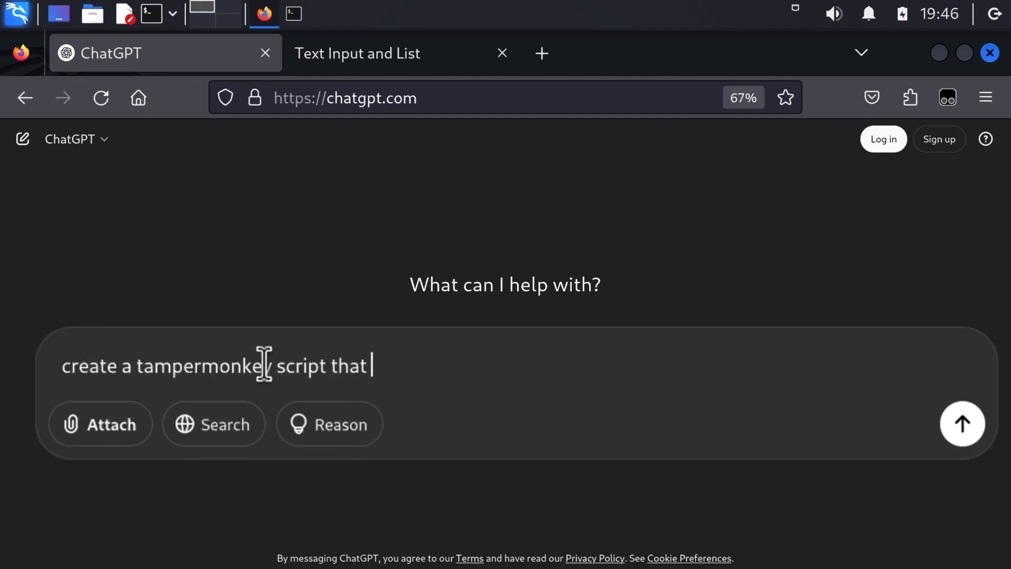
{"action": "type", "text": "will monitor changes to div elements, if a div is r"}
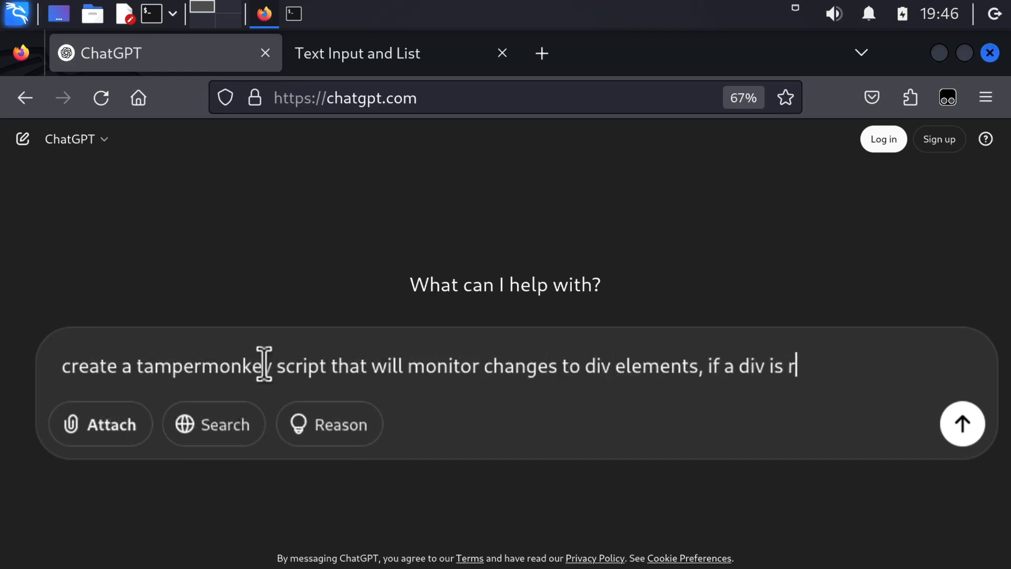
{"action": "type", "text": "emoved, it will be stored, if a i"}
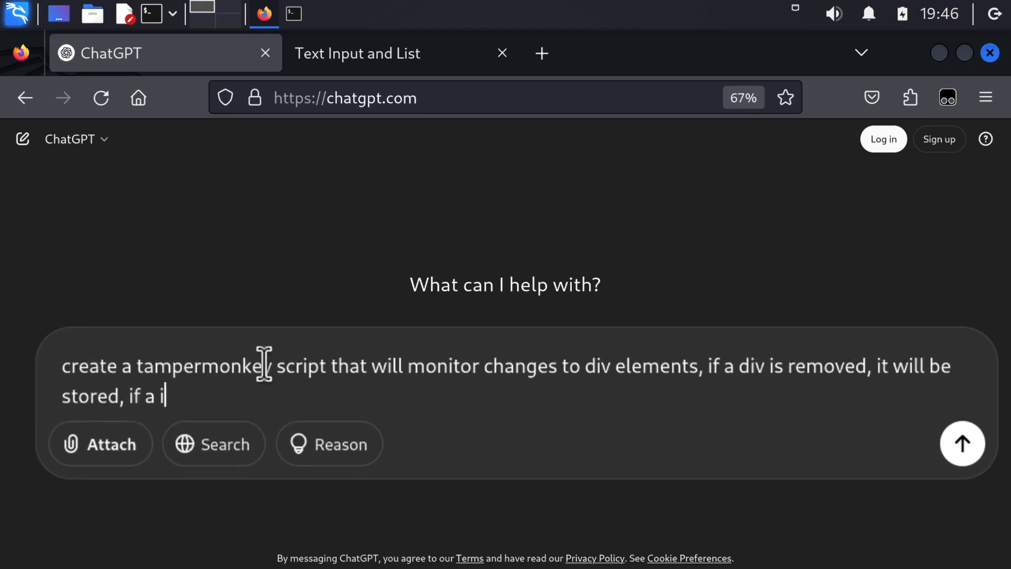
{"action": "type", "text": "div is added and"}
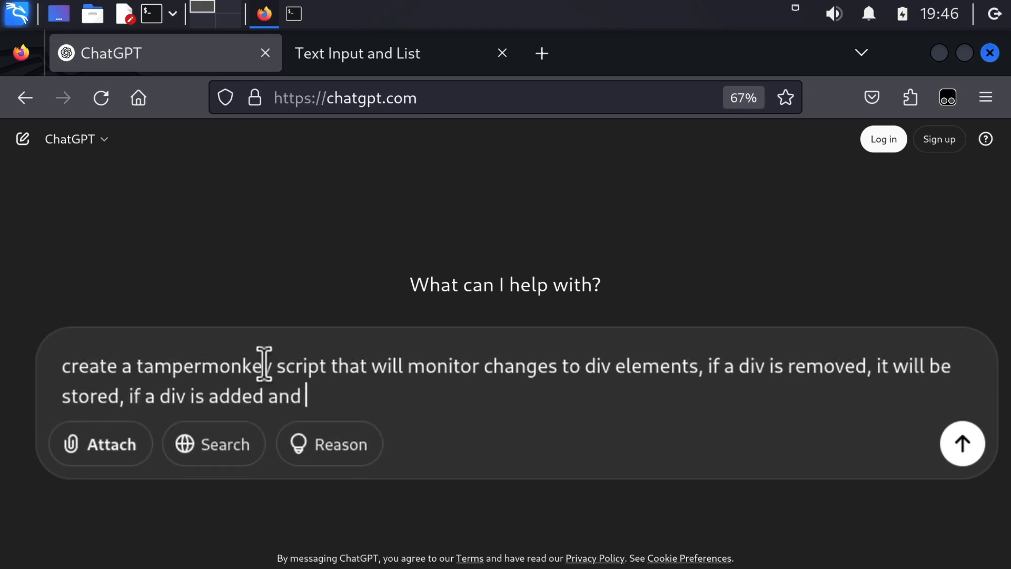
{"action": "type", "text": "contains the"}
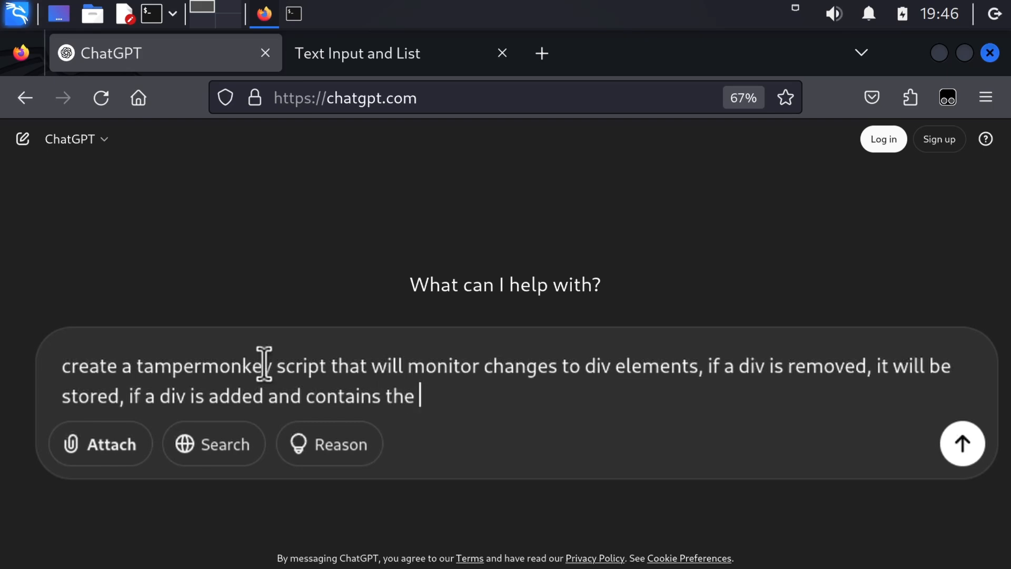
{"action": "type", "text": "word"}
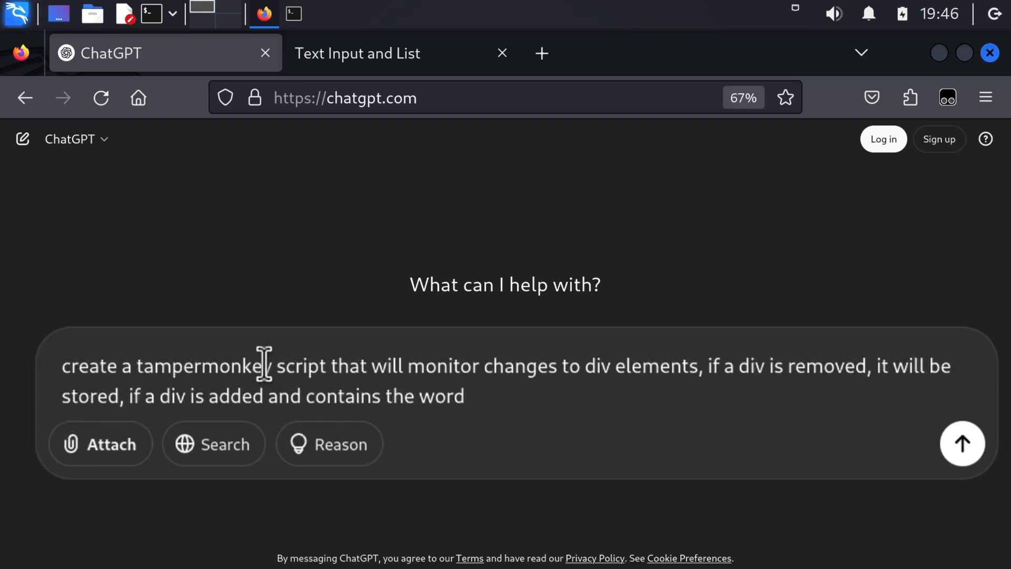
{"action": "type", "text": "removed"}
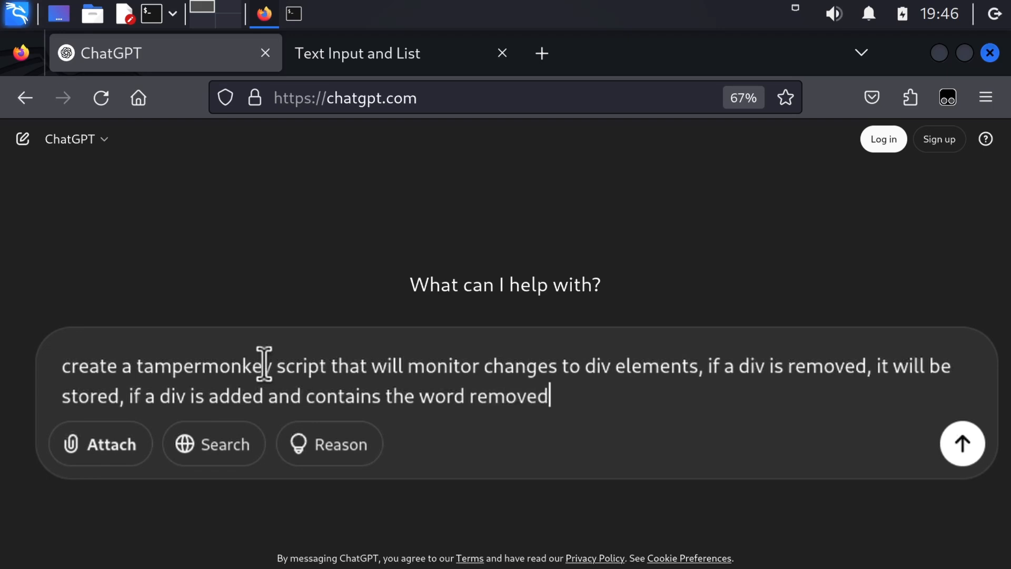
{"action": "key", "text": "BackSpace"}
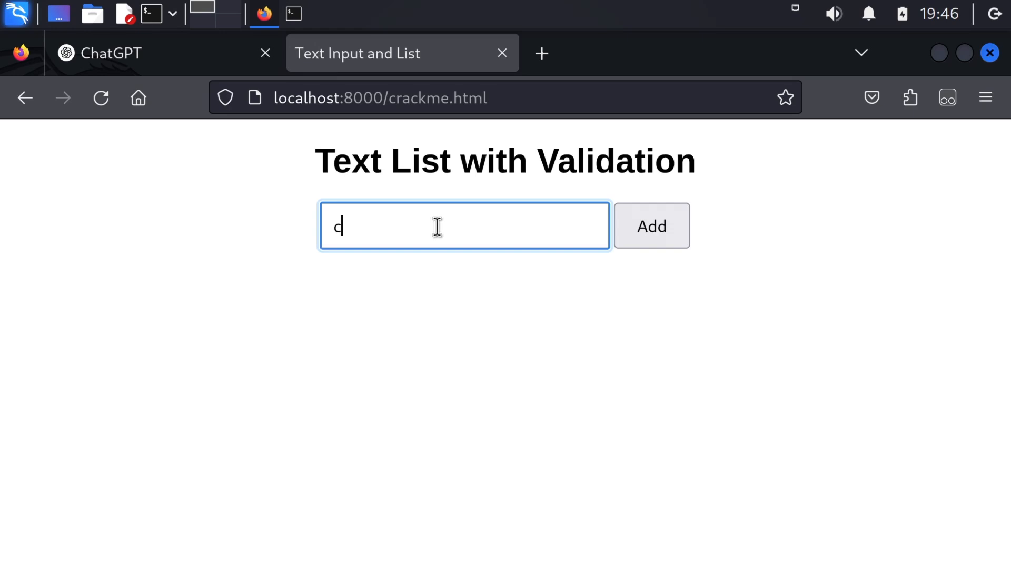
{"action": "left_click", "coordinate": [651, 226]}
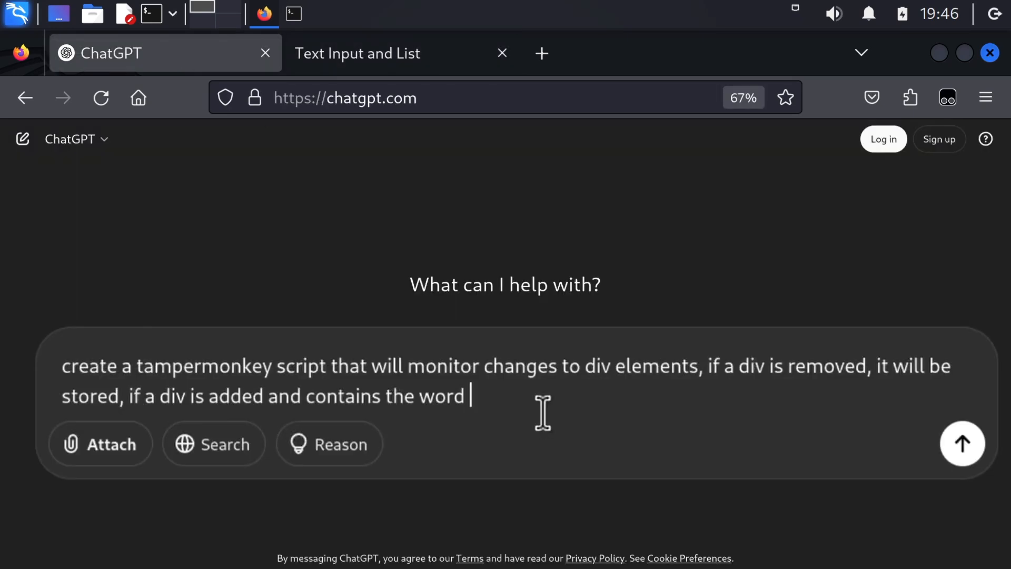
- Add the 'illegal' replacement and case-insensitive "i am the boss" conditions to the prompt and send it
{"action": "type", "text": "illegal, then remove that div and"}
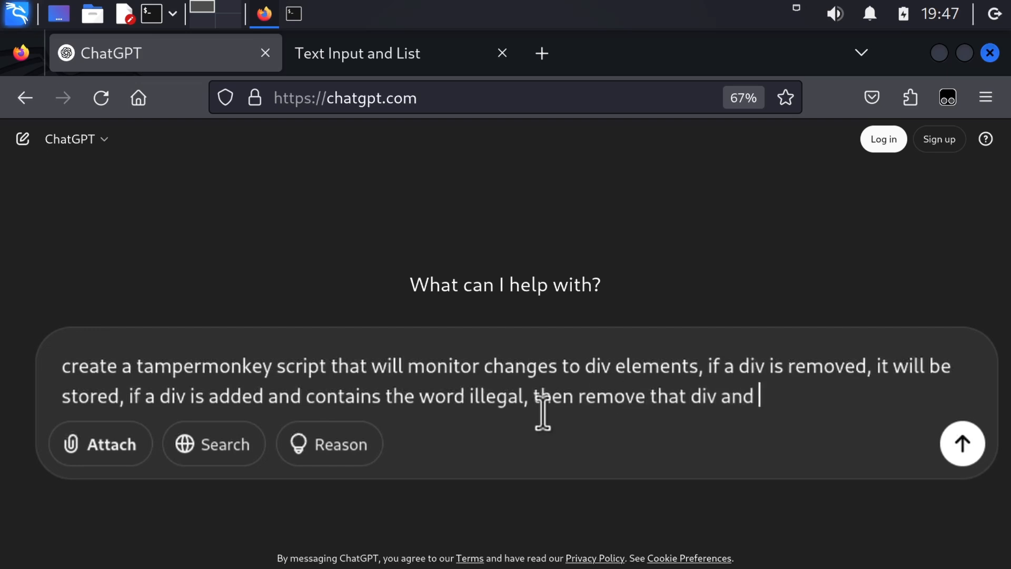
{"action": "type", "text": "re-add the last"}
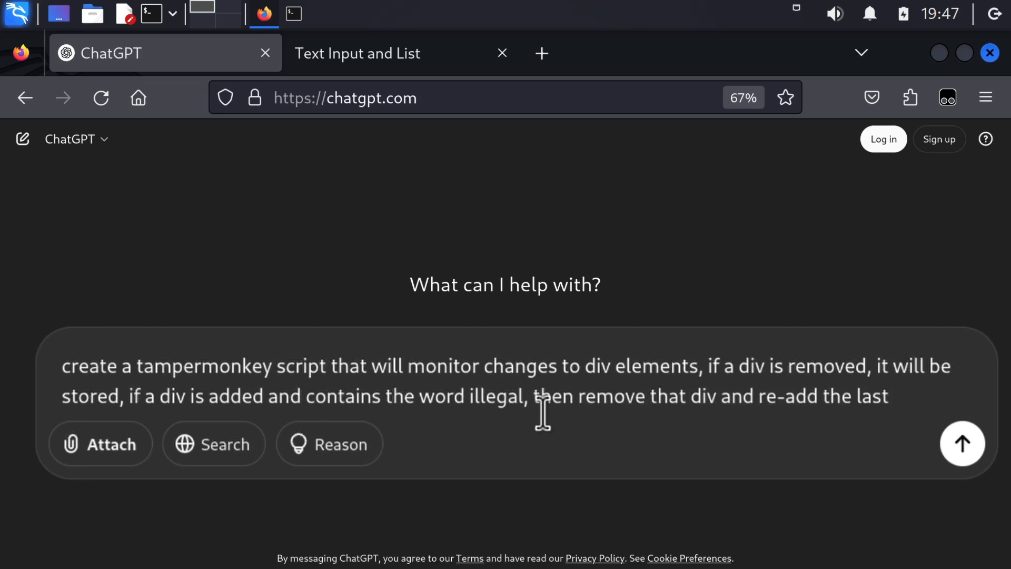
{"action": "type", "text": "removed one,"}
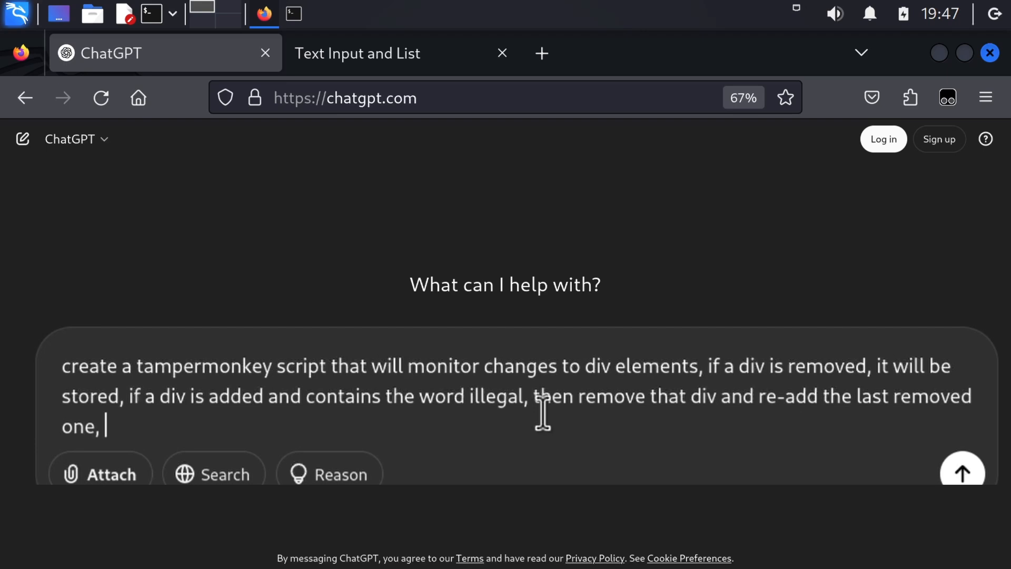
{"action": "type", "text": "if the div co"}
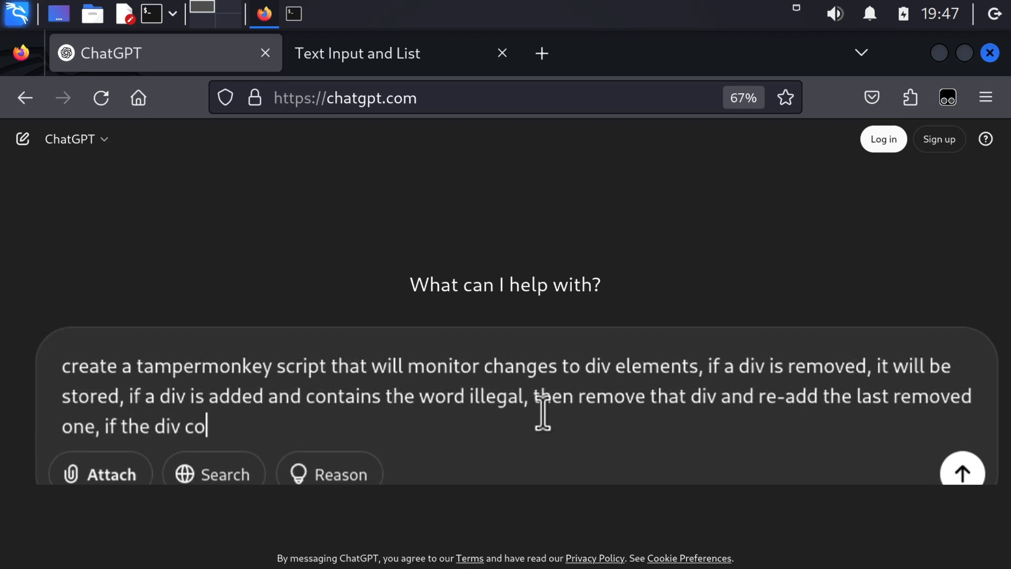
{"action": "type", "text": "ntains the word"}
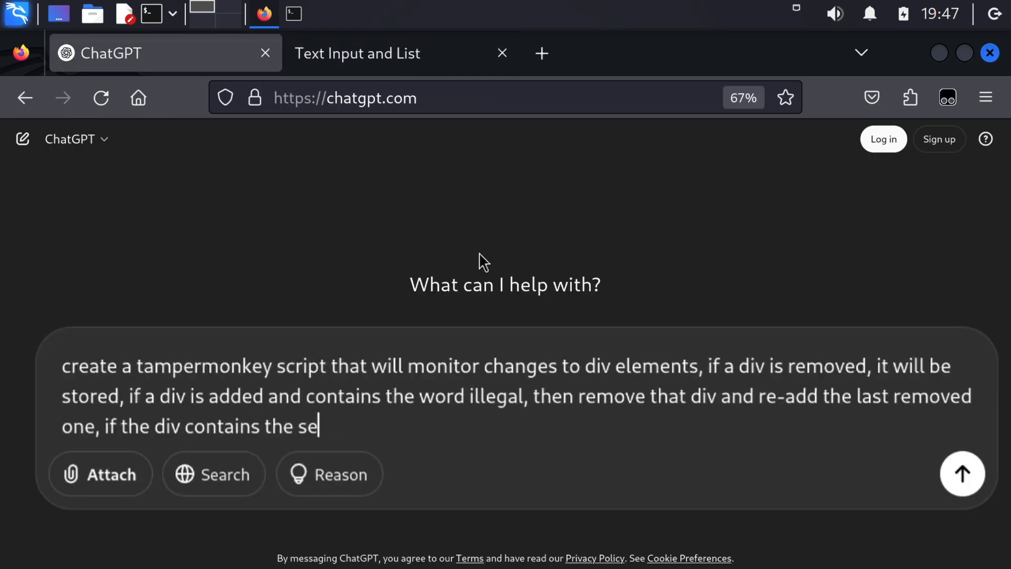
{"action": "type", "text": "ntence \"i am the bos"}
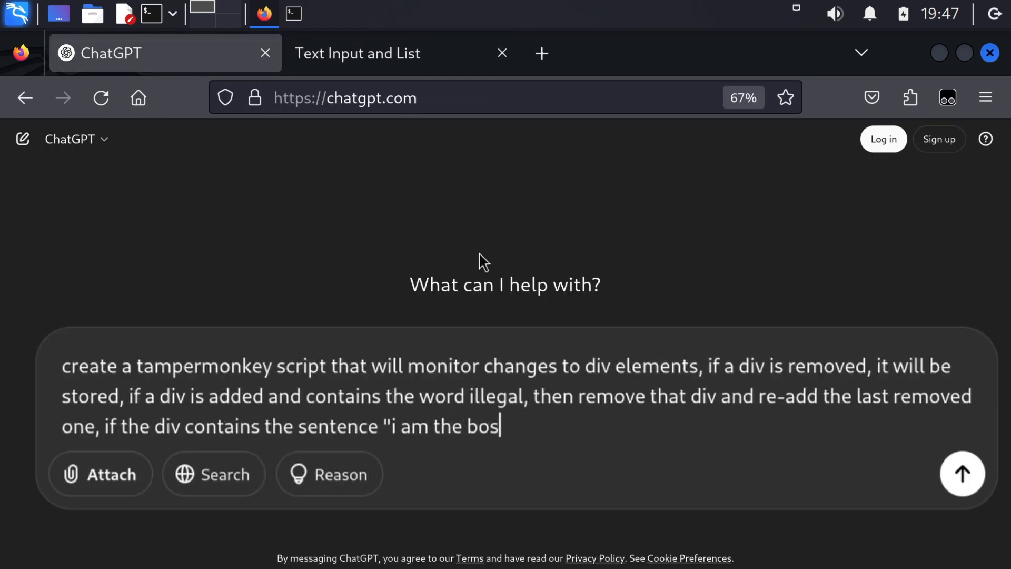
{"action": "type", "text": "s\" (case-insent"}
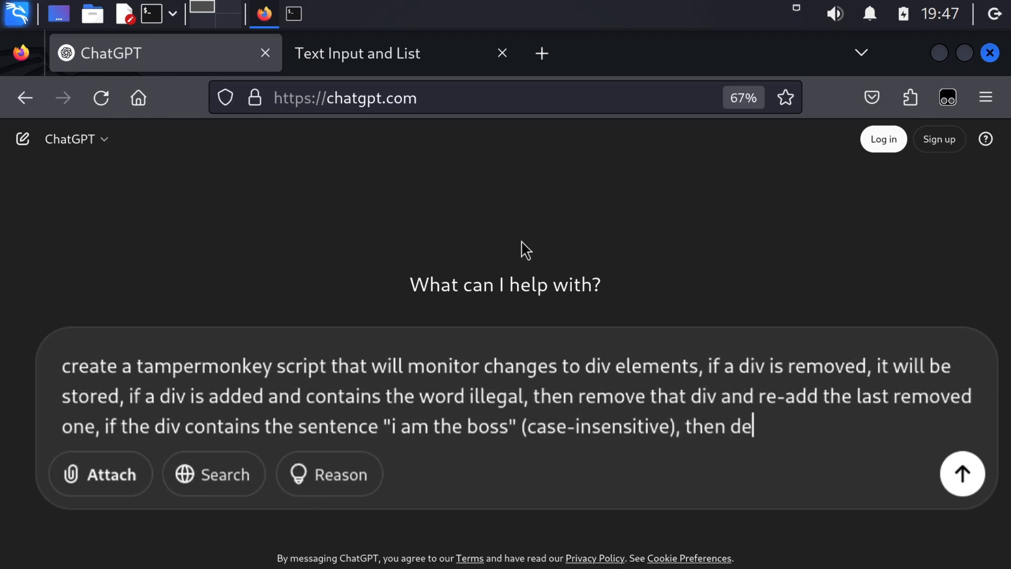
{"action": "left_click", "coordinate": [961, 473]}
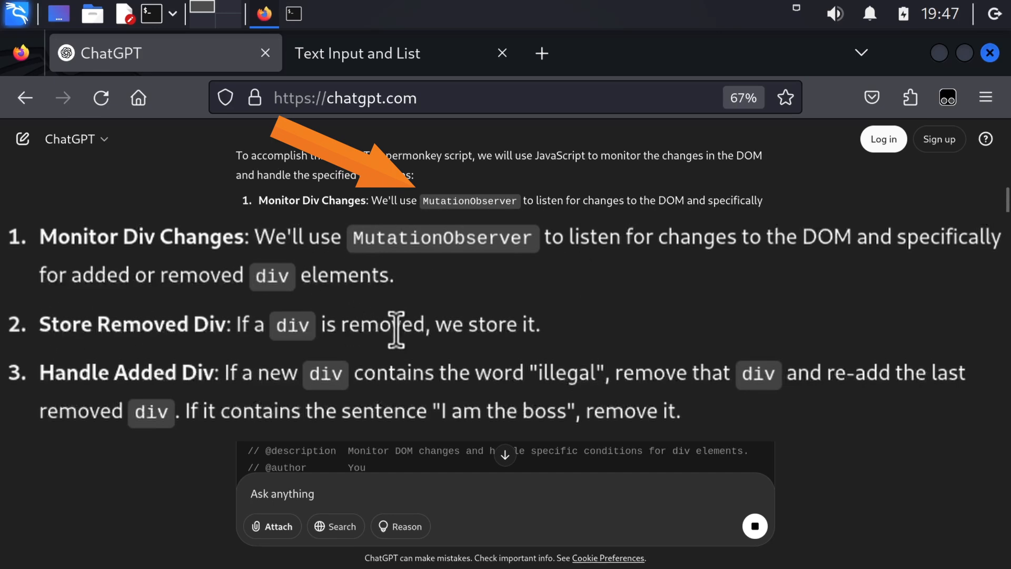
- Copy ChatGPT's generated MutationObserver userscript code block
{"action": "scroll", "scroll_direction": "down", "scroll_amount": 3}
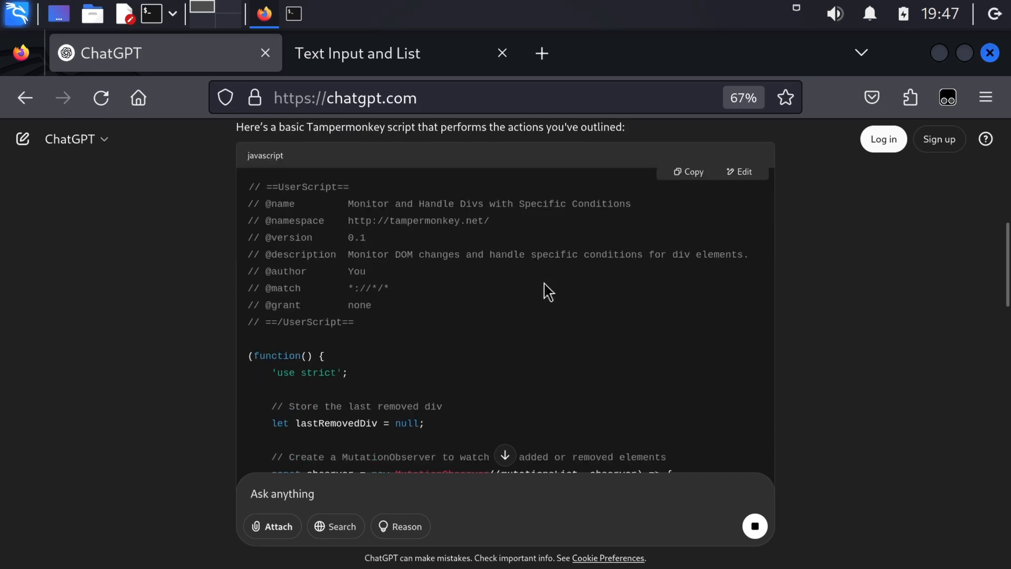
{"action": "scroll", "scroll_direction": "down", "scroll_amount": 3}
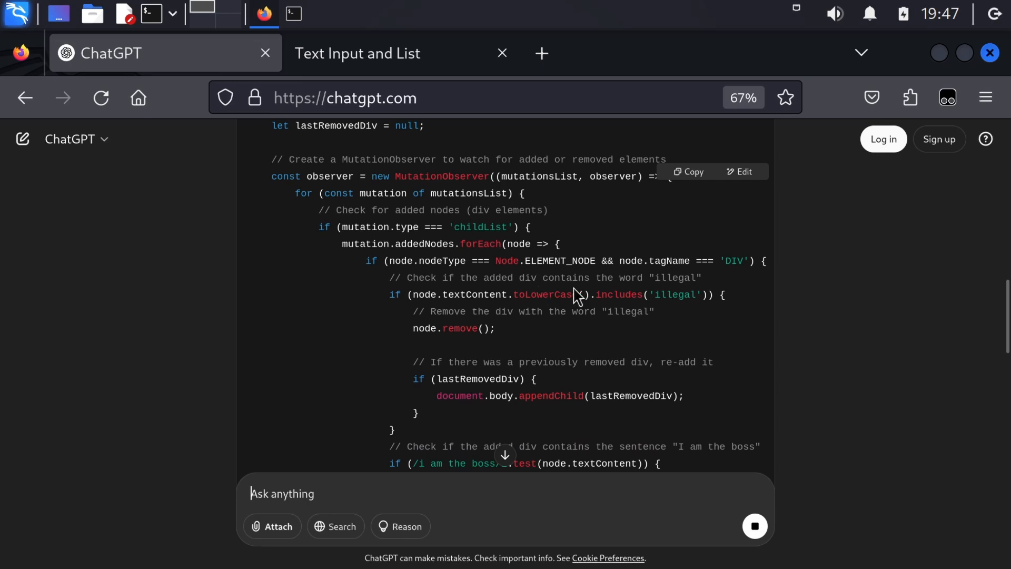
{"action": "scroll", "scroll_direction": "down", "scroll_amount": 3}
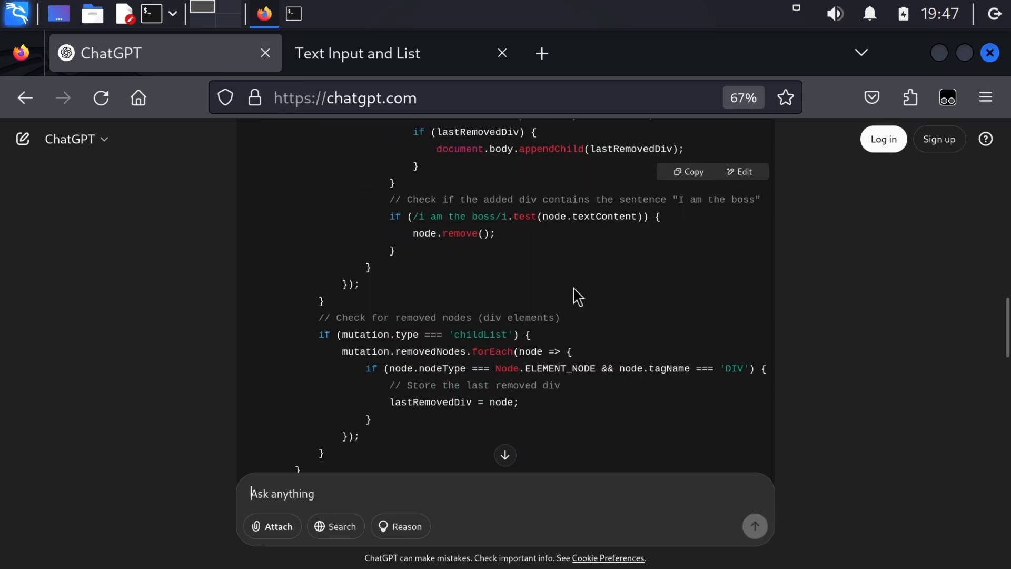
{"action": "left_click", "coordinate": [689, 172]}
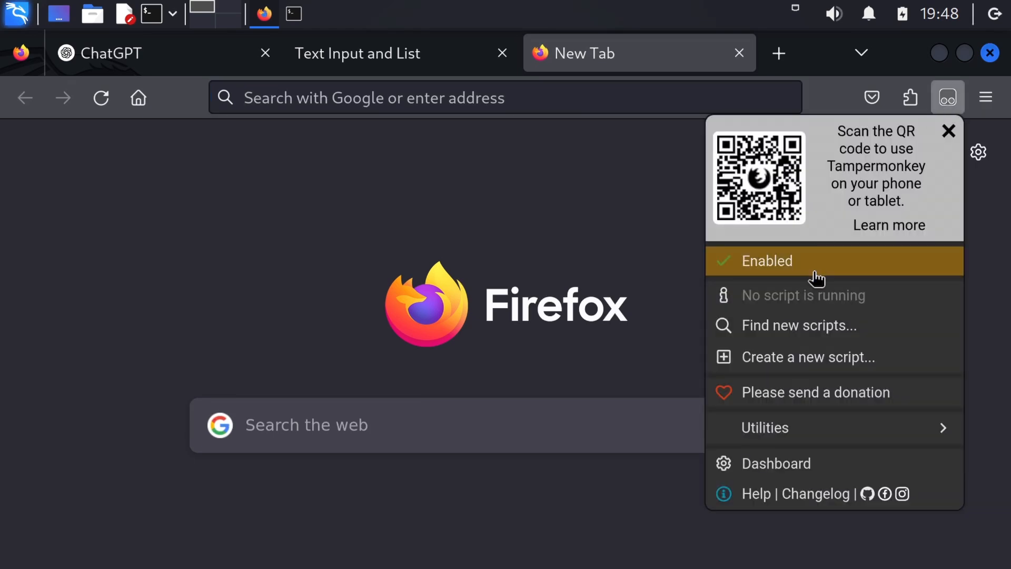
{"action": "left_click", "coordinate": [808, 357]}
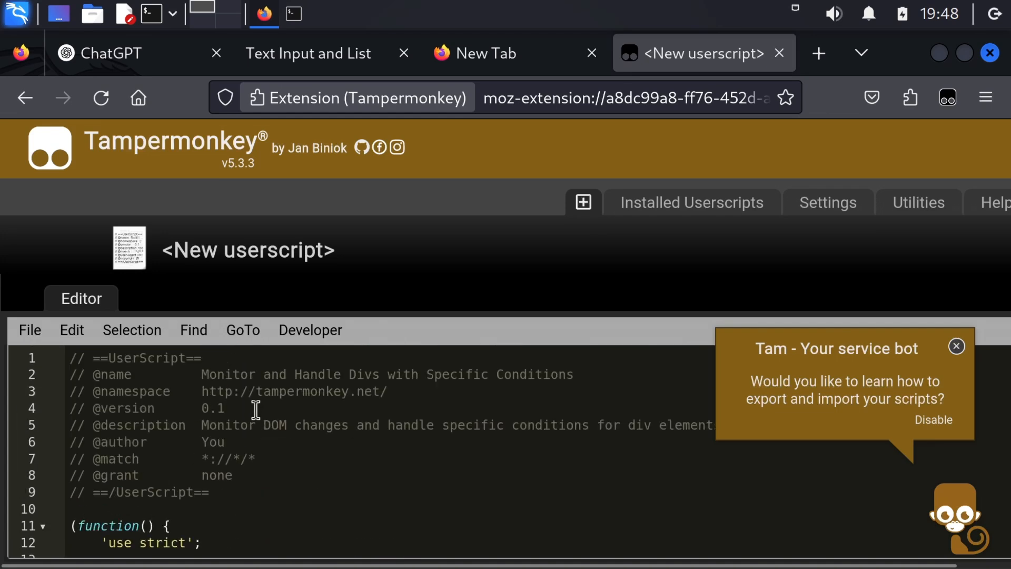
{"action": "double_click", "coordinate": [300, 390]}
{"action": "type", "text": "Me and ChatGPT"}
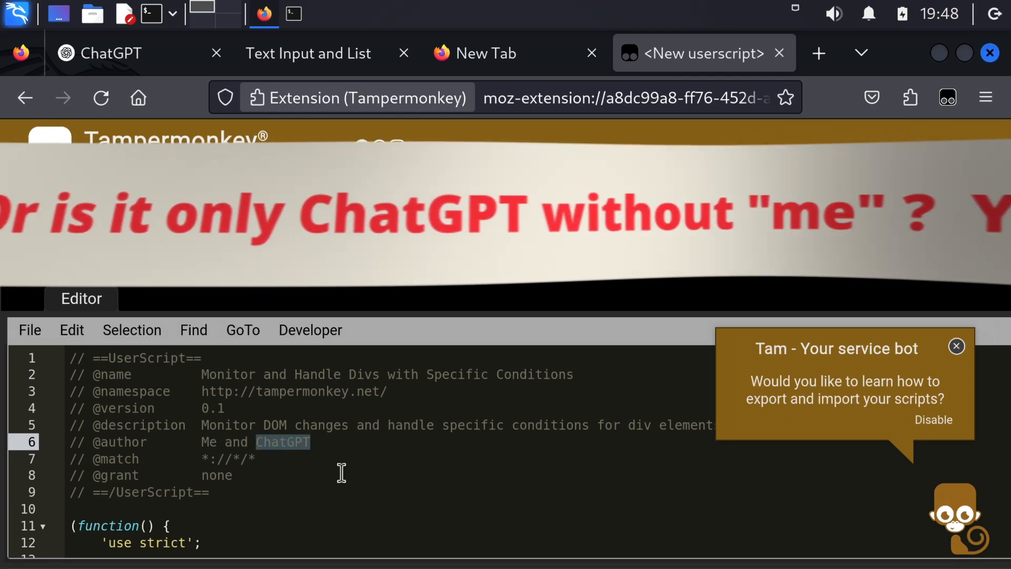
{"action": "type", "text": "localhos"}
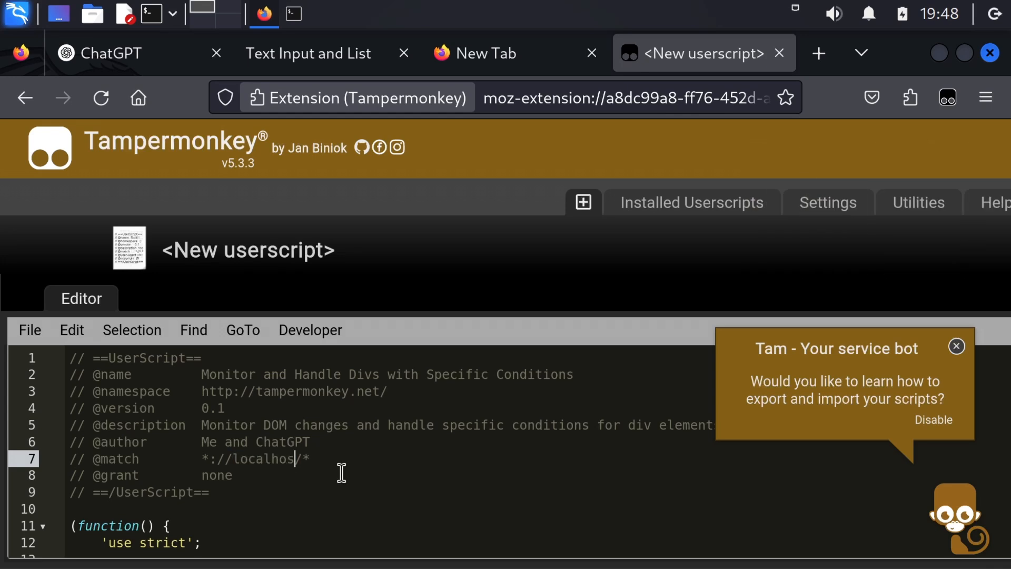
{"action": "type", "text": ":3000"}
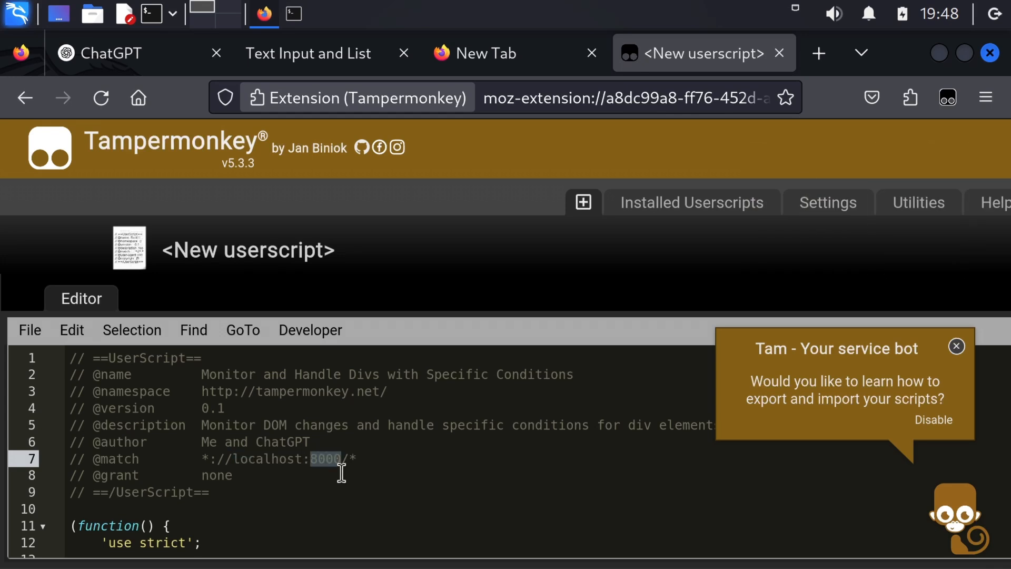
{"action": "double_click", "coordinate": [217, 475]}
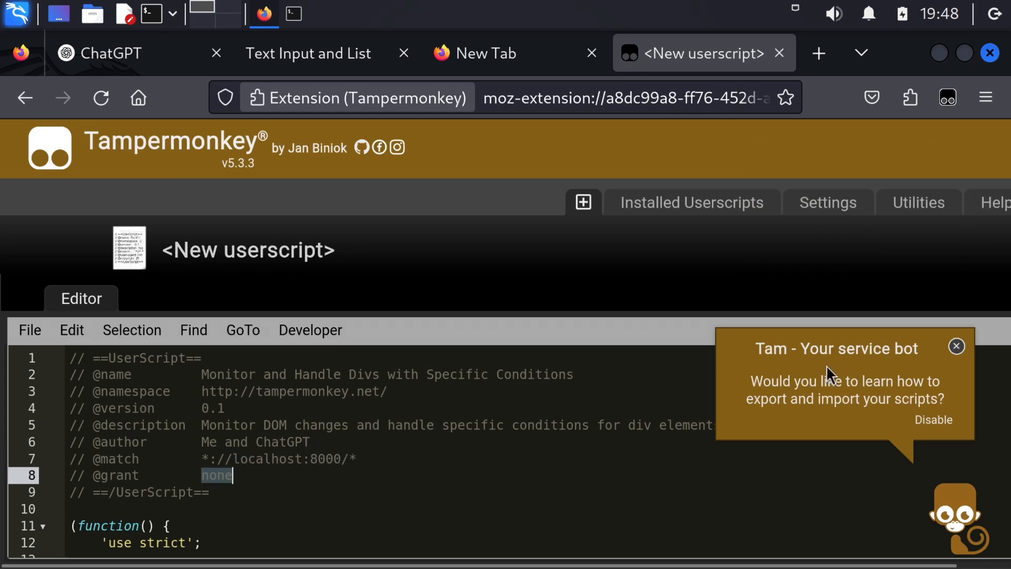
{"action": "scroll", "scroll_direction": "down", "scroll_amount": 3}
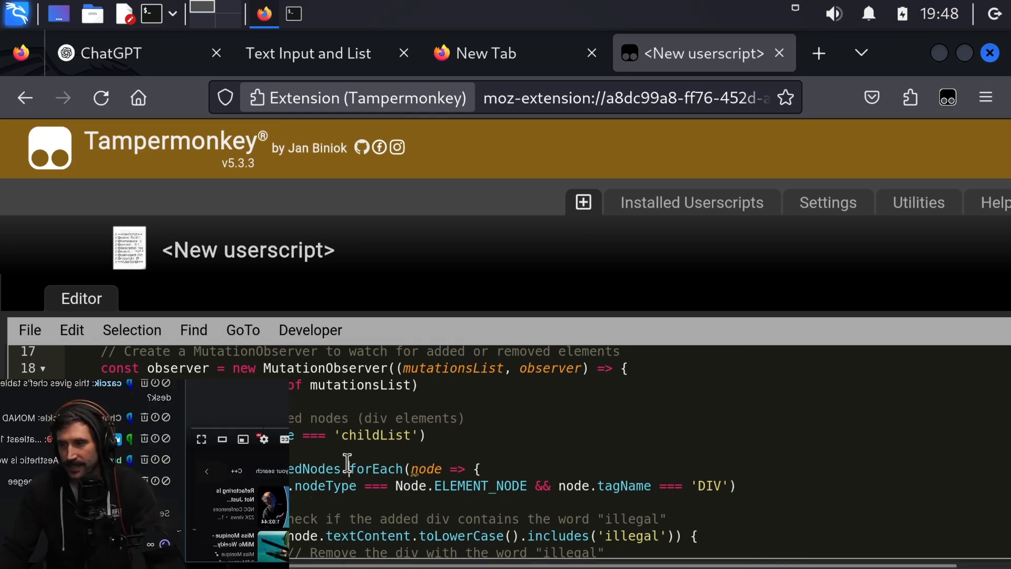
- Save the script so 'Monitor and Handle Divs with Specific Conditions' appears as an enabled installed userscript
{"action": "scroll", "scroll_direction": "down", "scroll_amount": 3}
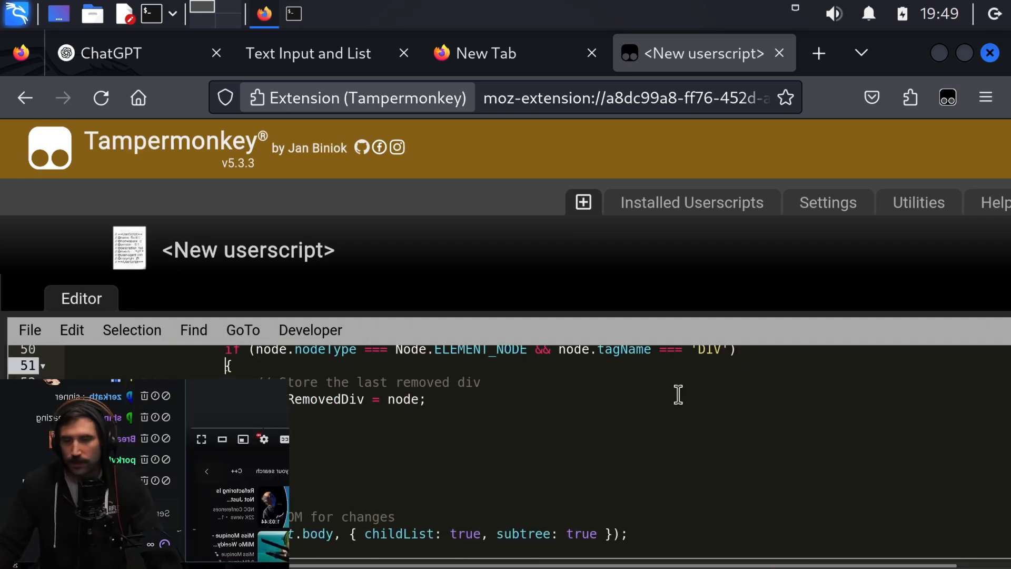
{"action": "left_click", "coordinate": [691, 202]}
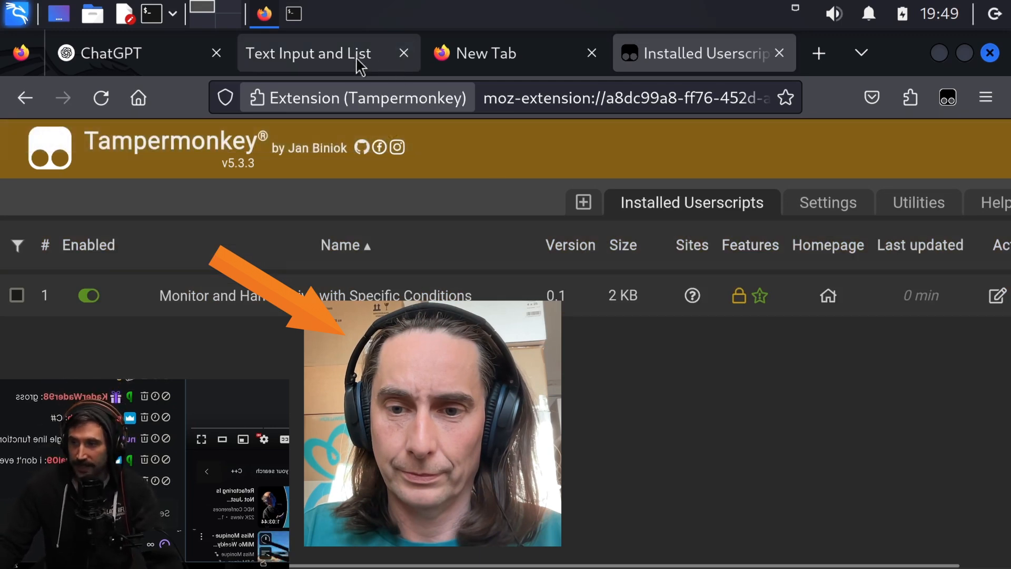
- On the crackme page add 'test' twice and 'crack' twice with the userscript active
{"action": "left_click", "coordinate": [309, 53]}
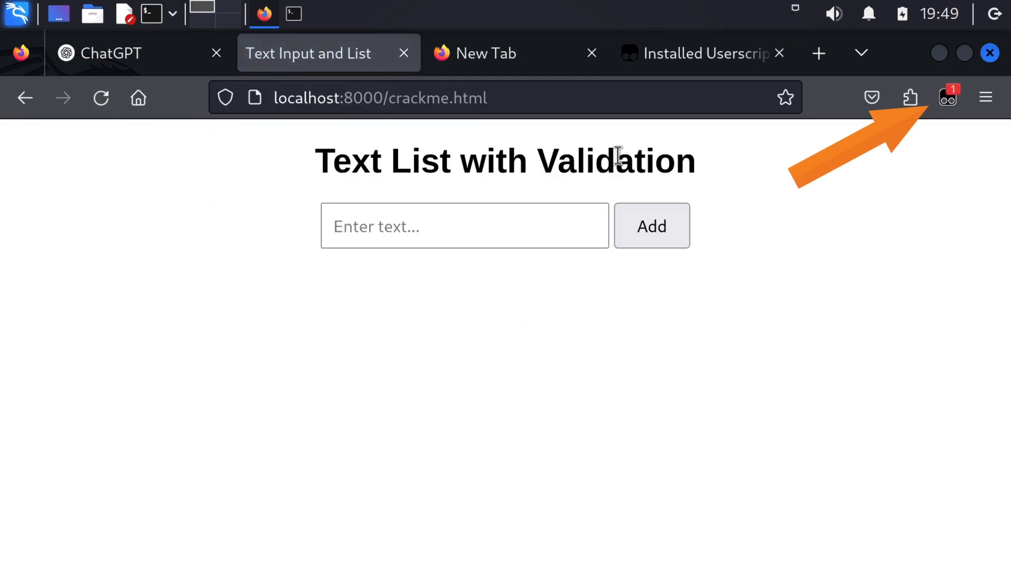
{"action": "left_click", "coordinate": [463, 225]}
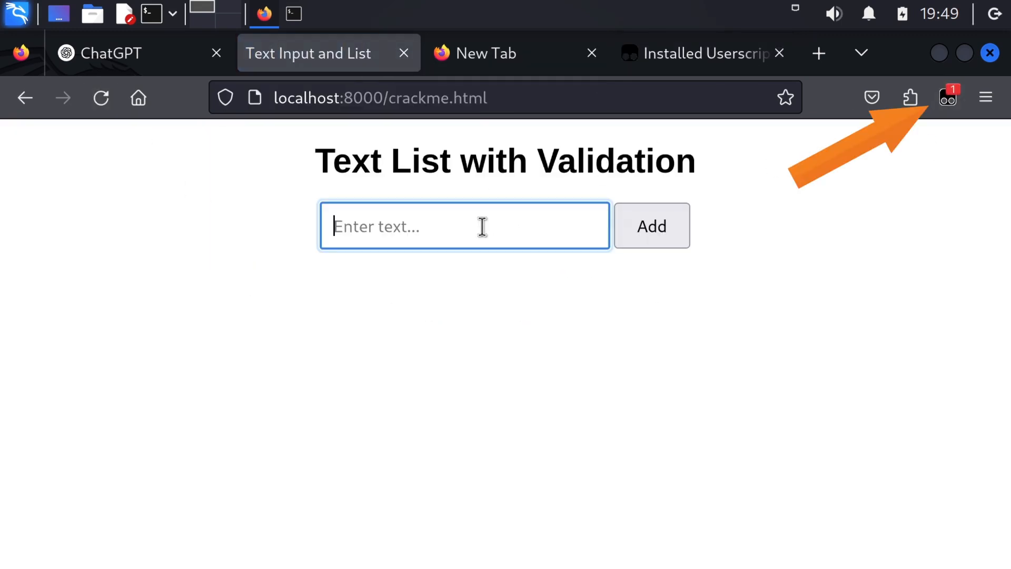
{"action": "left_click", "coordinate": [651, 226]}
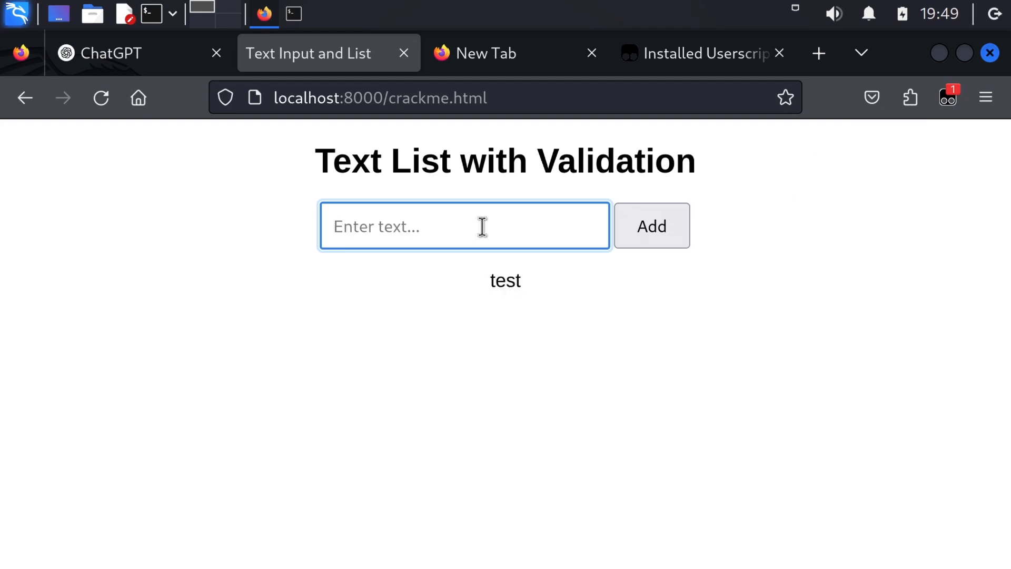
{"action": "left_click", "coordinate": [651, 225]}
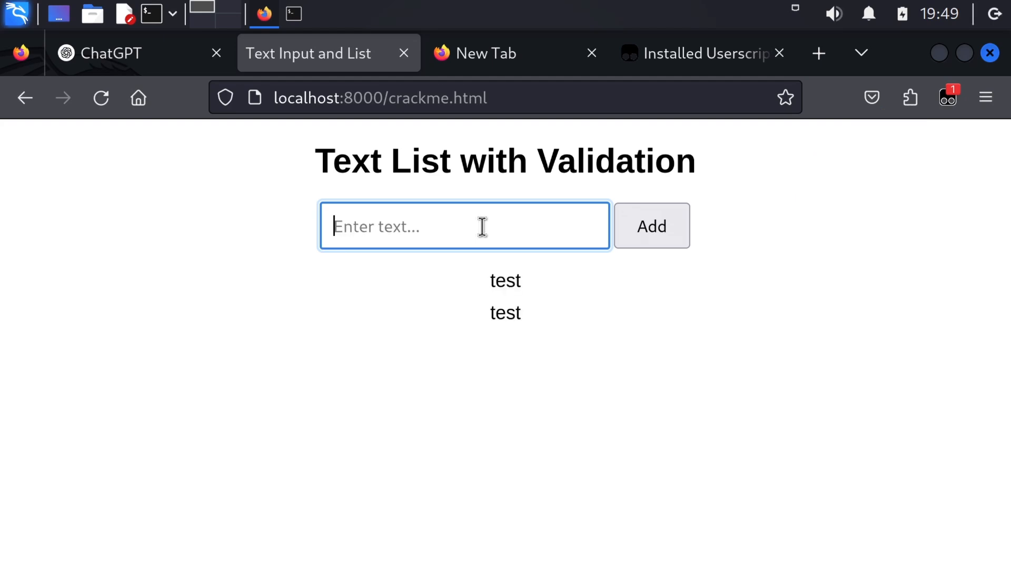
{"action": "left_click", "coordinate": [650, 225]}
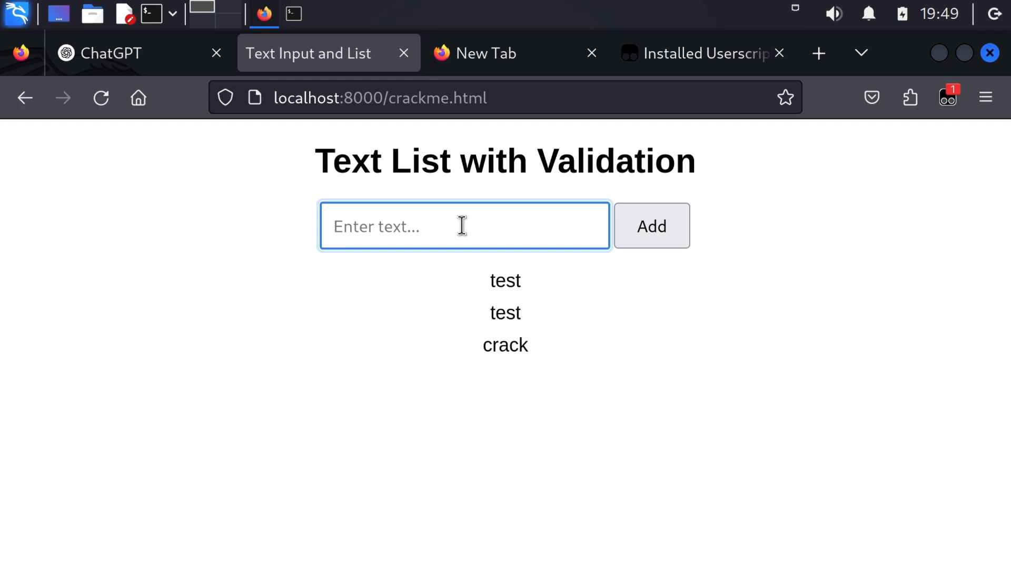
{"action": "left_click", "coordinate": [651, 225]}
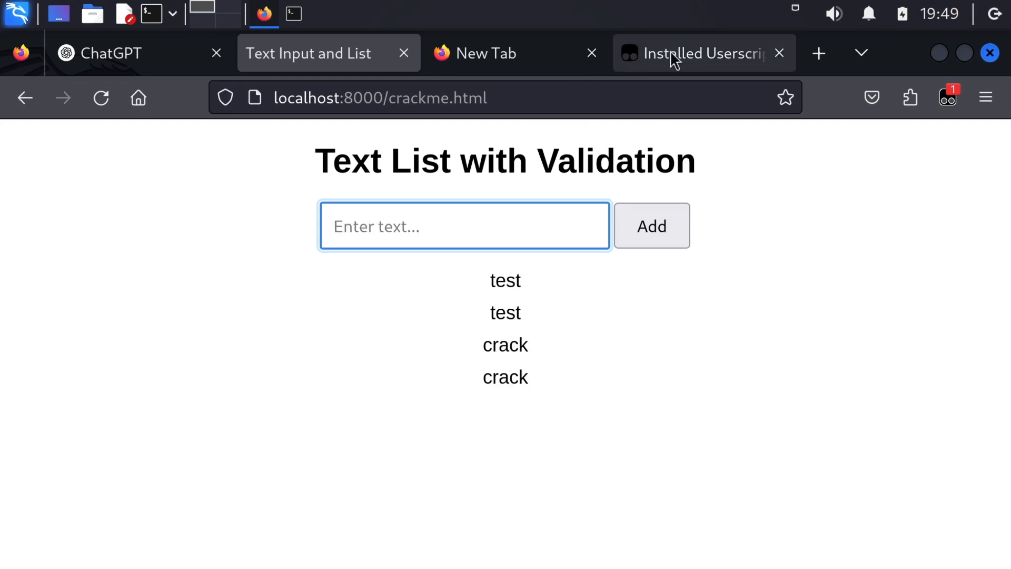
- Comment out the node.remove() boss-removal line in the userscript with //
{"action": "left_click", "coordinate": [702, 52]}
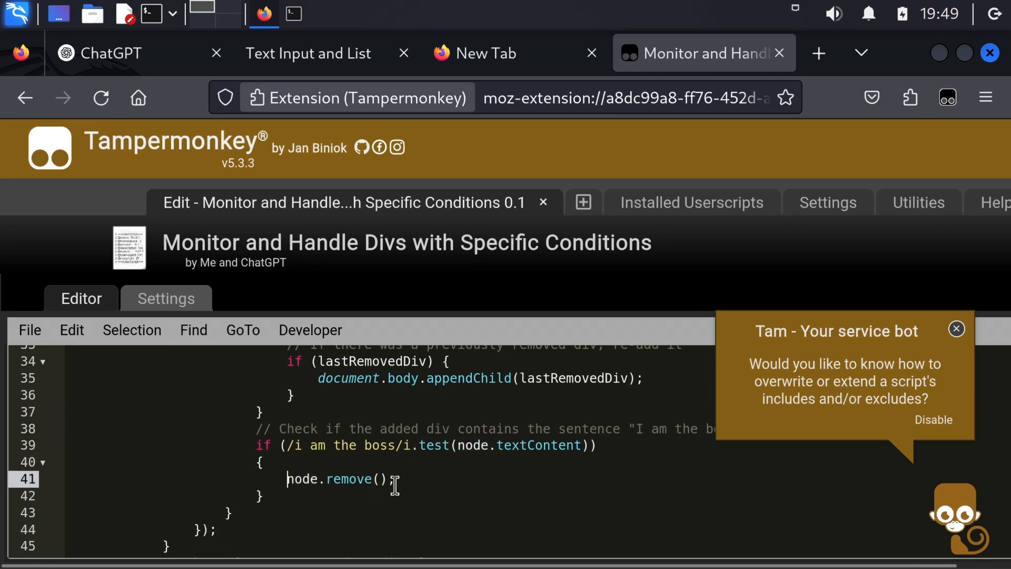
{"action": "type", "text": "//"}
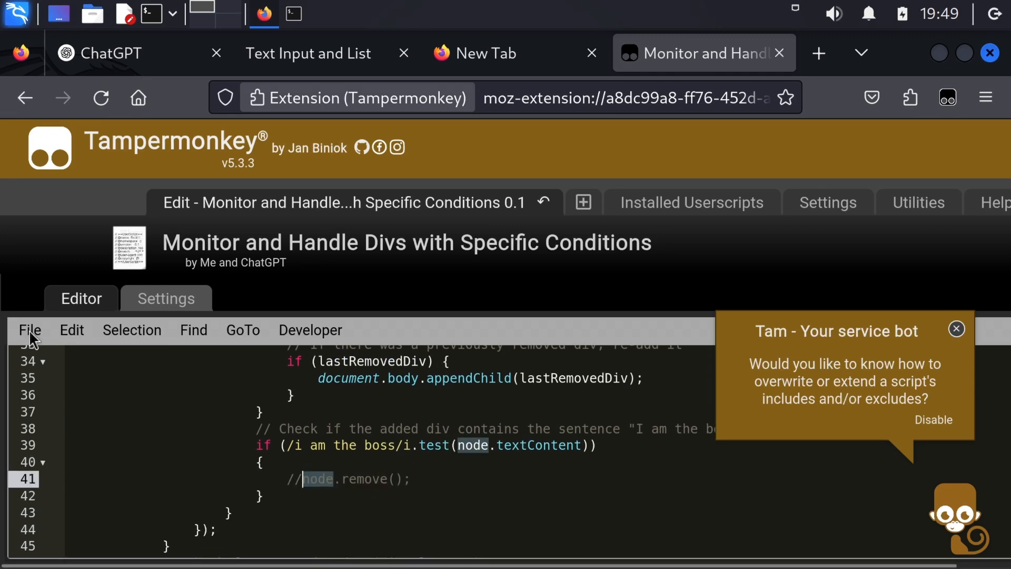
{"action": "left_click", "coordinate": [309, 53]}
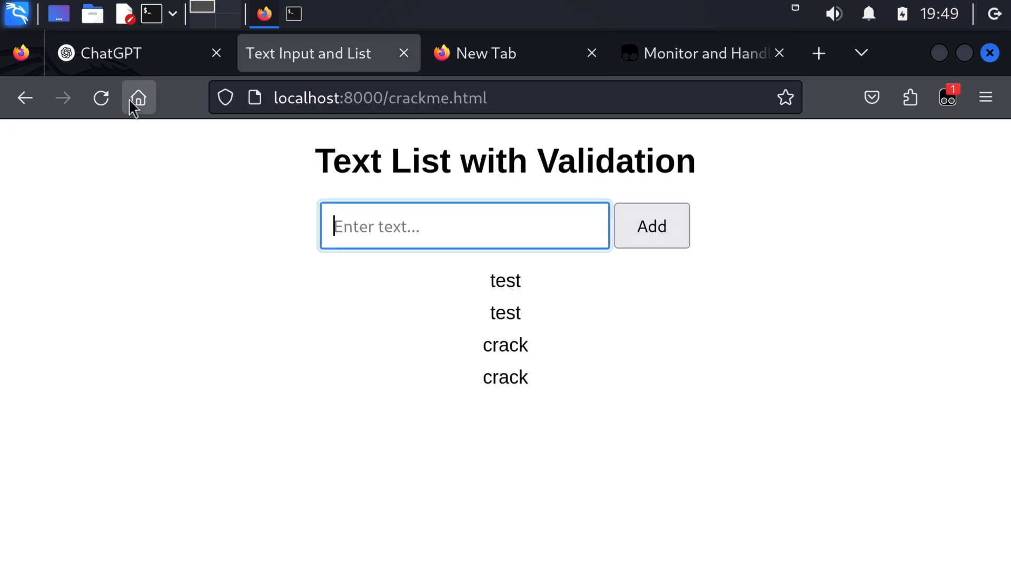
- Reload the crackme page and add 'crack' entries until the red boss message appears
{"action": "left_click", "coordinate": [138, 96]}
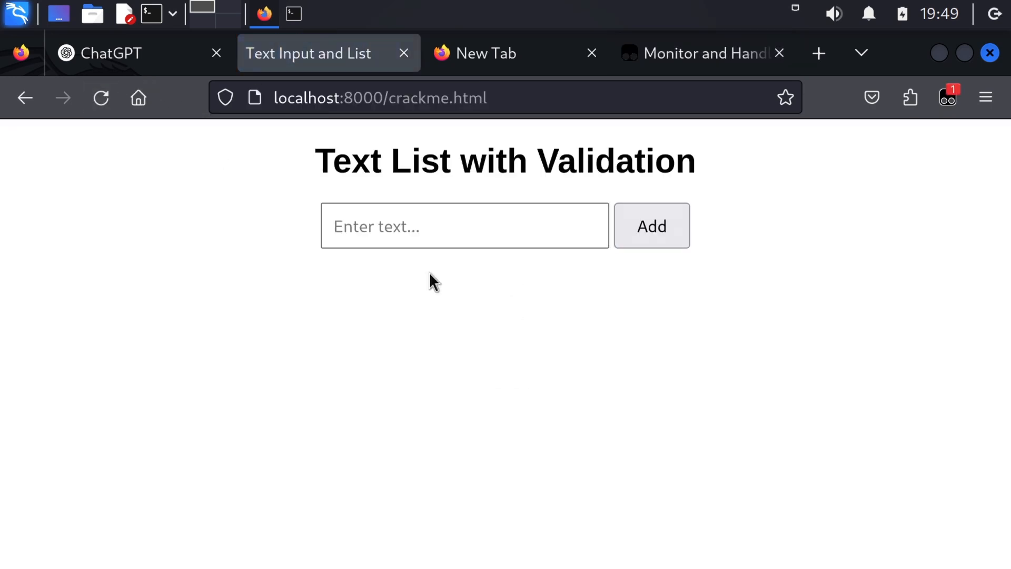
{"action": "left_click", "coordinate": [464, 225]}
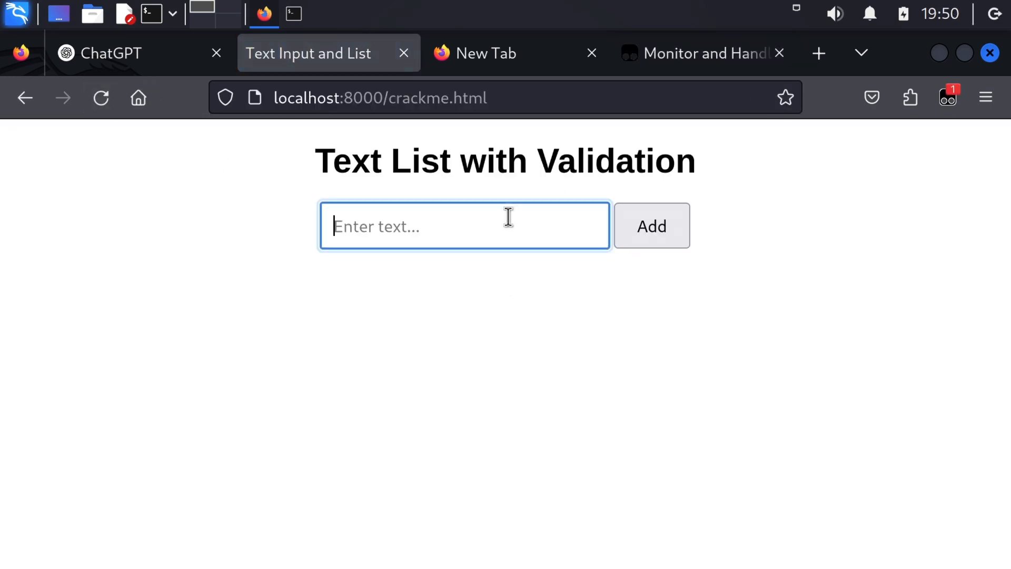
{"action": "left_click", "coordinate": [651, 225]}
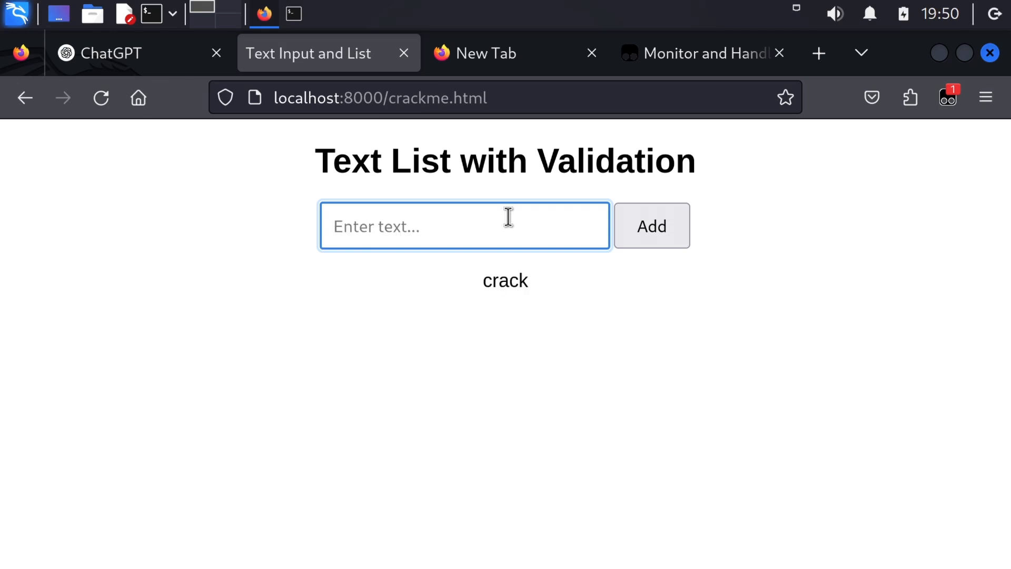
{"action": "left_click", "coordinate": [651, 225]}
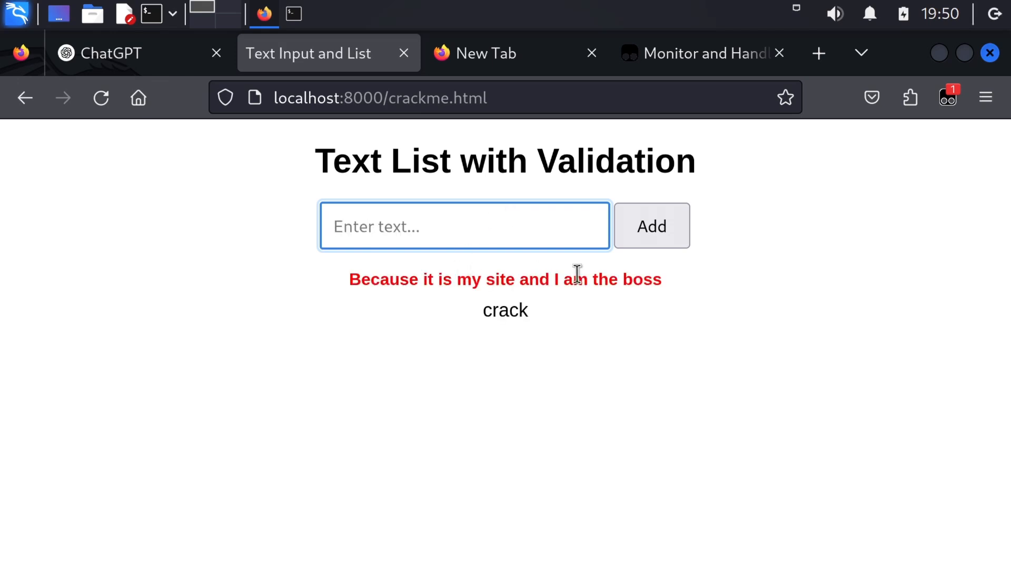
- Add several 'test' entries and another 'crack', leaving two boss messages in the list
{"action": "left_click", "coordinate": [465, 225]}
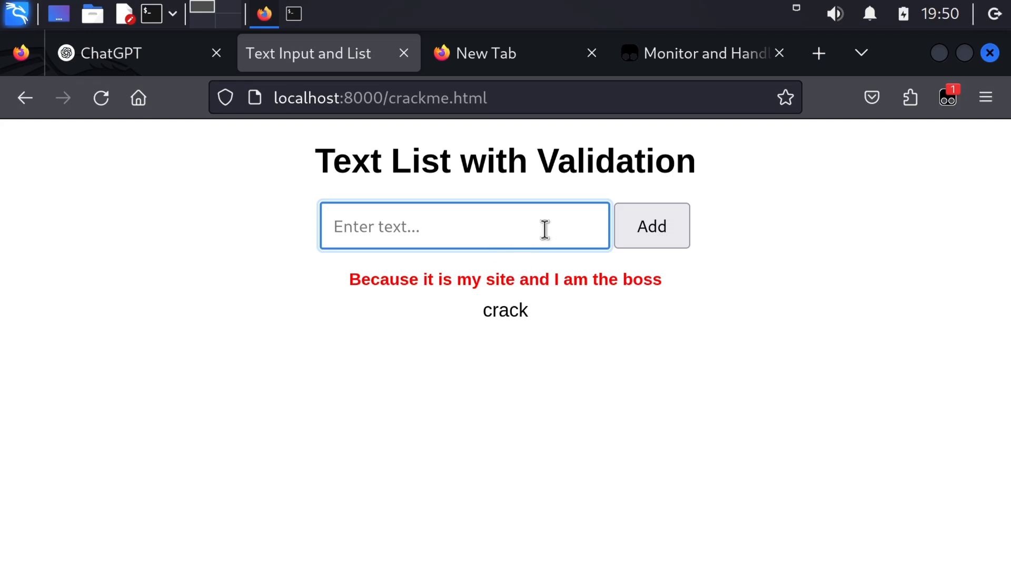
{"action": "type", "text": "test"}
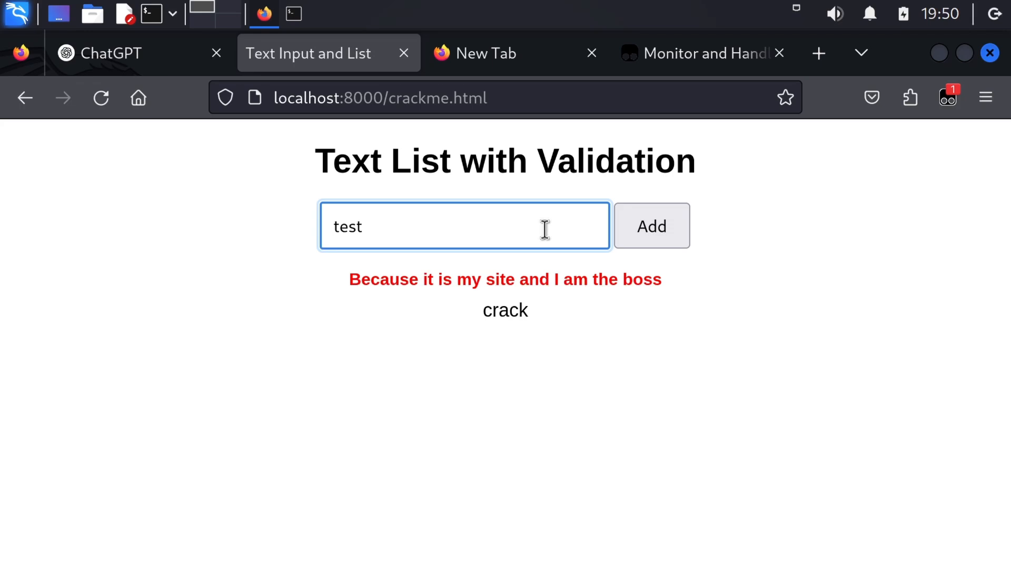
{"action": "left_click", "coordinate": [651, 225]}
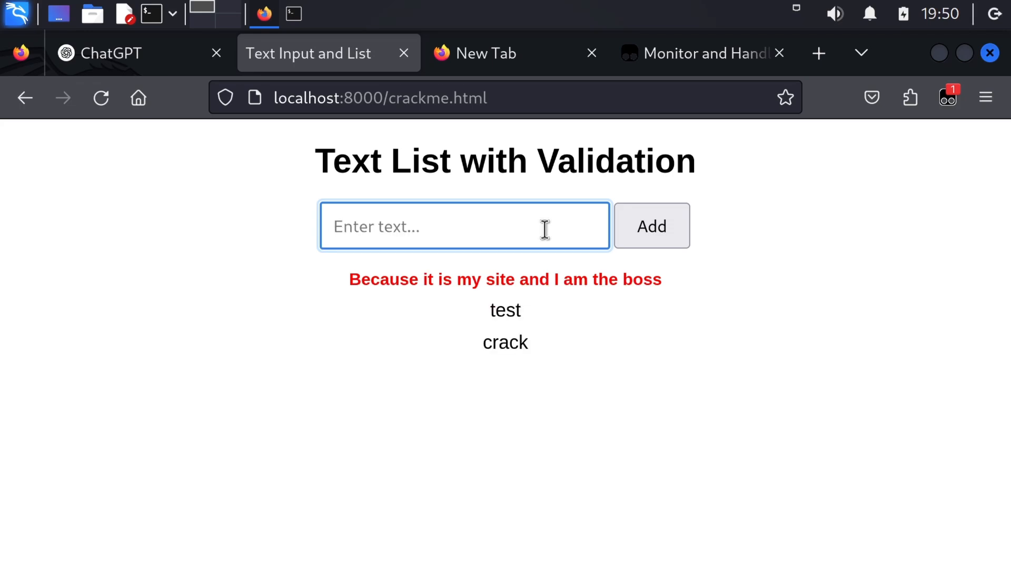
{"action": "left_click", "coordinate": [650, 226]}
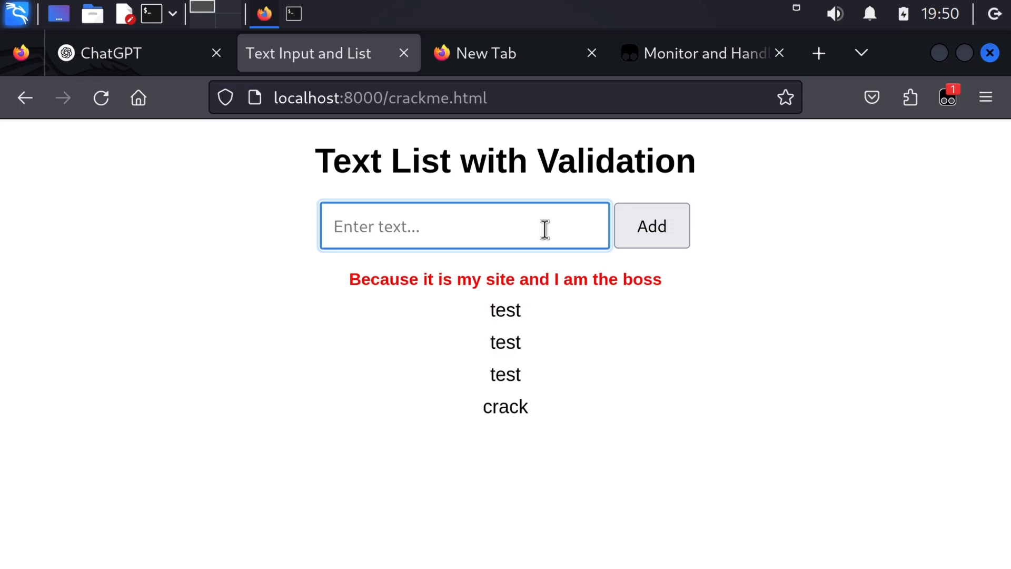
{"action": "type", "text": "crack"}
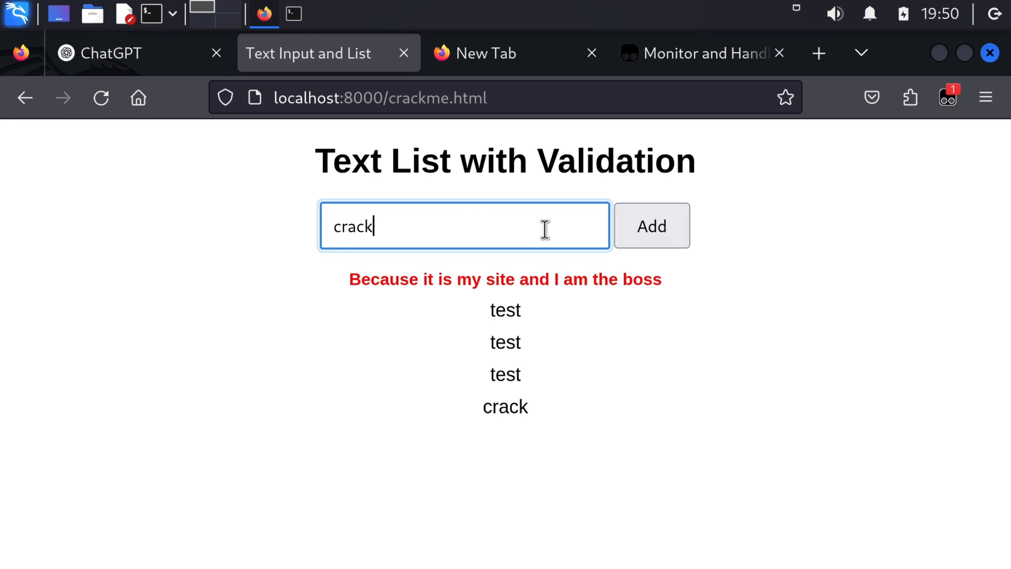
{"action": "left_click", "coordinate": [651, 226]}
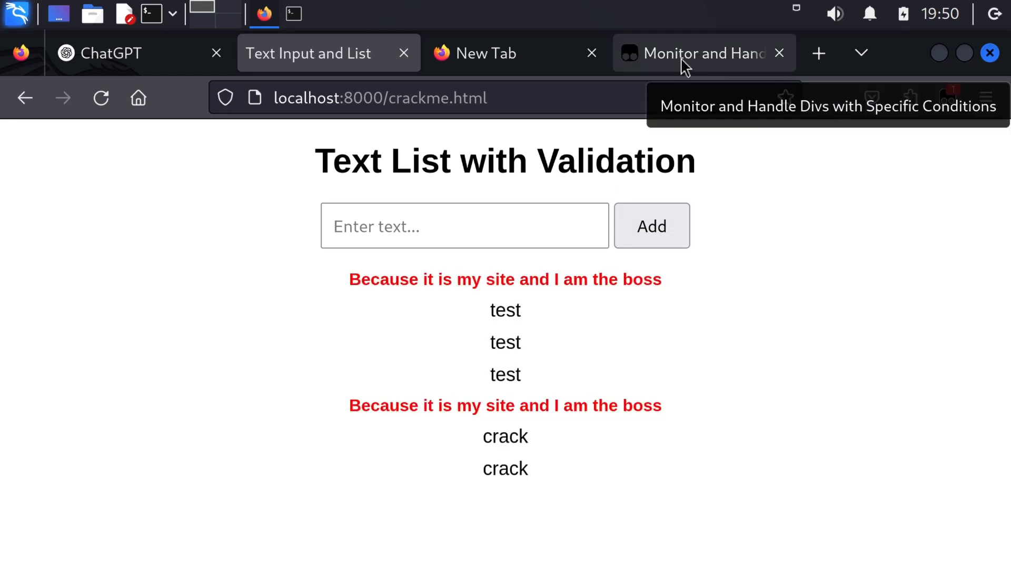
{"action": "mouse_move", "coordinate": [654, 91]}
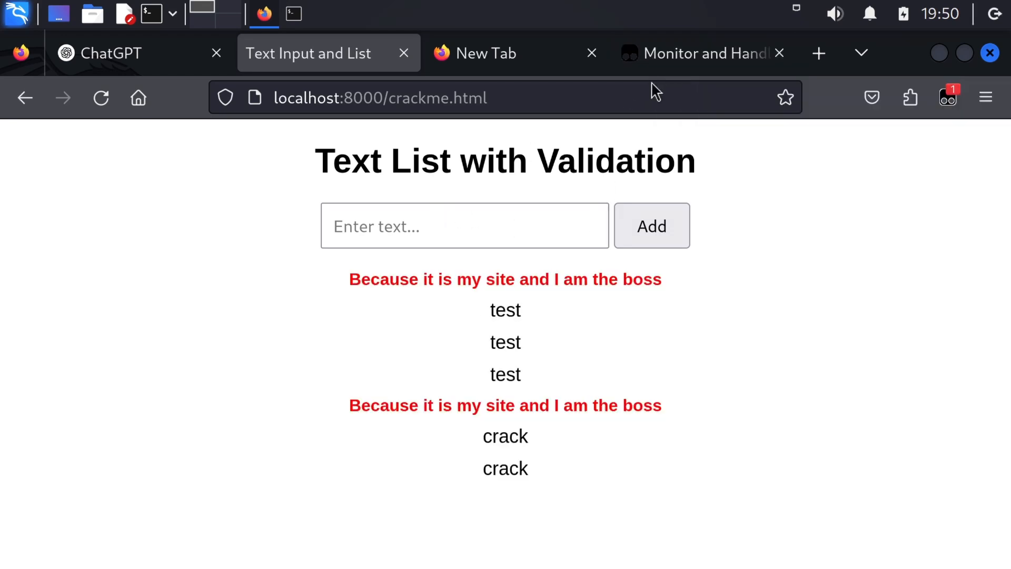
- Add 'const parent = node.parent;' so the script remembers the illegal div's parent node
{"action": "left_click", "coordinate": [693, 53]}
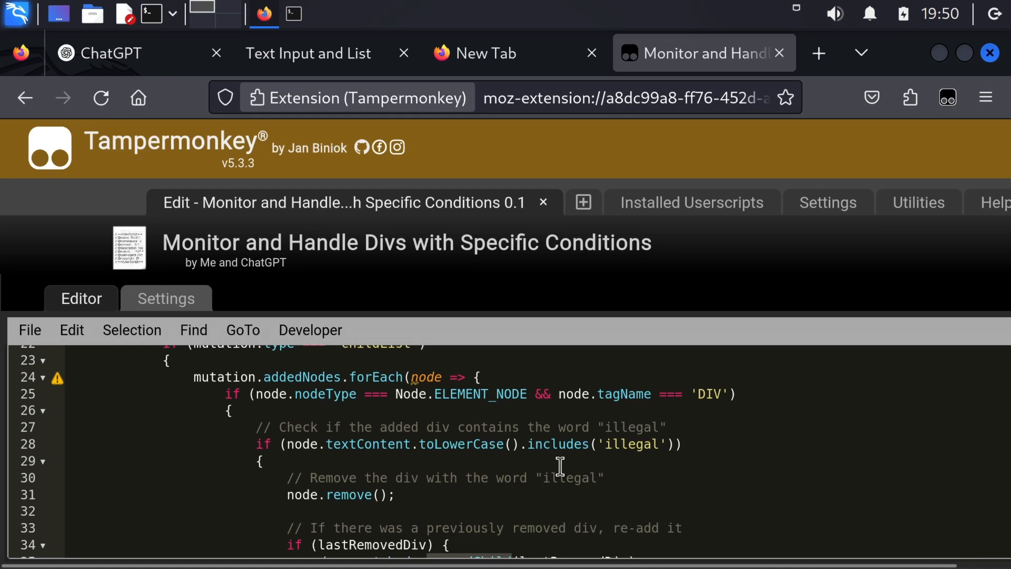
{"action": "scroll", "scroll_direction": "down", "scroll_amount": 3}
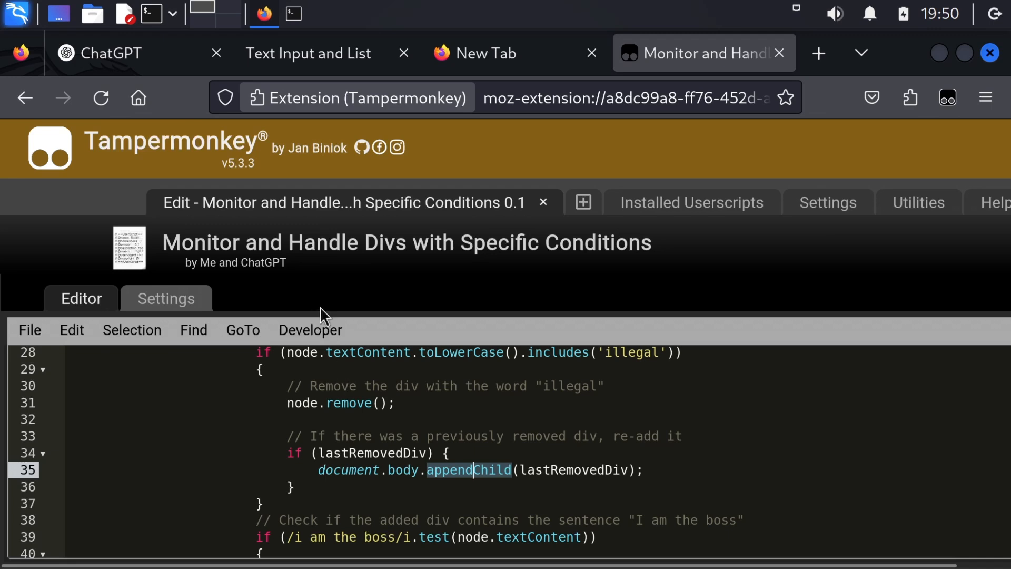
{"action": "mouse_move", "coordinate": [371, 190]}
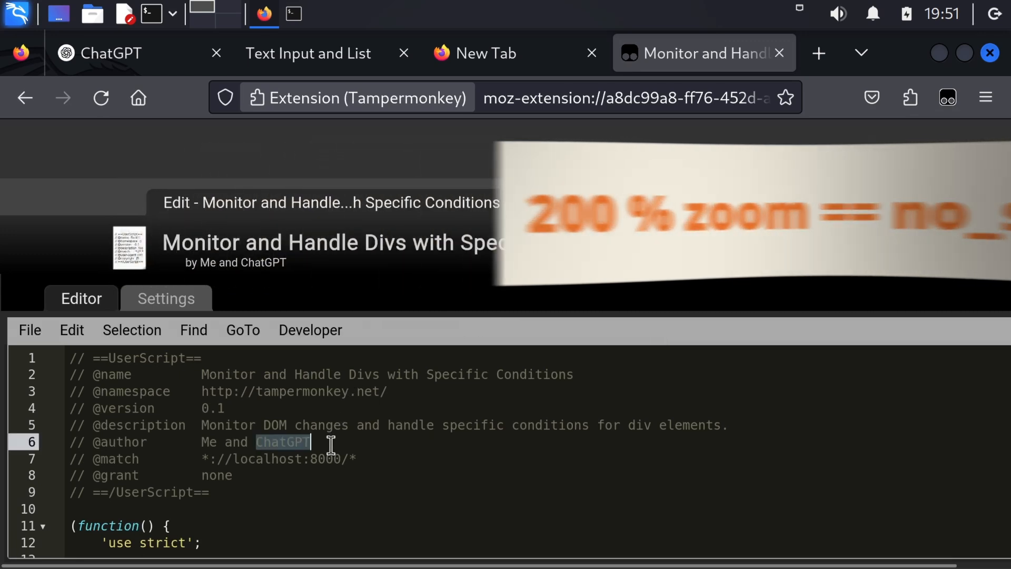
{"action": "scroll", "scroll_direction": "down", "scroll_amount": 3}
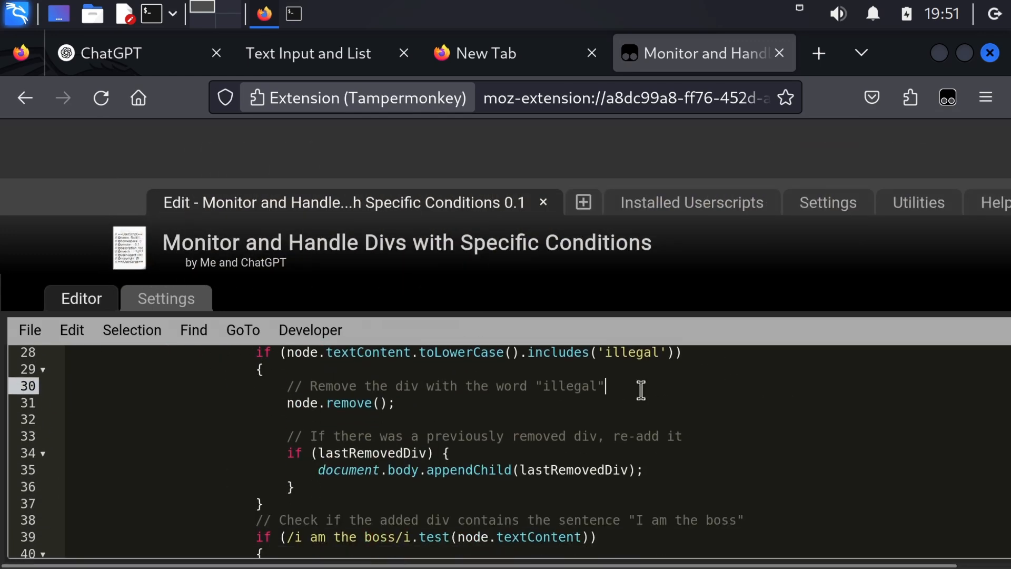
{"action": "type", "text": "const parent = node."}
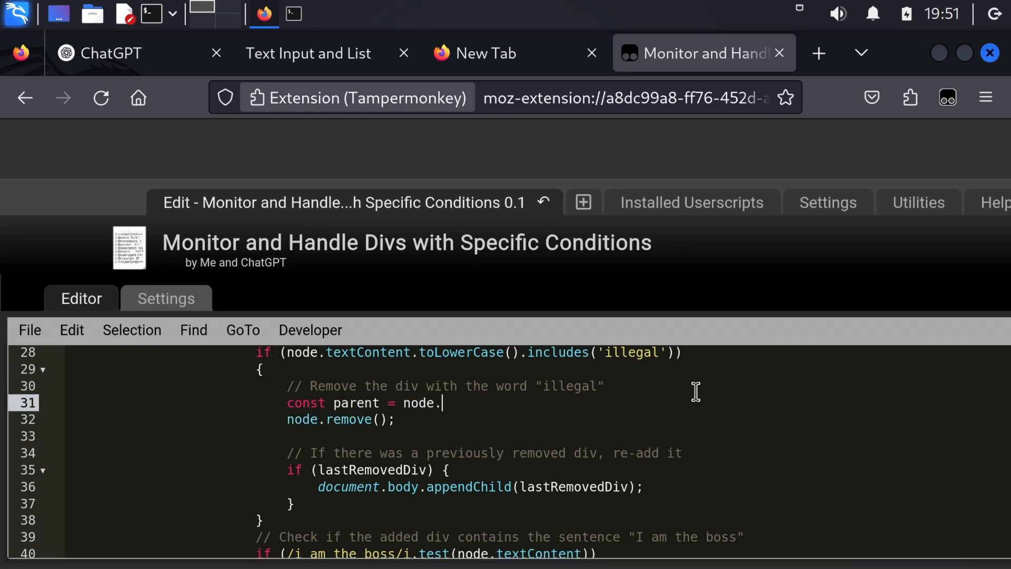
{"action": "type", "text": "parent;"}
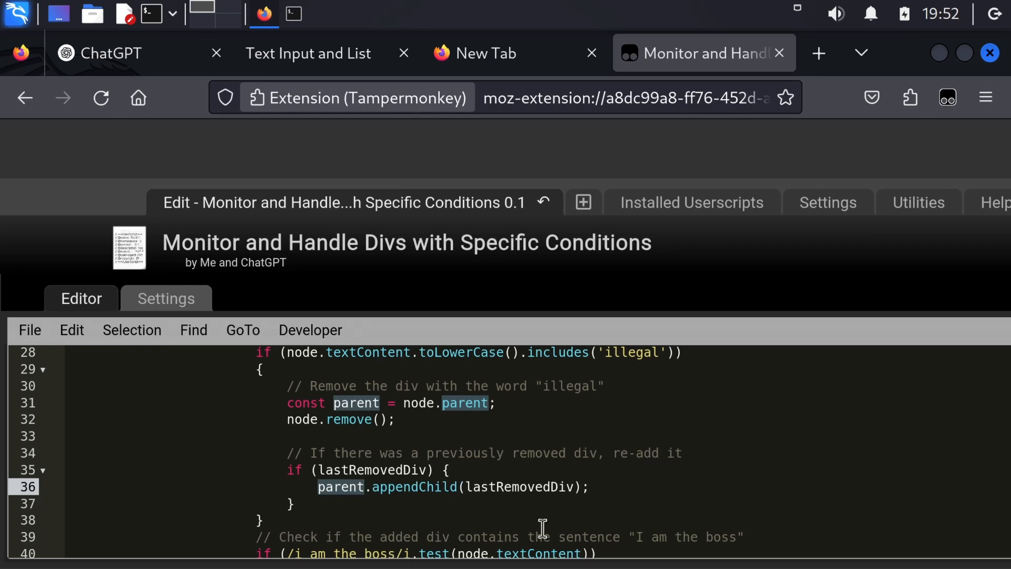
- Save the edited userscript through the File menu
{"action": "left_click", "coordinate": [29, 330]}
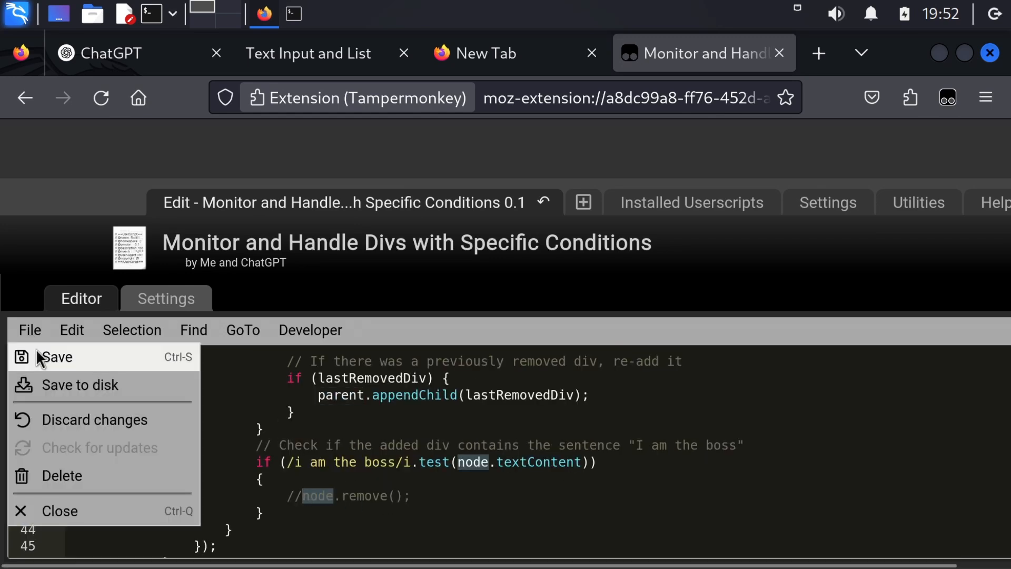
{"action": "left_click", "coordinate": [309, 53]}
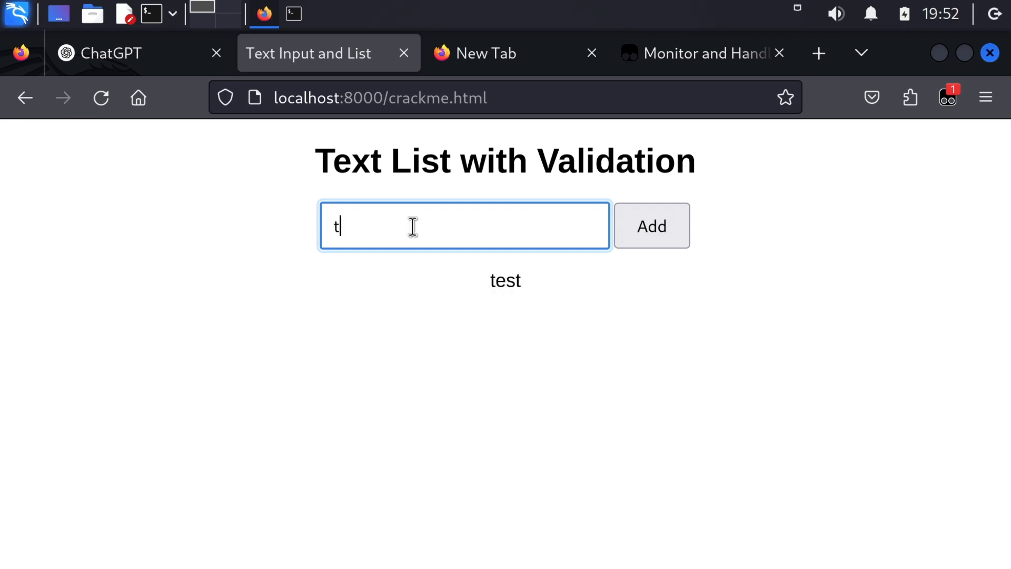
- Add several test entries to the crackme list to trigger the script
{"action": "left_click", "coordinate": [651, 225]}
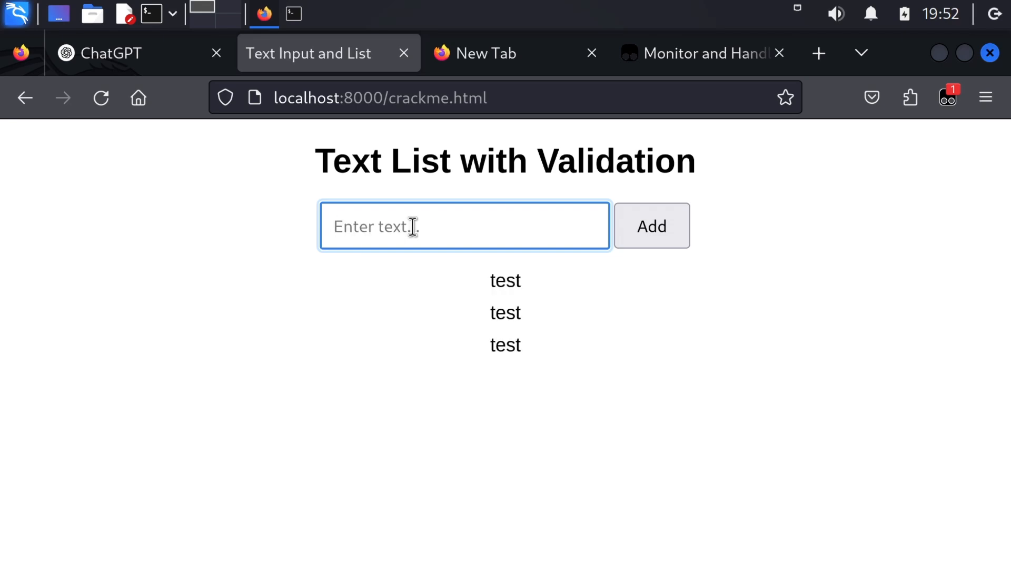
{"action": "left_click", "coordinate": [651, 226]}
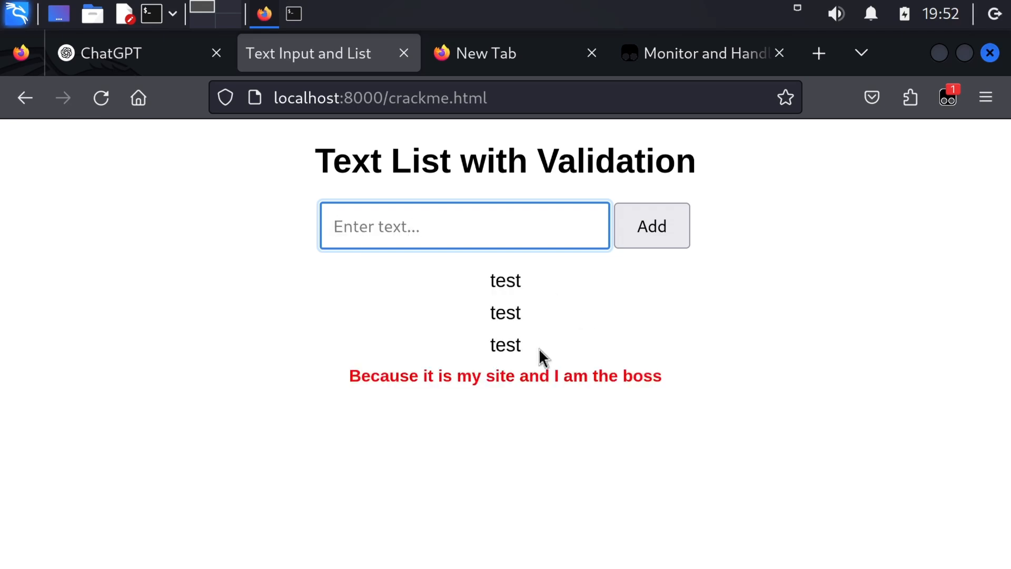
{"action": "left_click", "coordinate": [651, 226]}
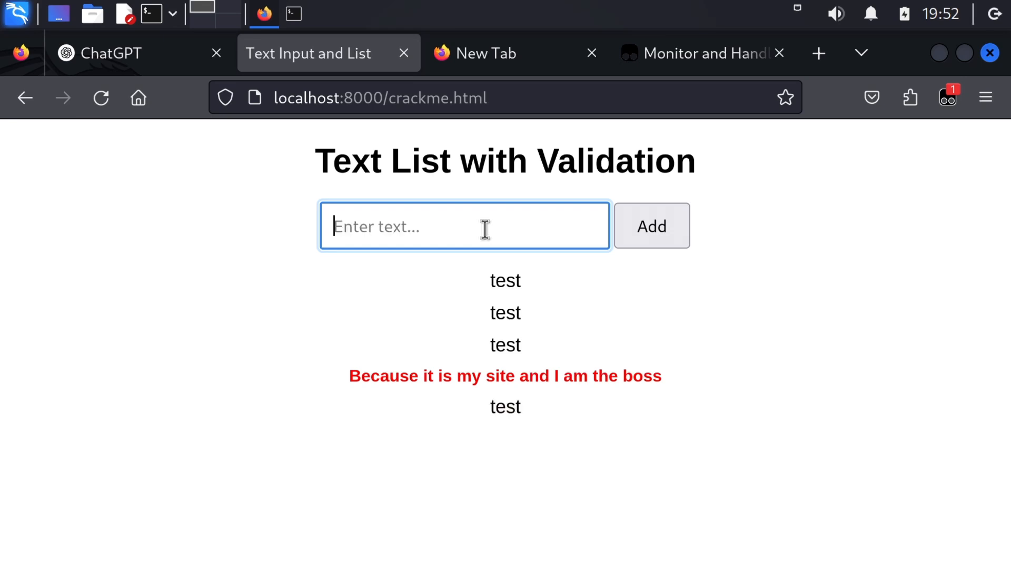
{"action": "mouse_move", "coordinate": [573, 240]}
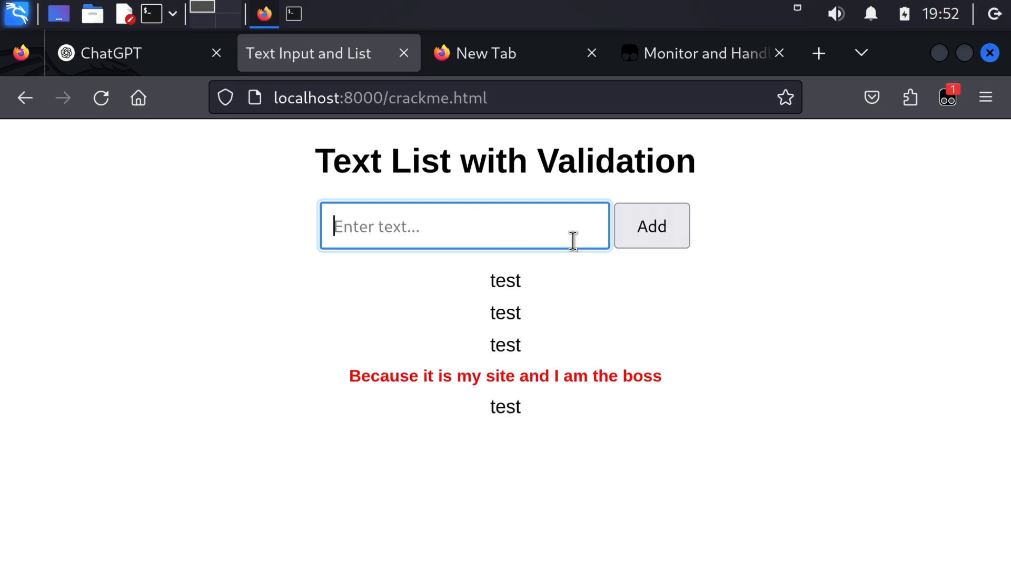
{"action": "left_click", "coordinate": [651, 225]}
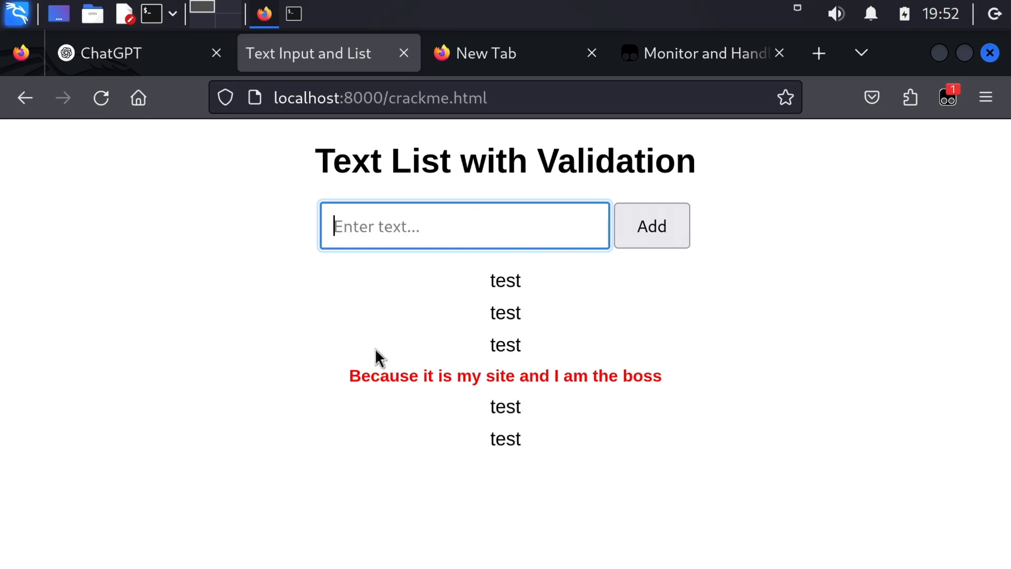
- Reveal the 'parent is undefined' TypeError in the developer-tools Console, then return to ChatGPT
{"action": "key", "text": "F12"}
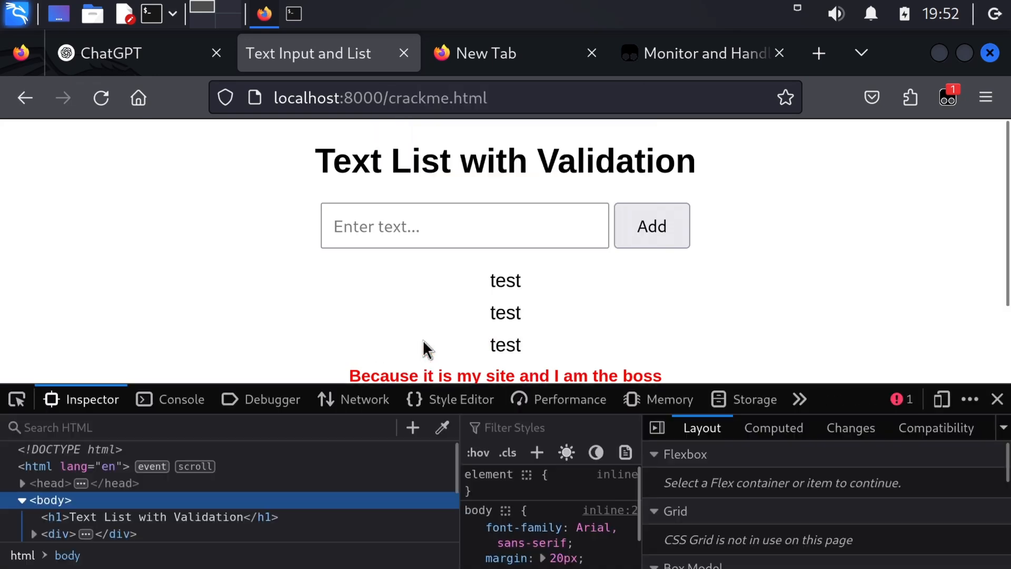
{"action": "left_click", "coordinate": [182, 398]}
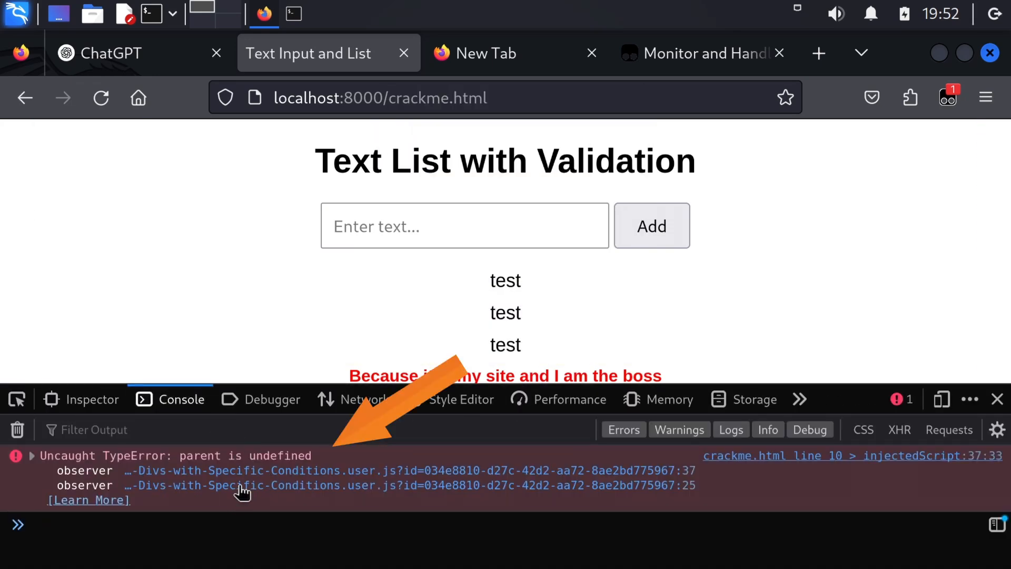
{"action": "left_click", "coordinate": [106, 53]}
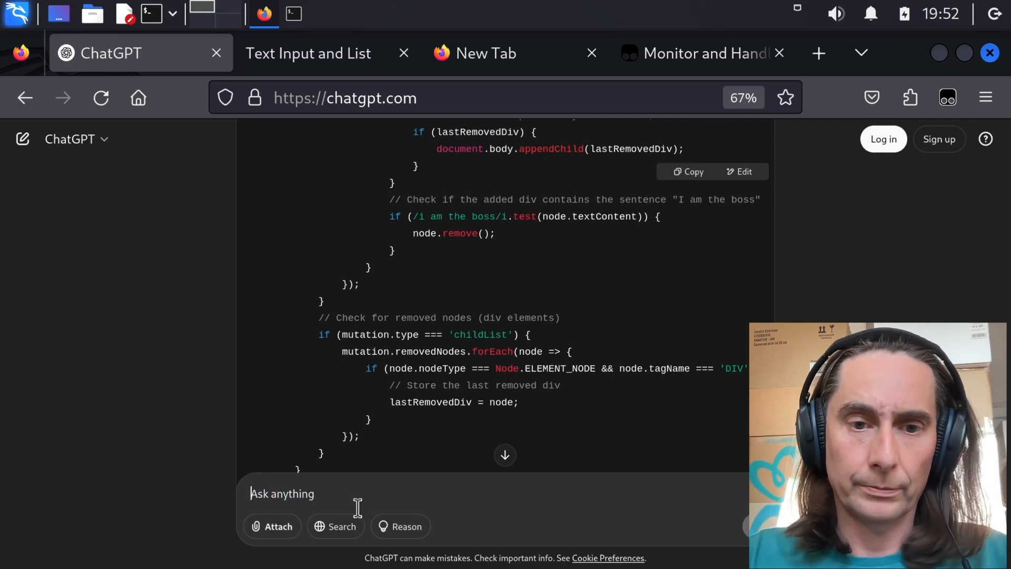
- Ask ChatGPT 'be brief: how to get a parent of a node in JS'
{"action": "type", "text": "be brief: how to get a"}
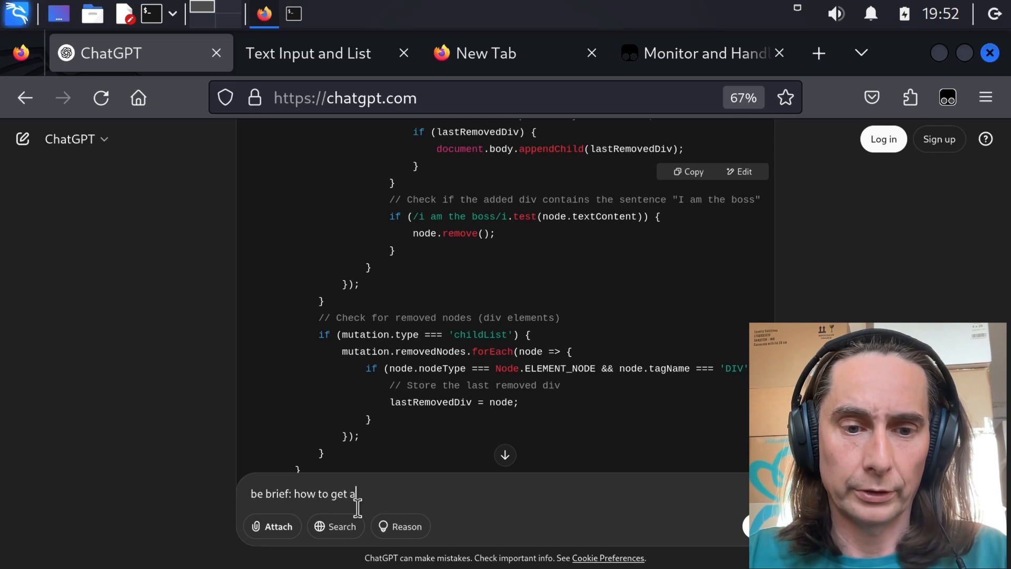
{"action": "type", "text": "parent of a"}
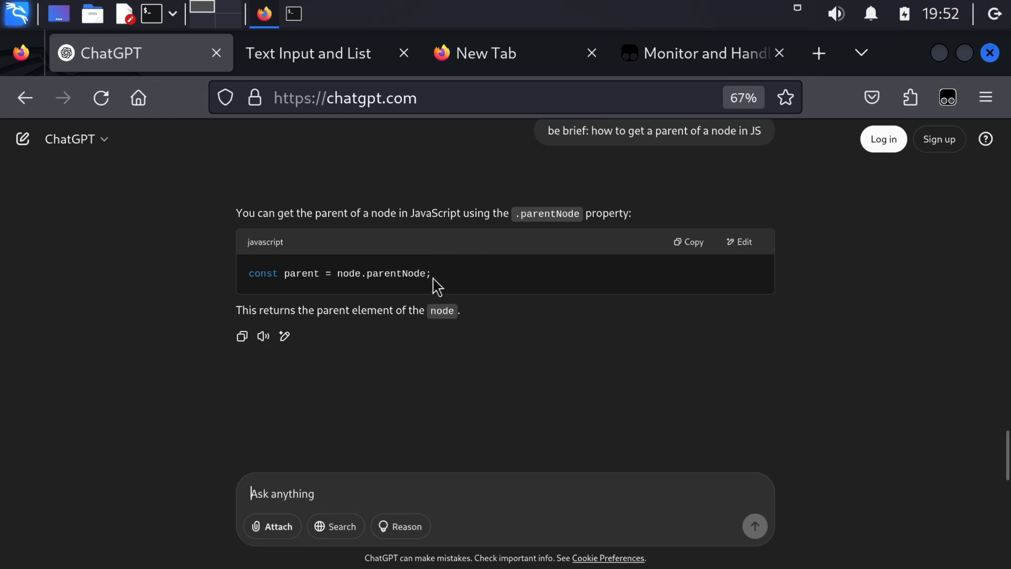
- Change node.parent to node.parentNode in the userscript and save it
{"action": "left_click", "coordinate": [700, 53]}
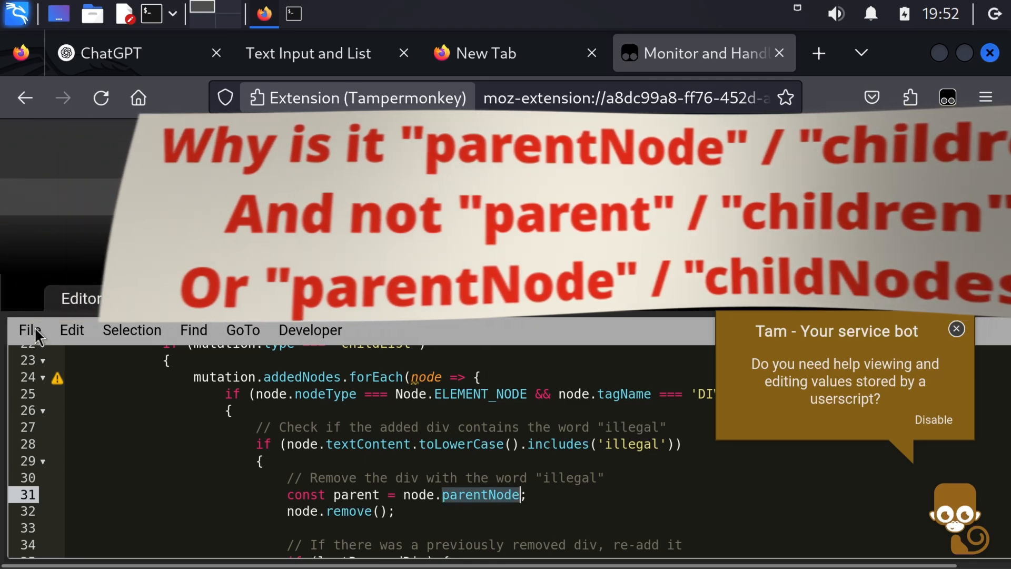
{"action": "left_click", "coordinate": [307, 53]}
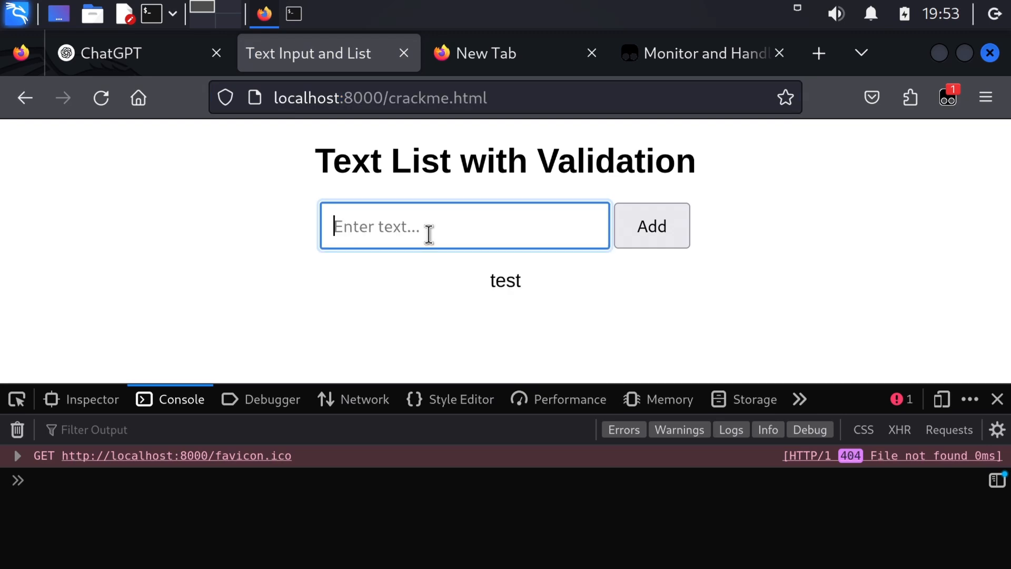
- Add test entries including 'crack' on the reloaded page; the boss message now precedes crack with no error
{"action": "left_click", "coordinate": [651, 226]}
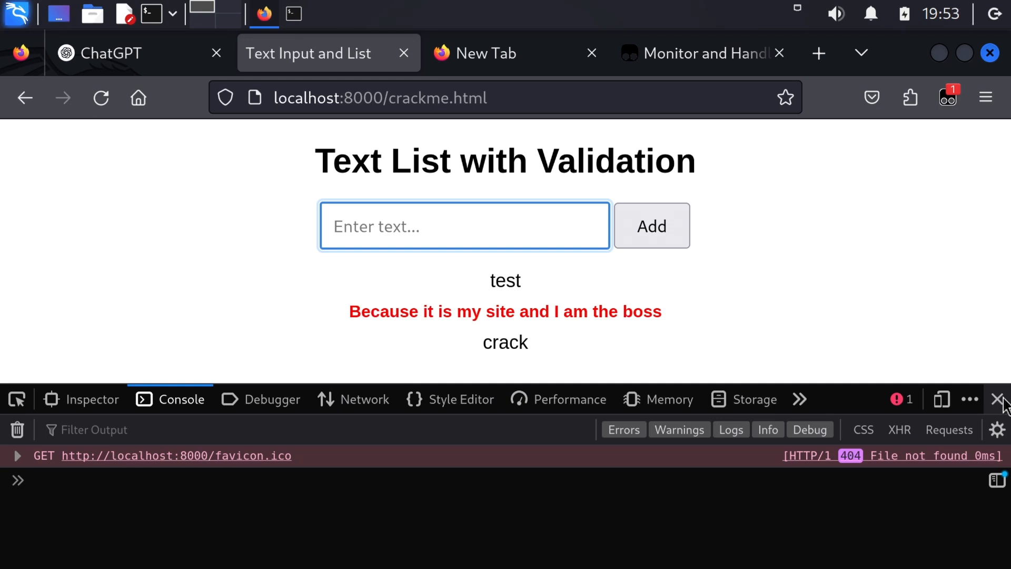
{"action": "left_click", "coordinate": [1003, 398]}
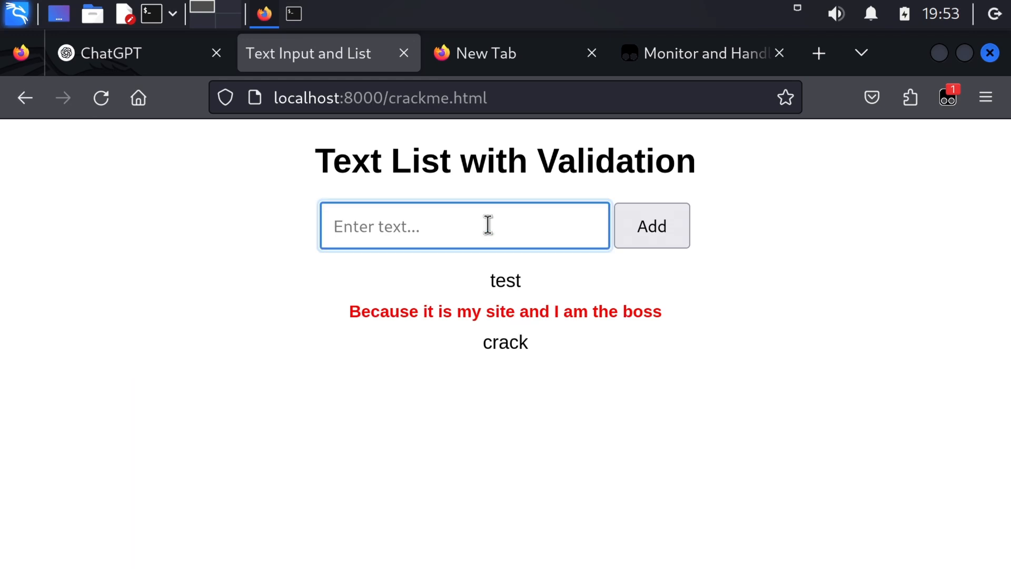
{"action": "left_click", "coordinate": [651, 225]}
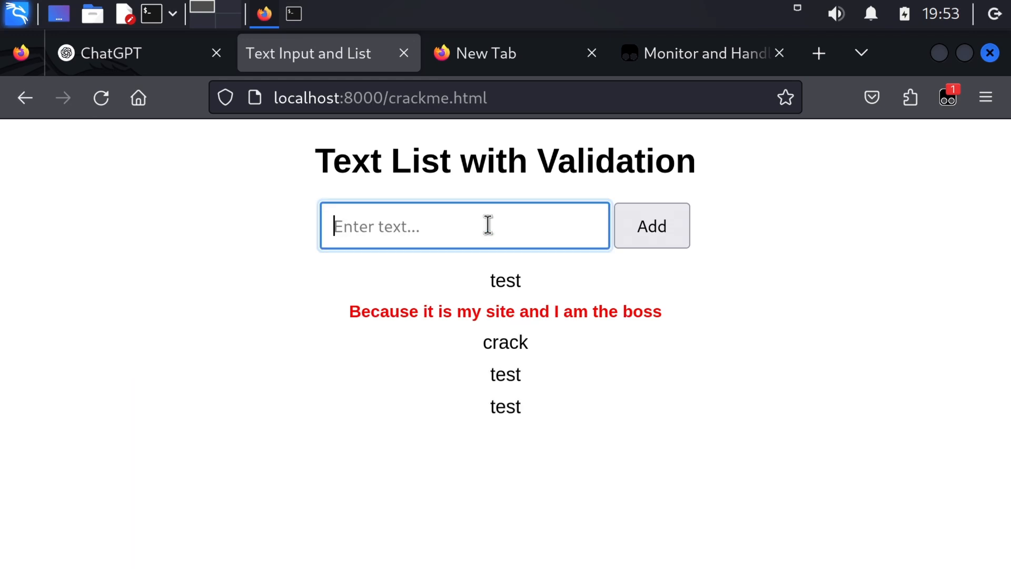
{"action": "type", "text": "crack"}
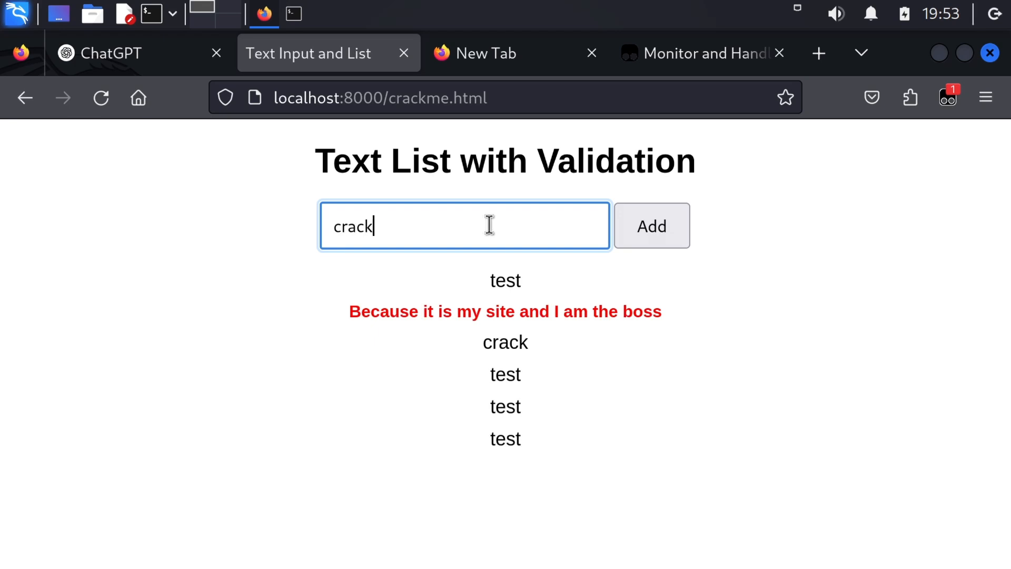
{"action": "left_click", "coordinate": [650, 225]}
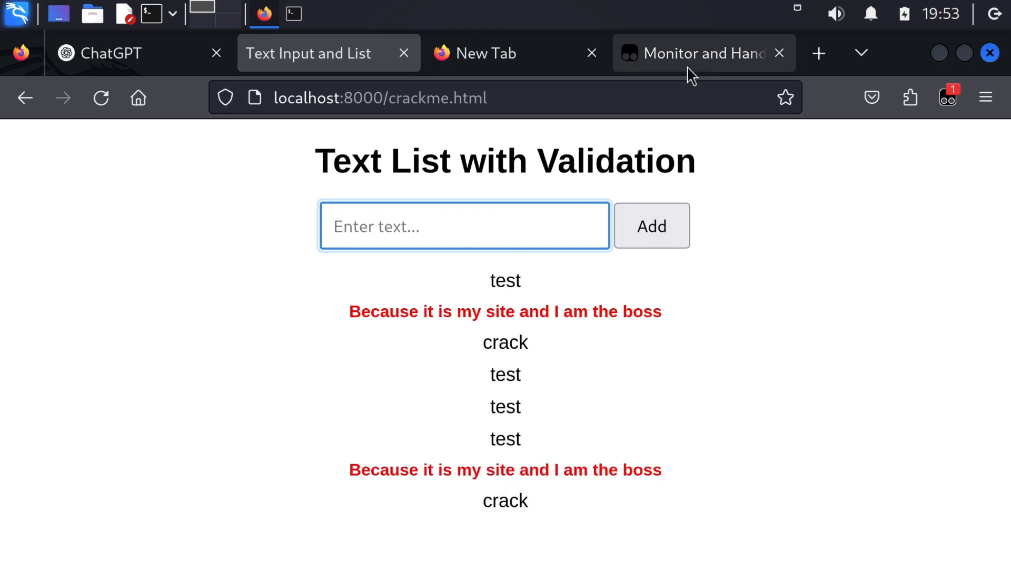
{"action": "left_click", "coordinate": [702, 53]}
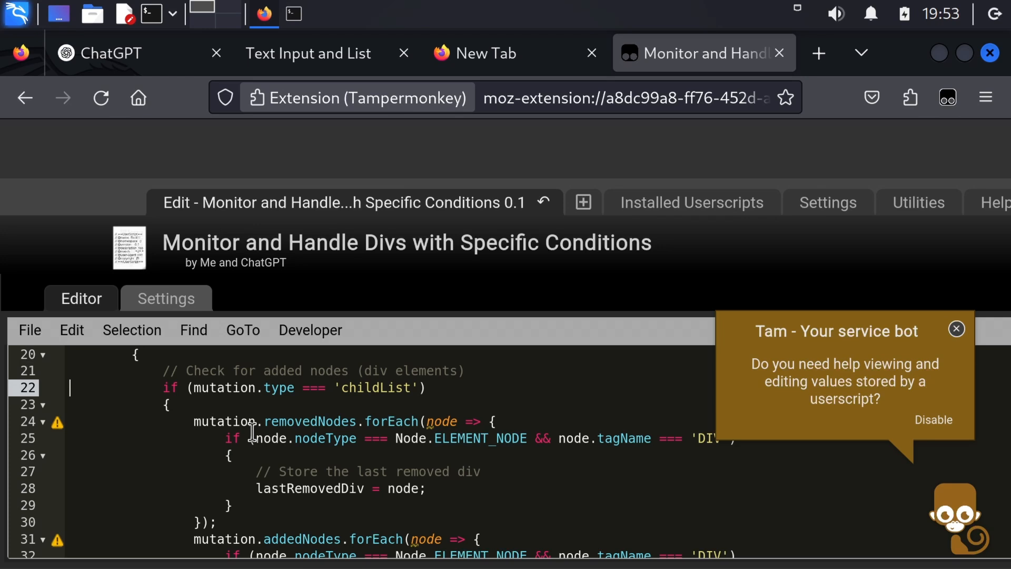
- Save the userscript with removedNodes handling moved above addedNodes, and return to the test page
{"action": "left_click", "coordinate": [30, 330]}
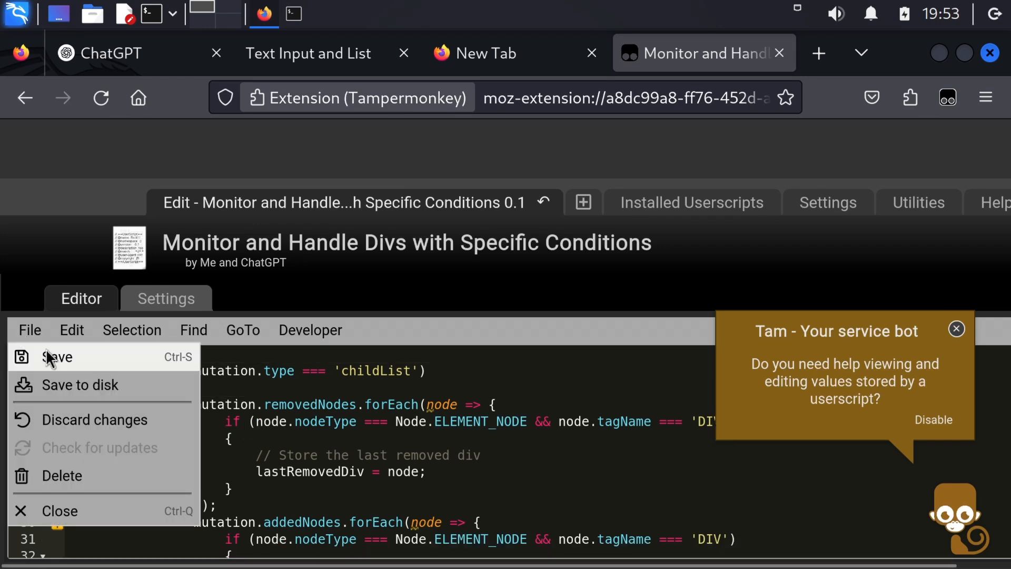
{"action": "left_click", "coordinate": [56, 357]}
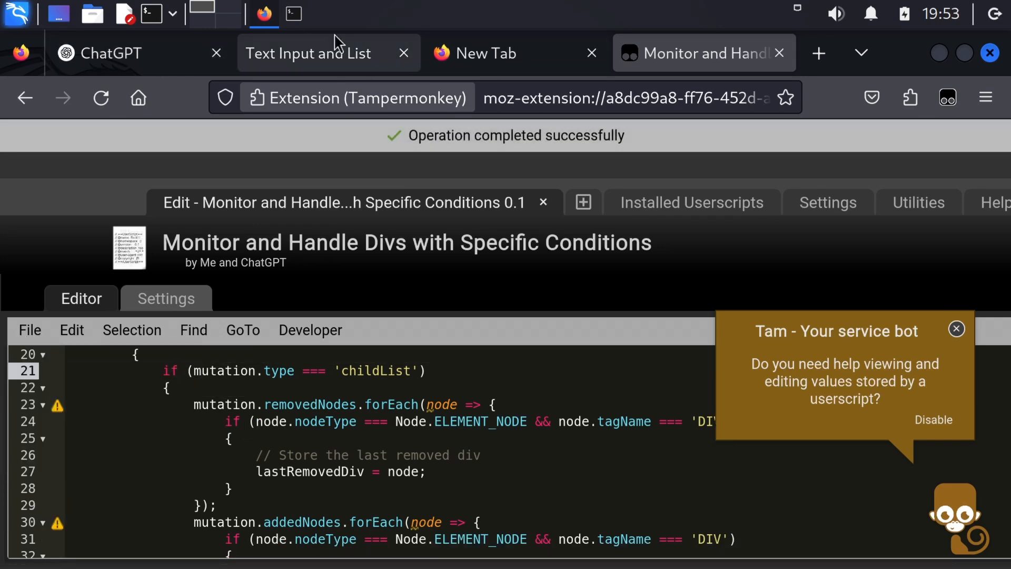
{"action": "left_click", "coordinate": [309, 53]}
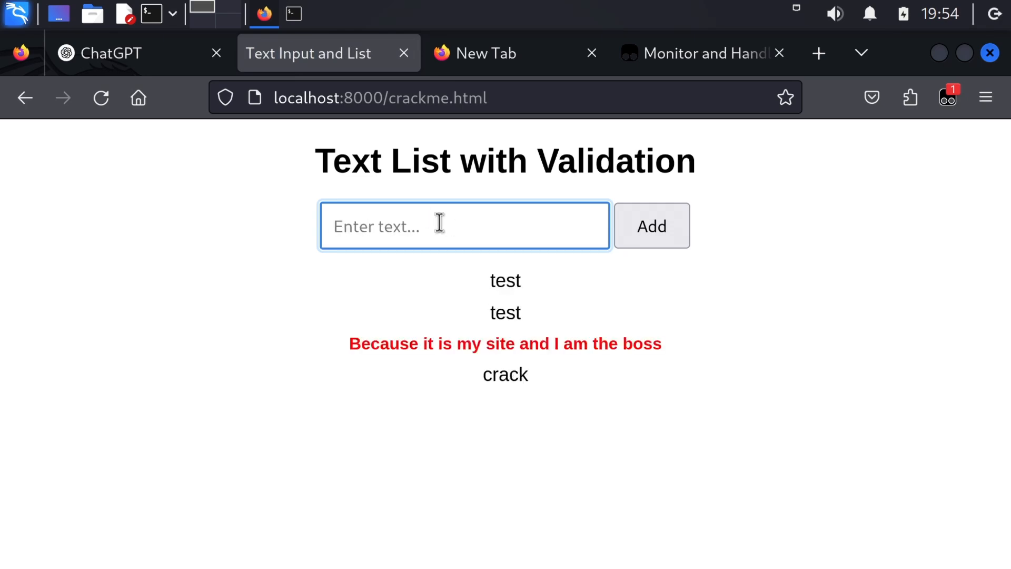
- Add another entry on the reloaded page, confirming the boss message still precedes crack
{"action": "left_click", "coordinate": [651, 225]}
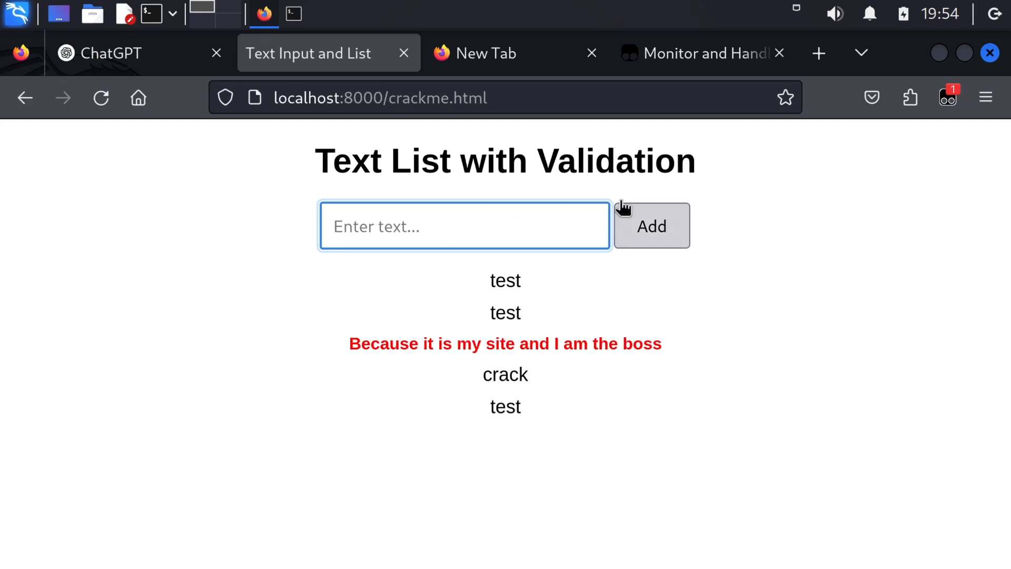
{"action": "left_click", "coordinate": [699, 53]}
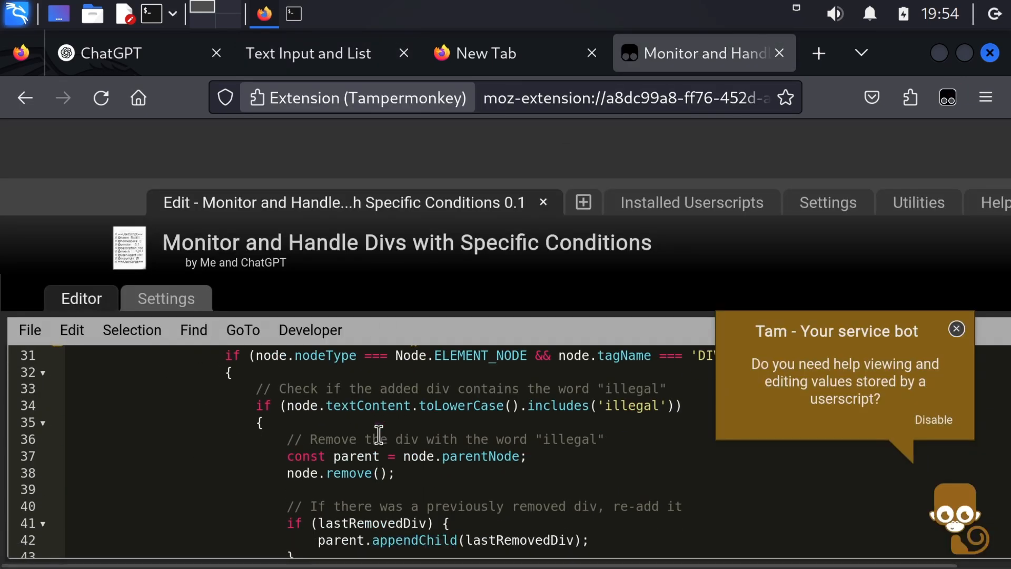